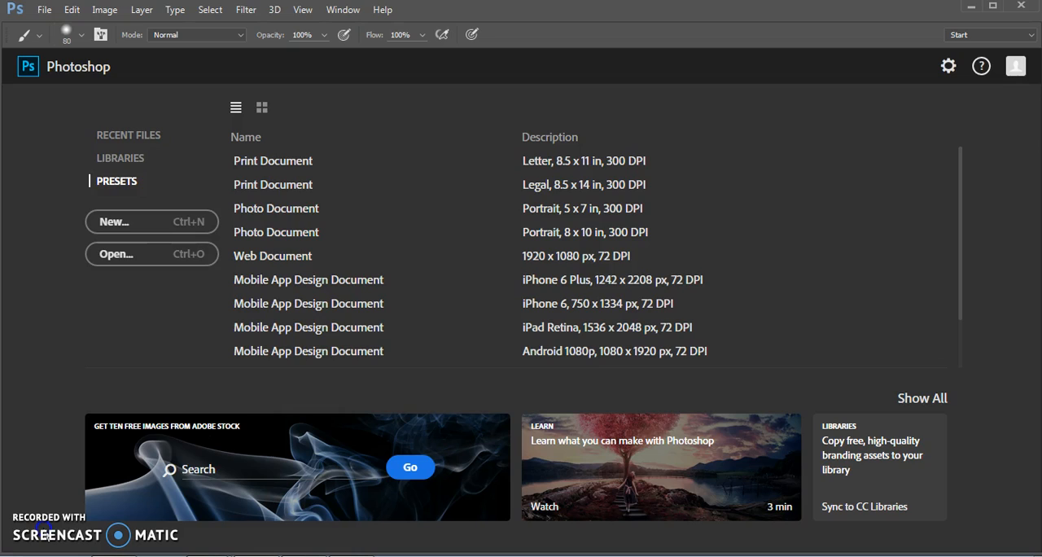
mouse_move(52, 152)
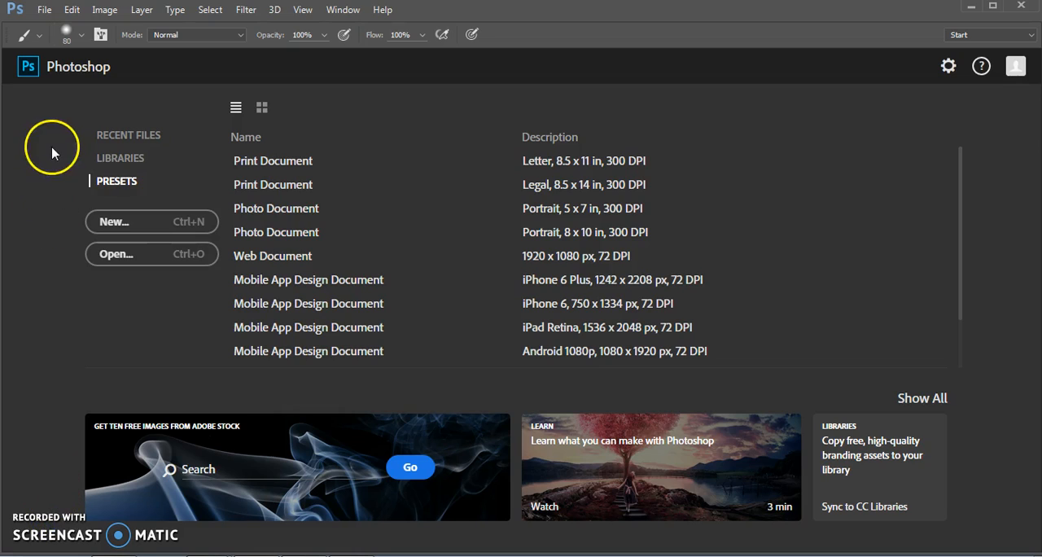
mouse_move(44, 14)
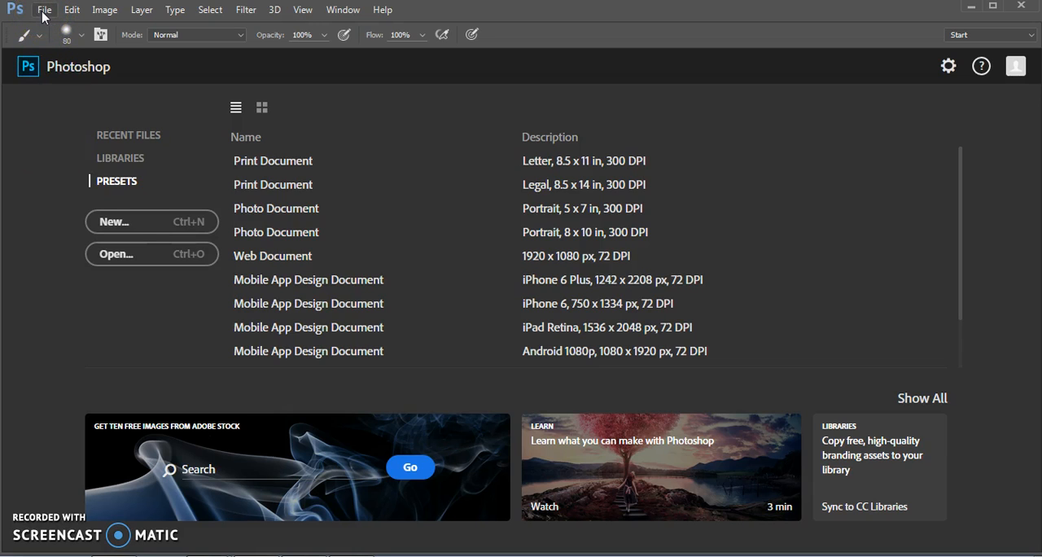
Step: Open cutout-blending.psd from Desktop > photoshop-tutorial-files
click(114, 254)
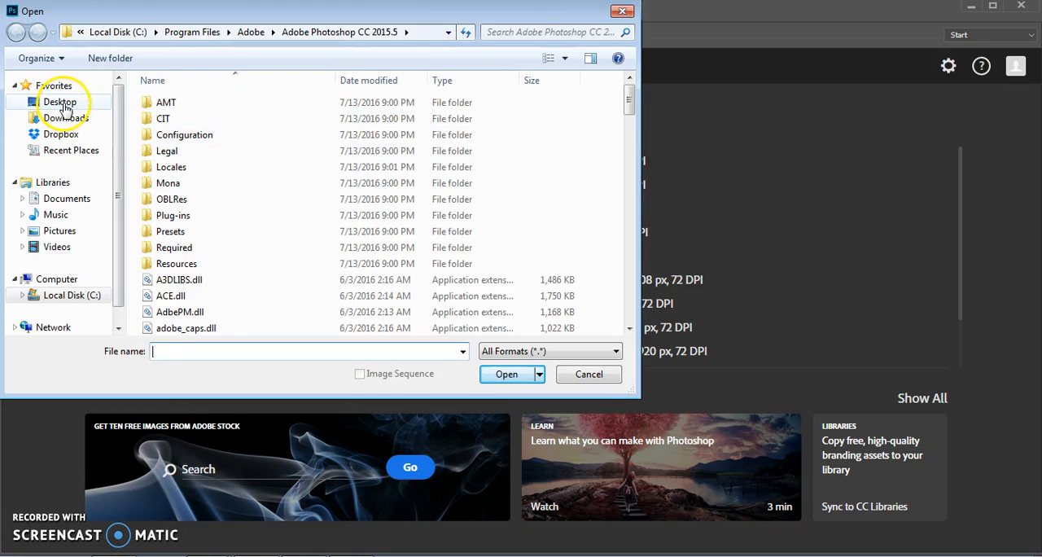
click(59, 101)
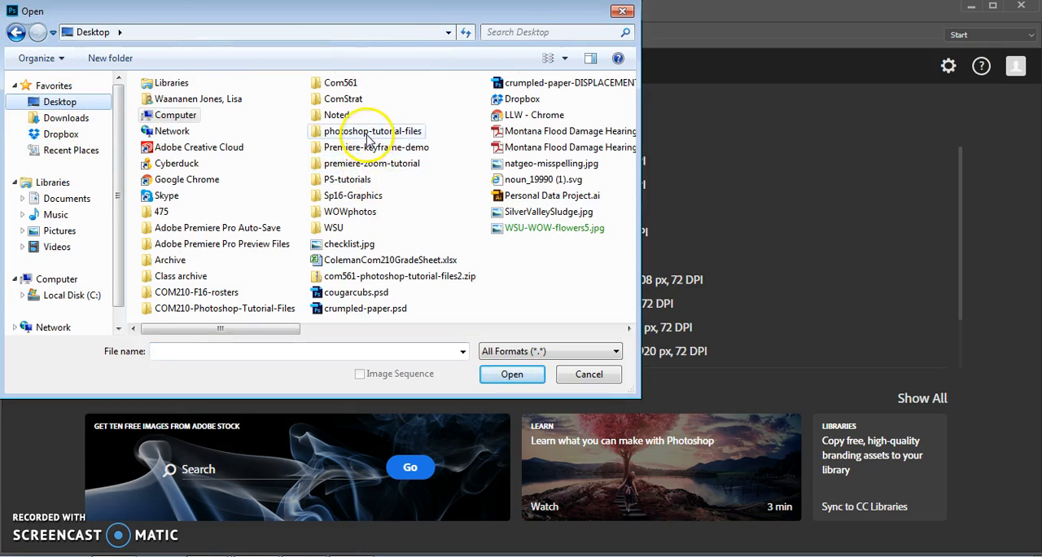
double_click(368, 130)
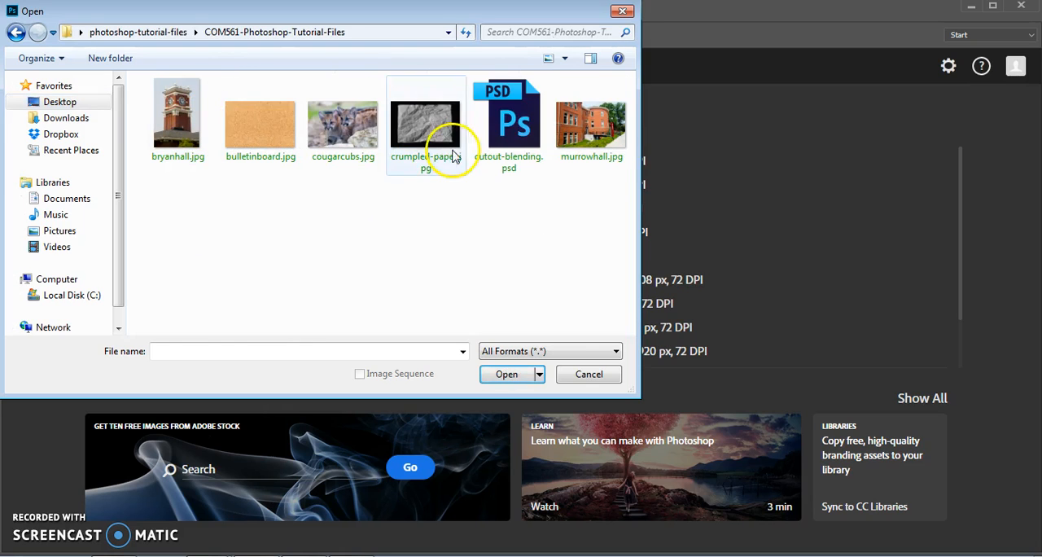
click(508, 122)
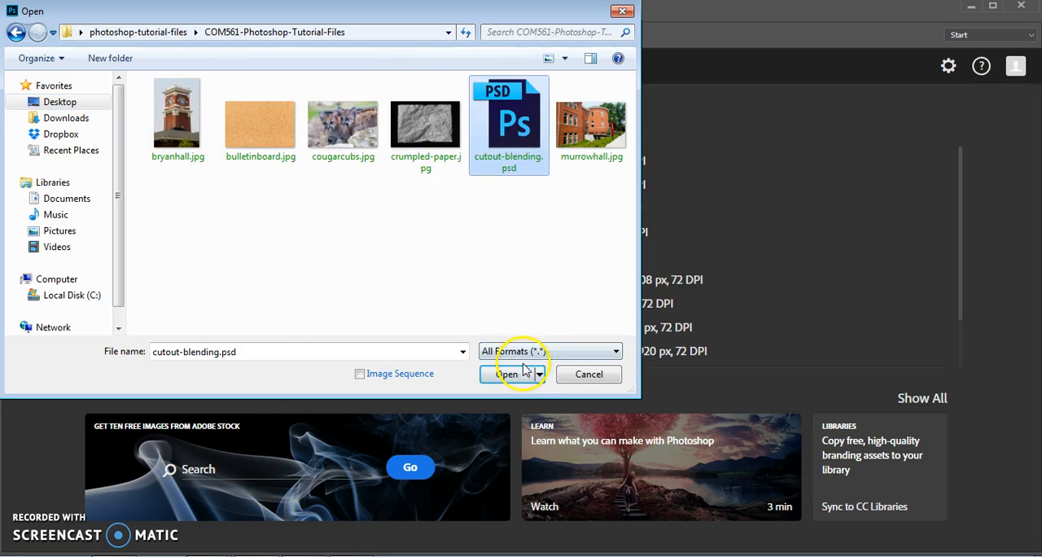
click(507, 375)
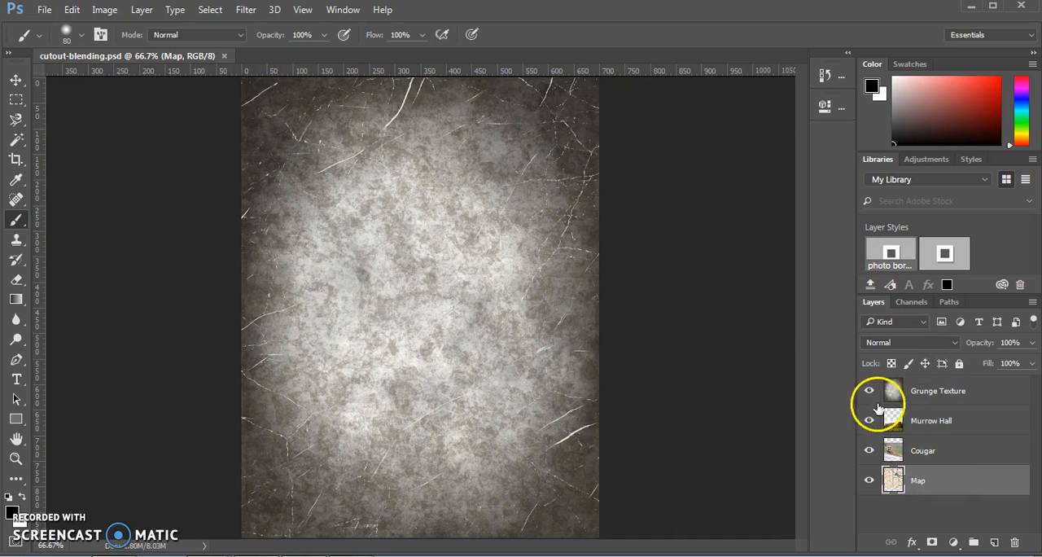
Step: Toggle off the Grunge Texture and Map layers so only Morrow Hall shows
click(870, 391)
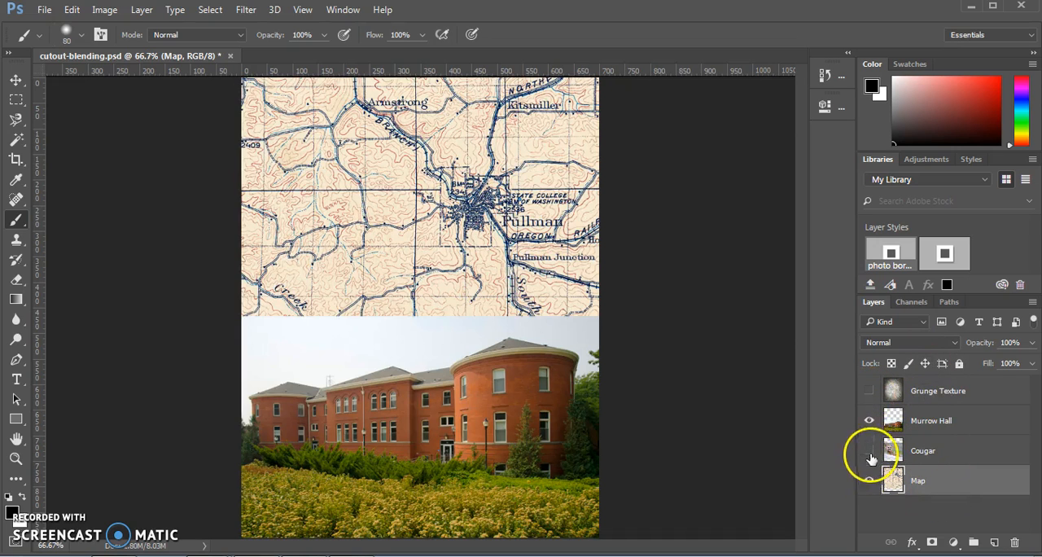
click(869, 391)
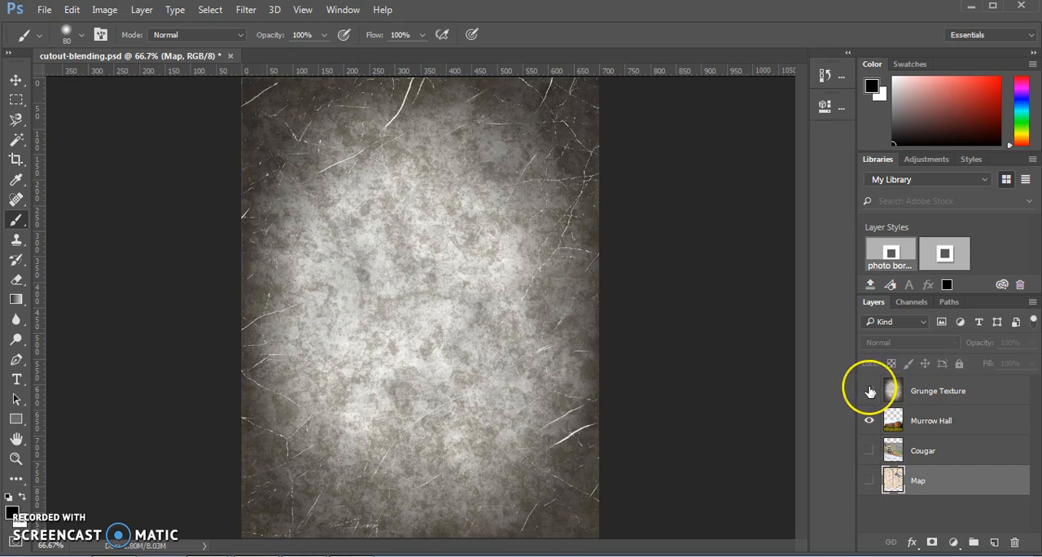
click(869, 391)
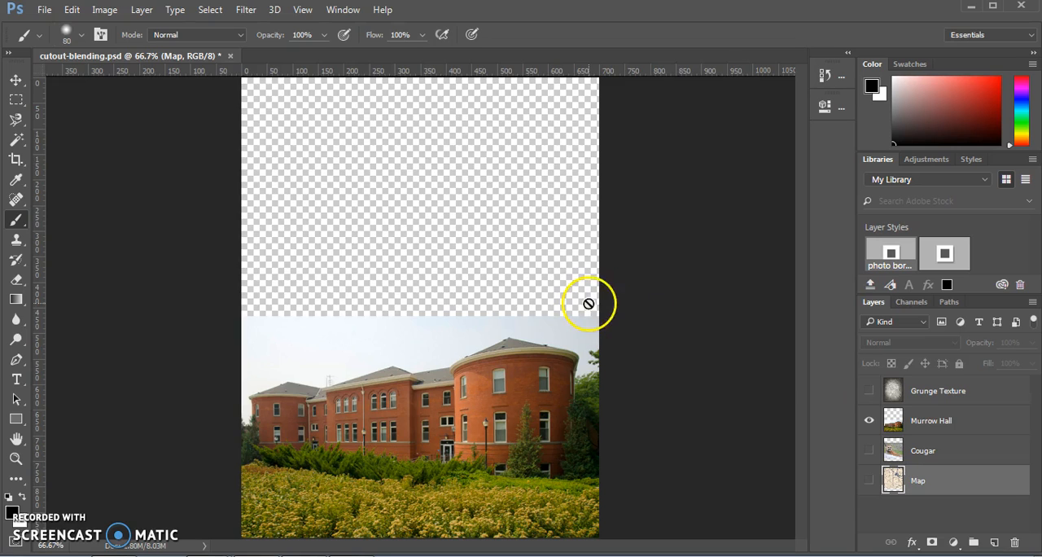
mouse_move(554, 313)
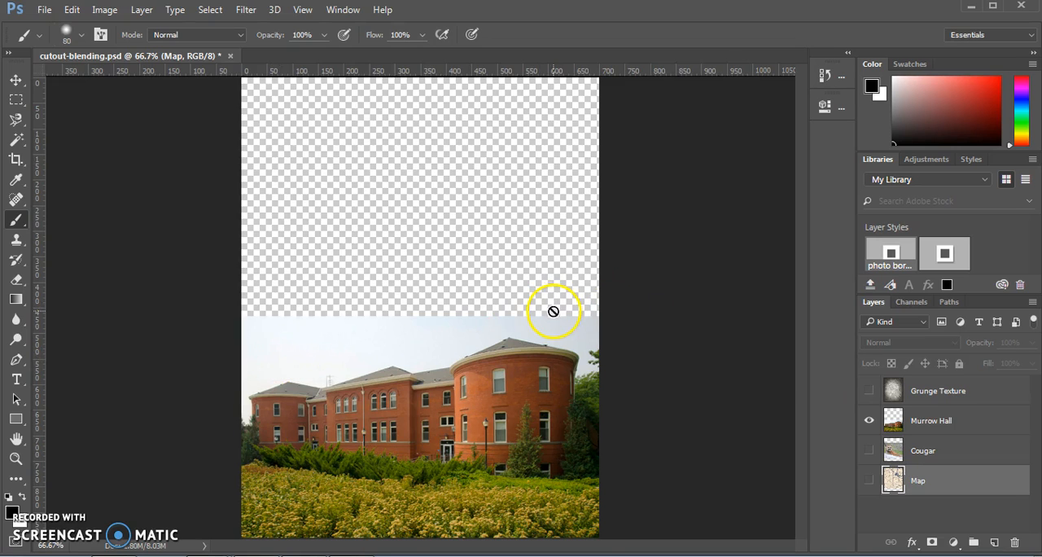
Step: Dismiss the hidden-layer warning and make Morrow Hall the active layer for sky removal
click(554, 313)
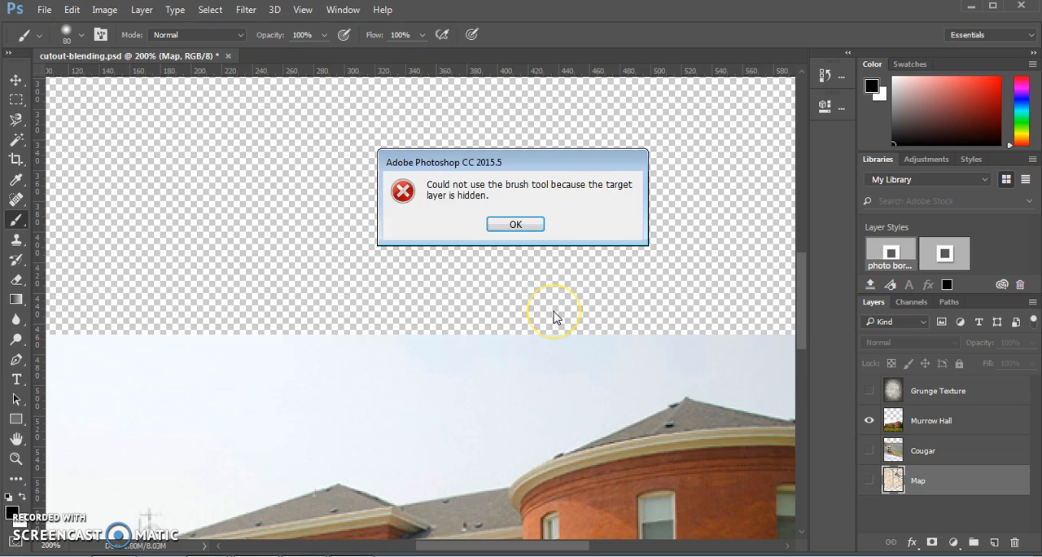
click(515, 224)
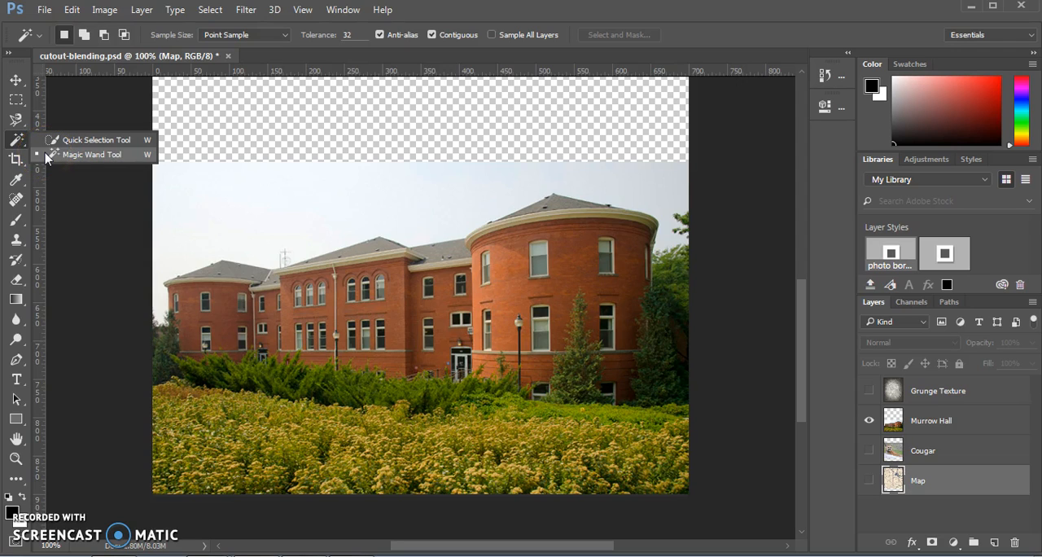
mouse_move(52, 159)
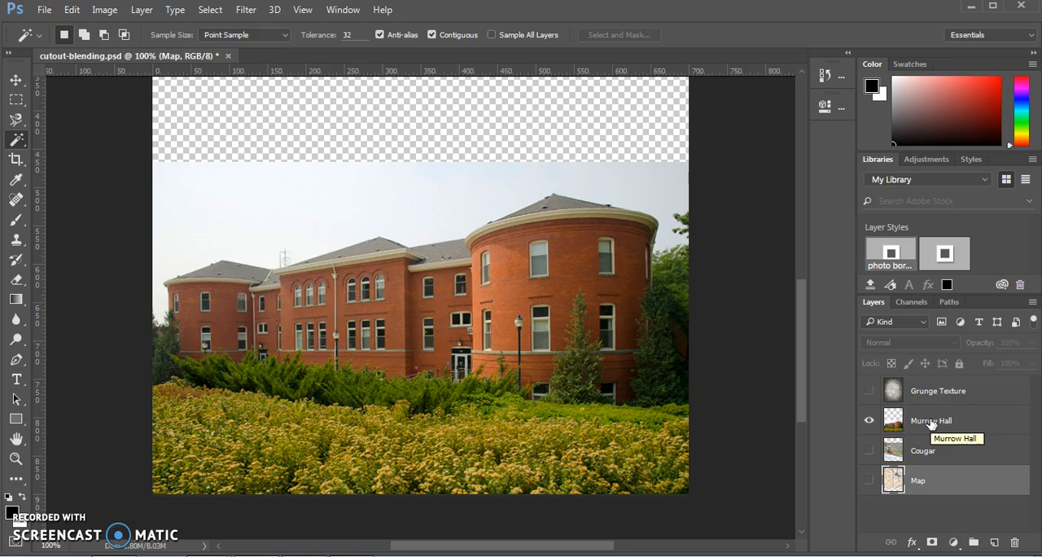
click(936, 420)
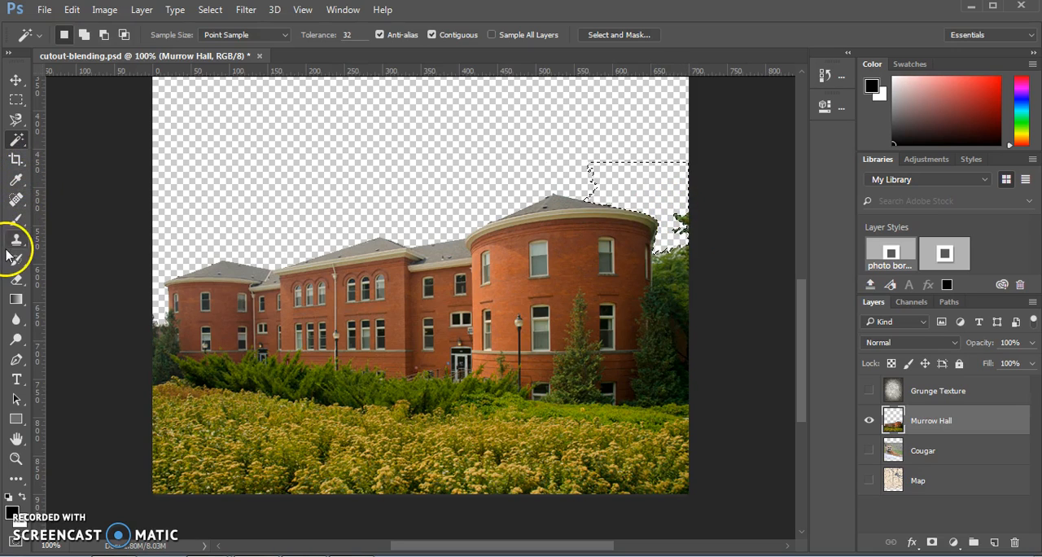
mouse_move(16, 283)
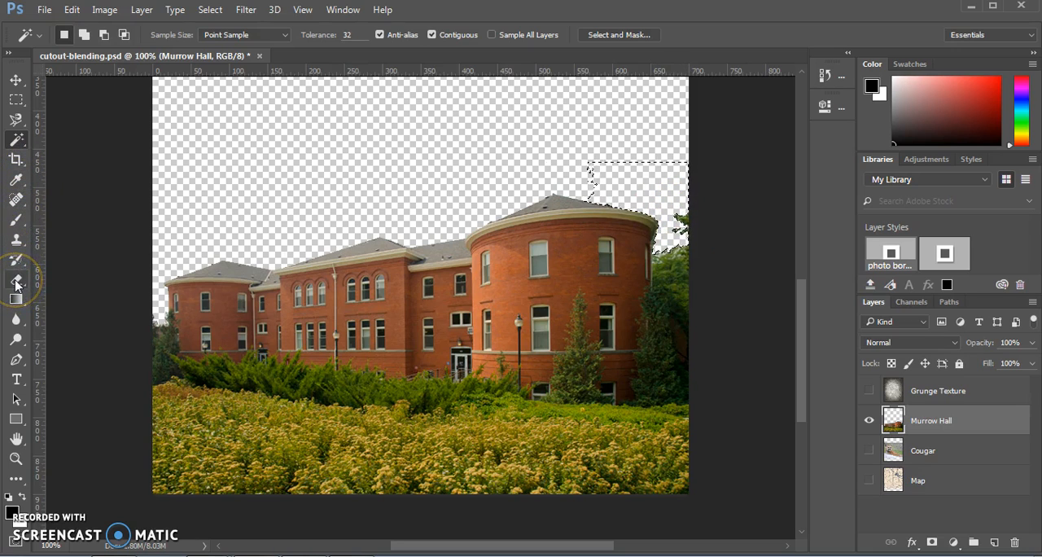
Step: Erase leftover sky near the roof and trees with a small 17 px eraser brush
click(17, 280)
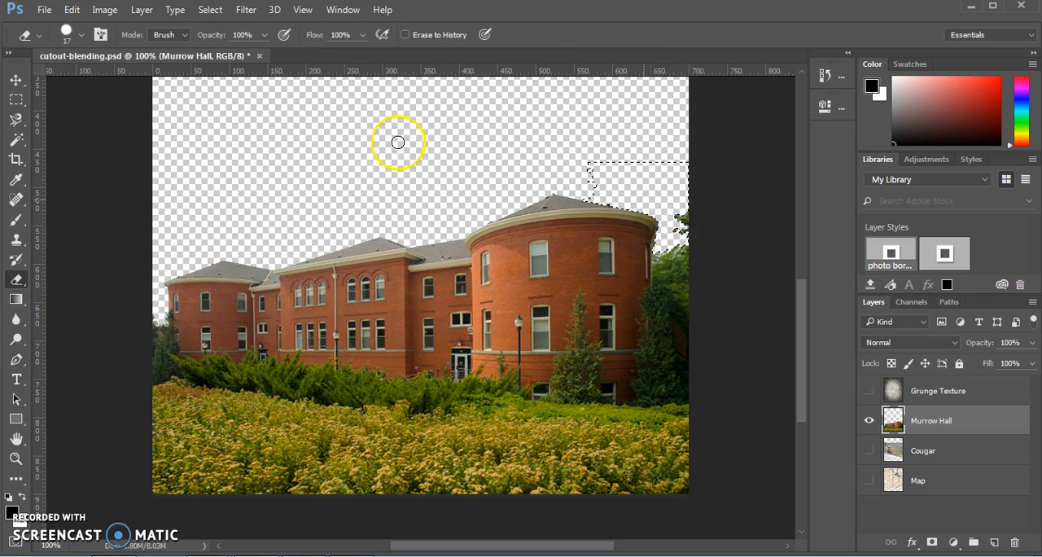
click(66, 34)
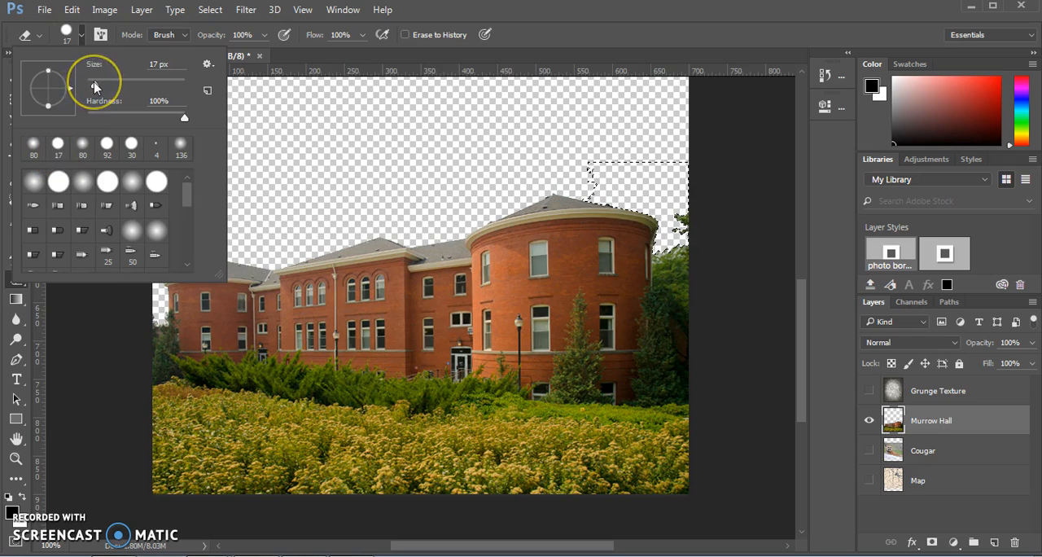
mouse_move(95, 85)
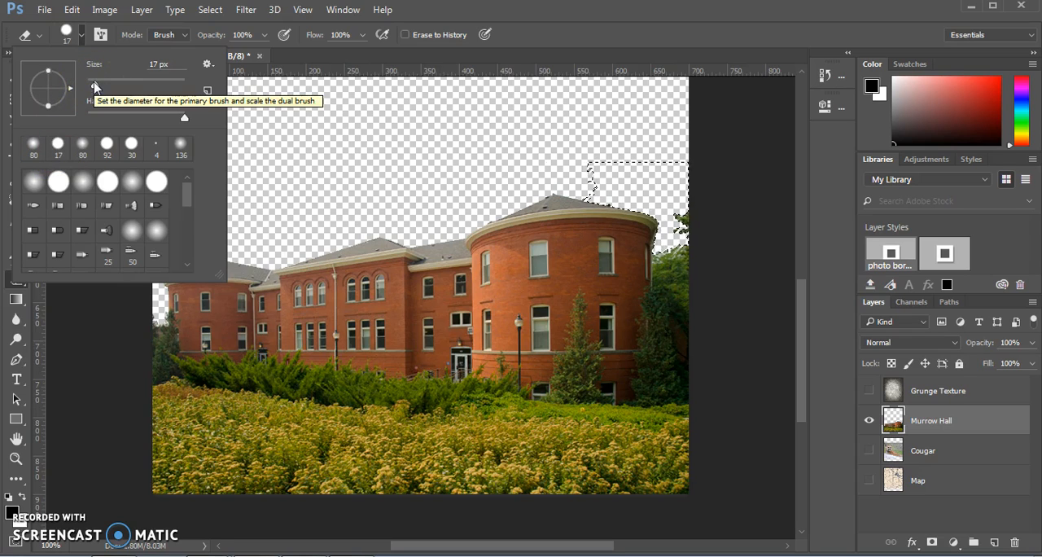
mouse_move(114, 117)
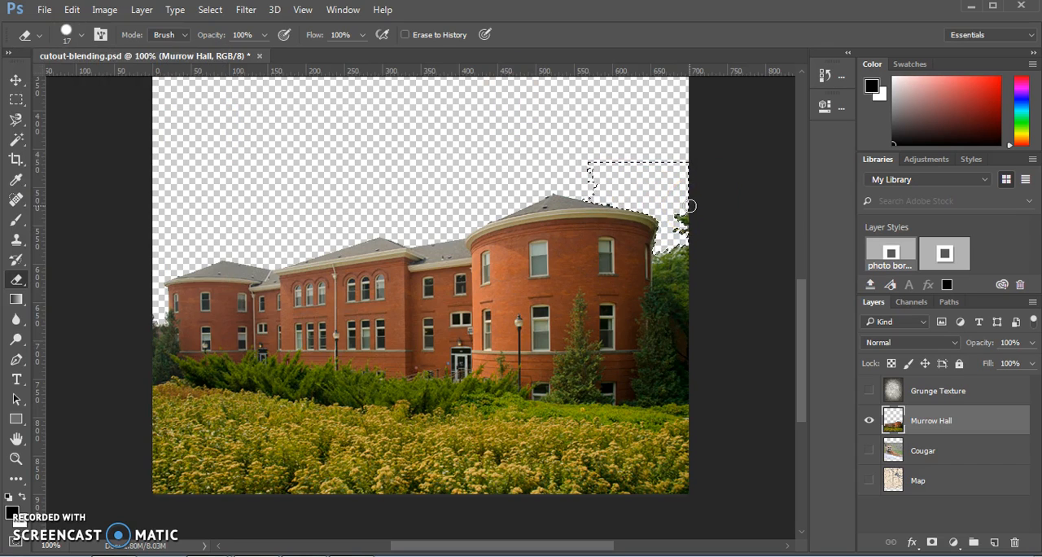
click(659, 204)
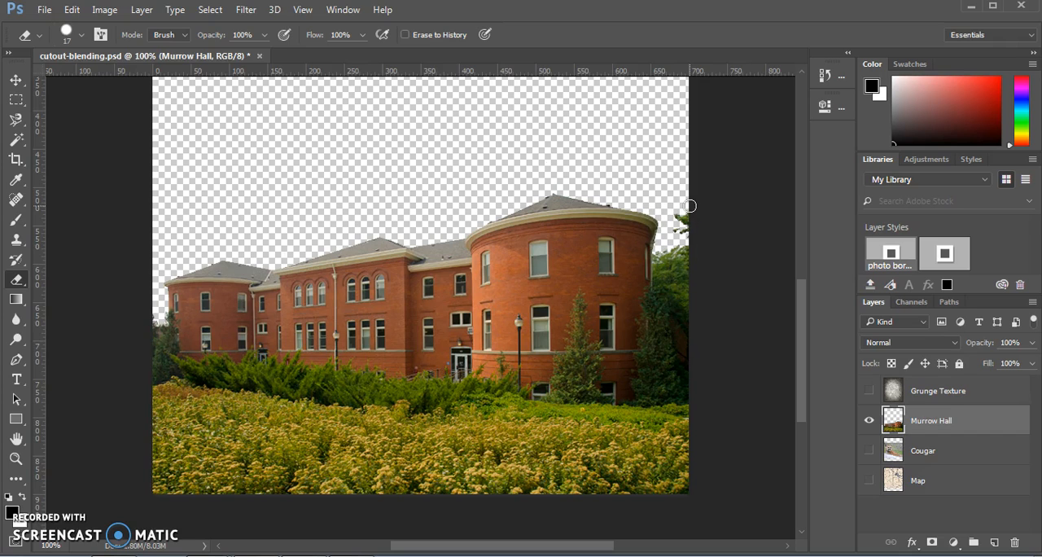
mouse_move(522, 69)
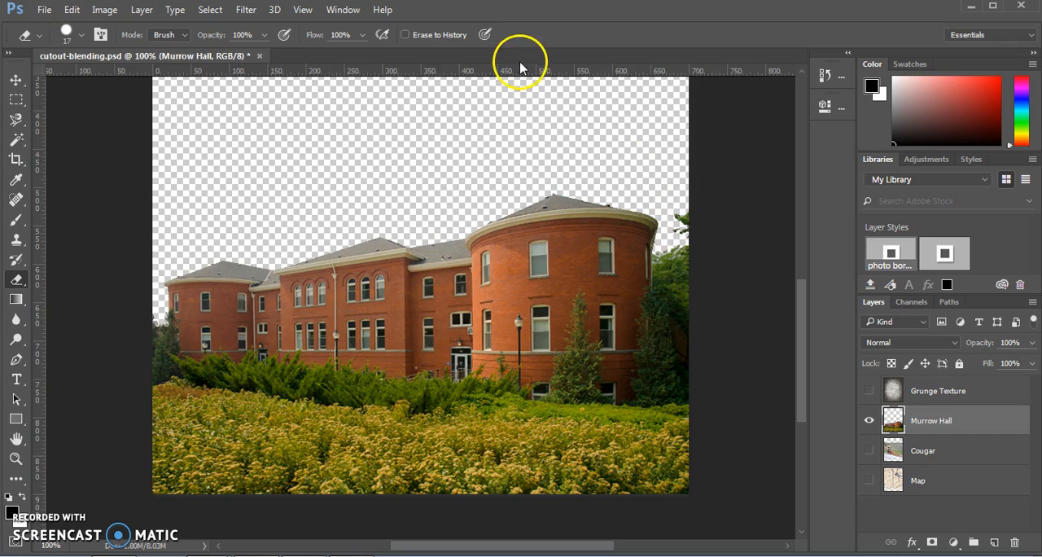
click(210, 9)
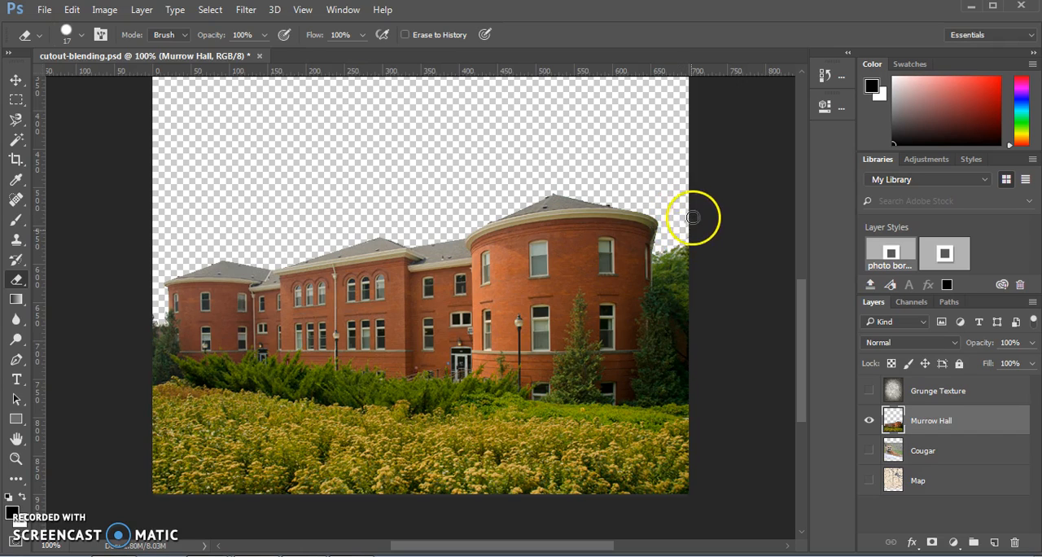
mouse_move(680, 218)
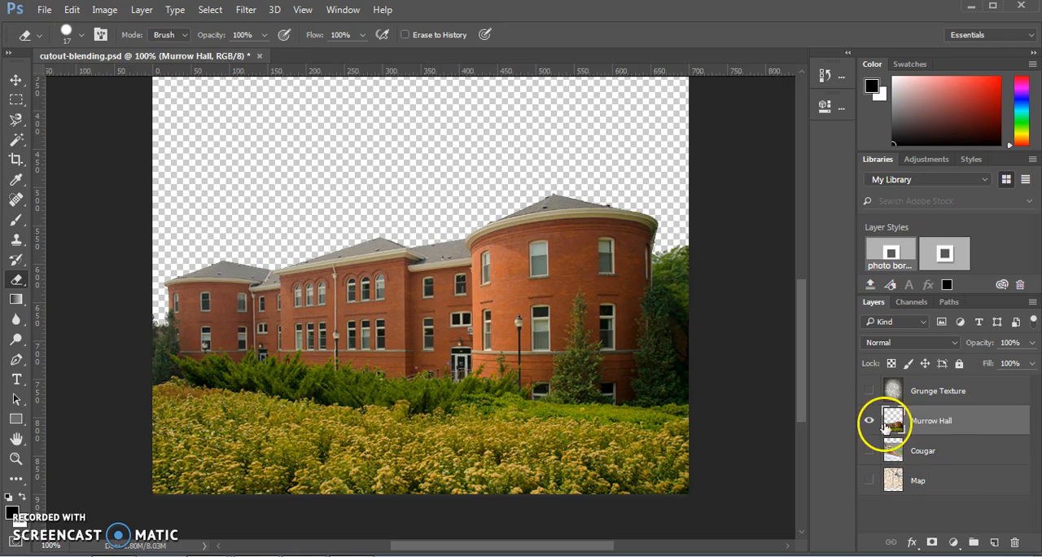
mouse_move(870, 420)
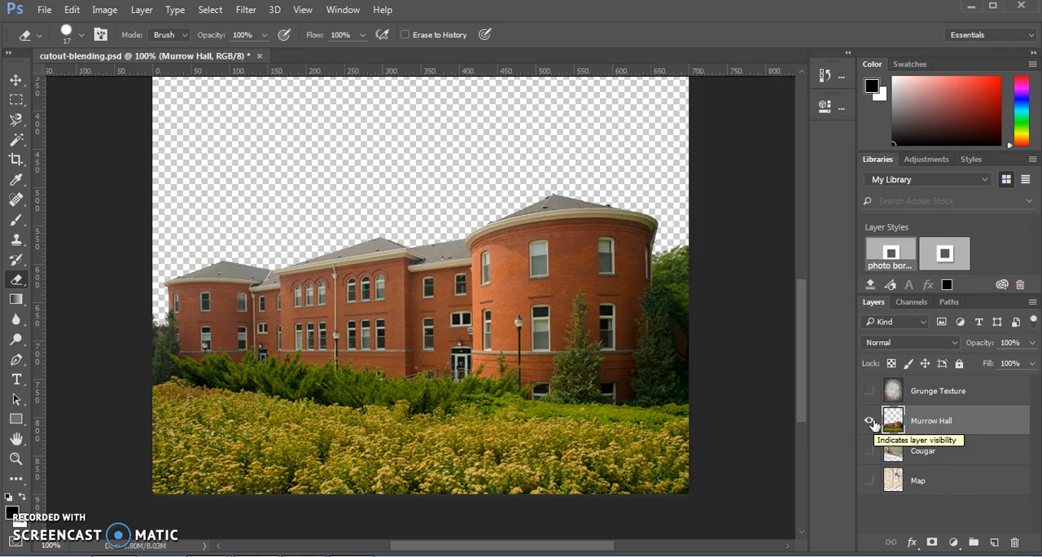
Step: Hide Morrow Hall, show and activate the Cougar layer, and pick the Magic Wand
click(870, 420)
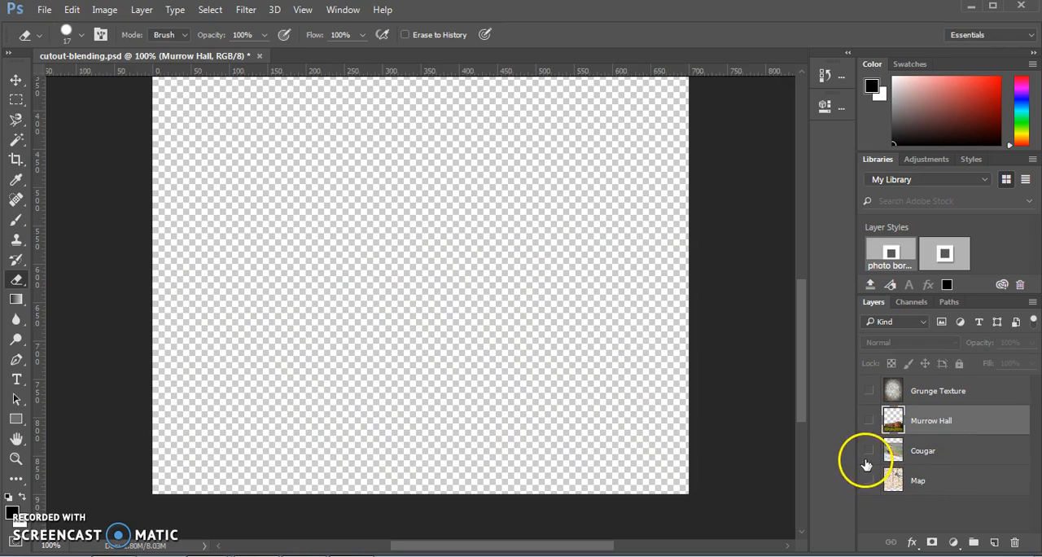
click(870, 449)
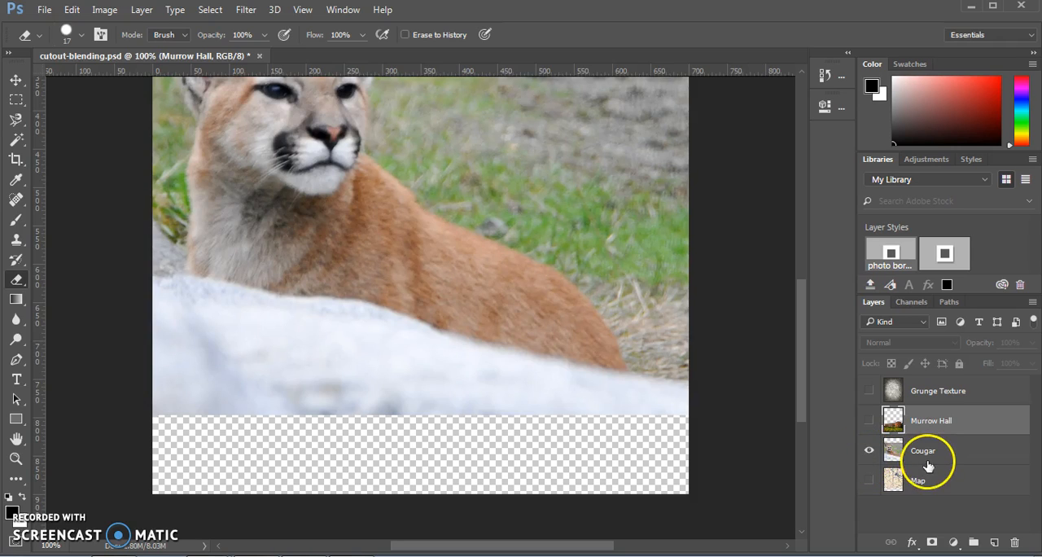
click(922, 450)
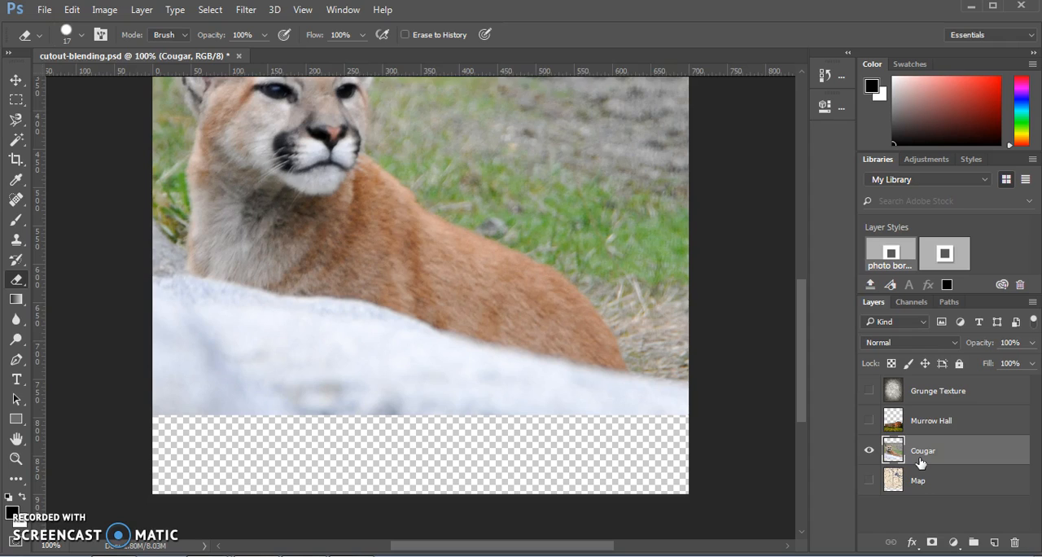
mouse_move(863, 424)
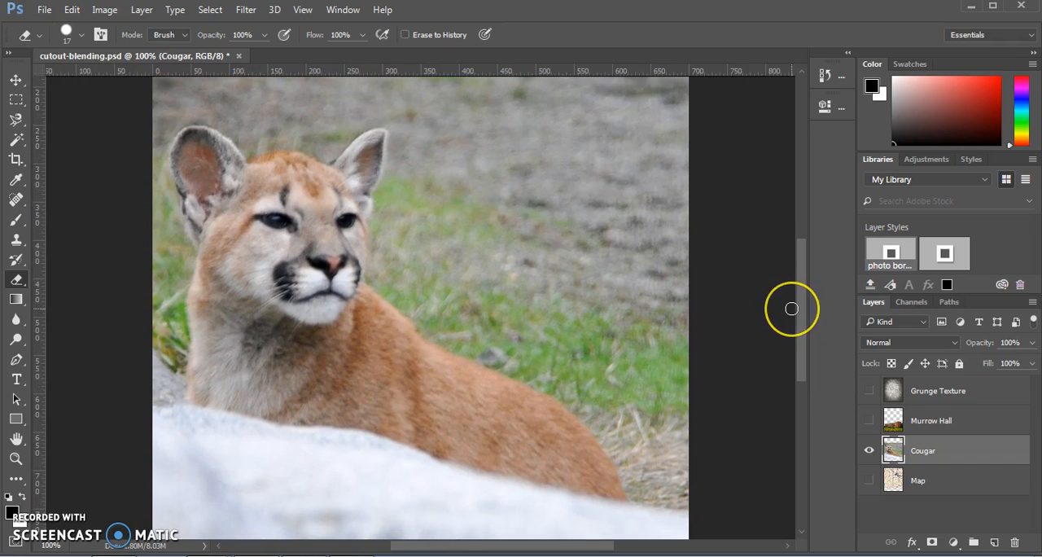
mouse_move(534, 242)
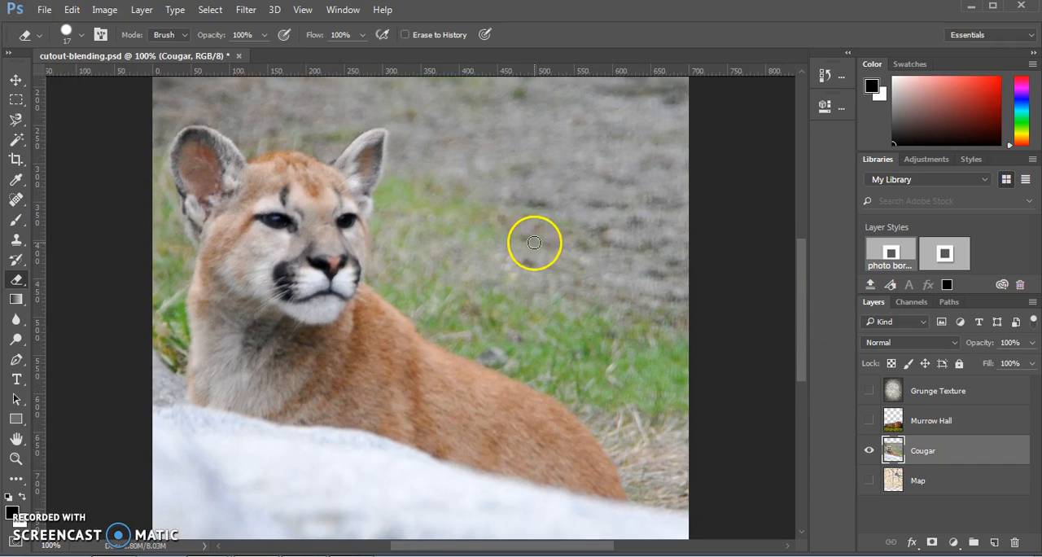
click(16, 140)
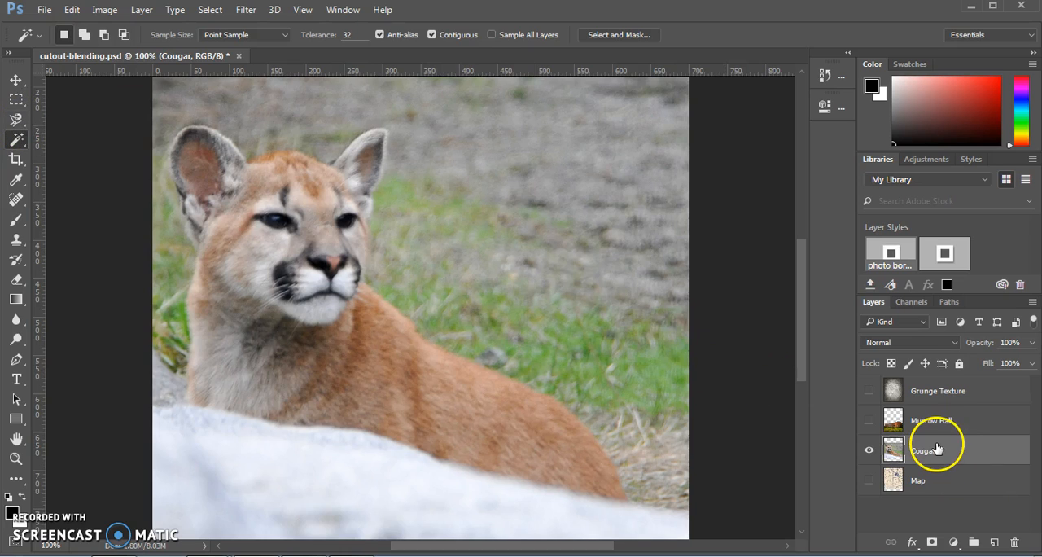
Step: Duplicate the Cougar layer as Cougar copy and take the Magnetic Lasso for tracing
right_click(929, 450)
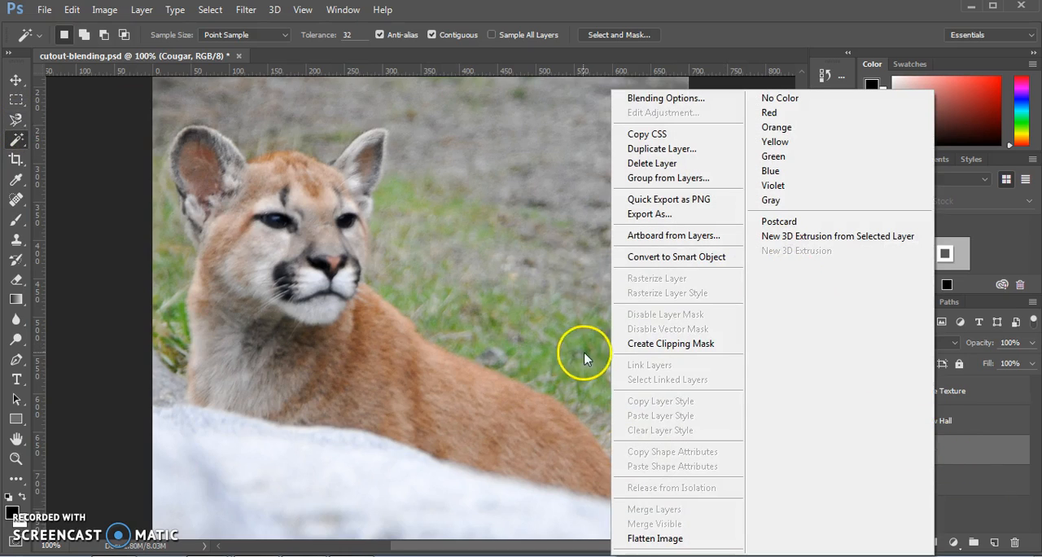
click(661, 148)
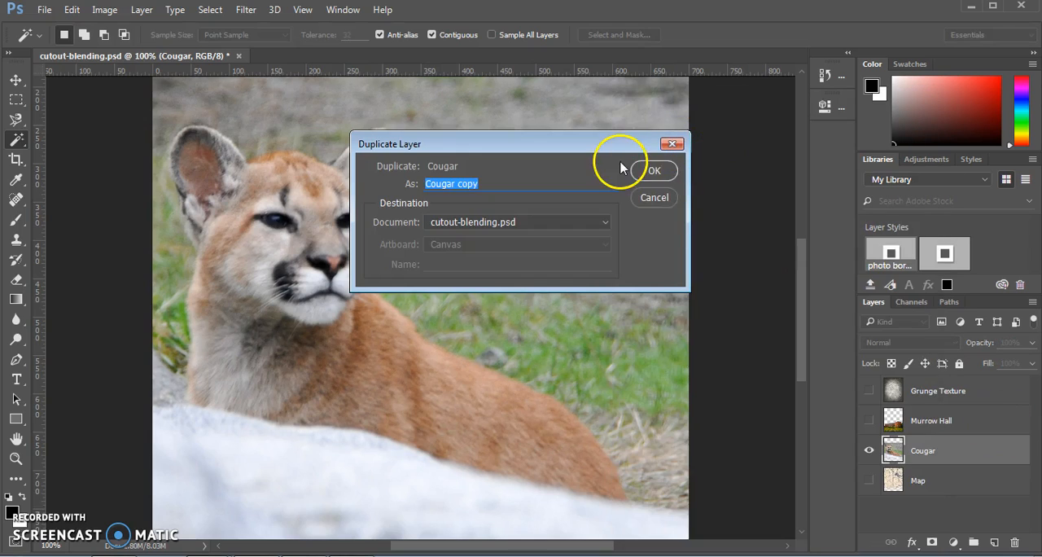
click(655, 171)
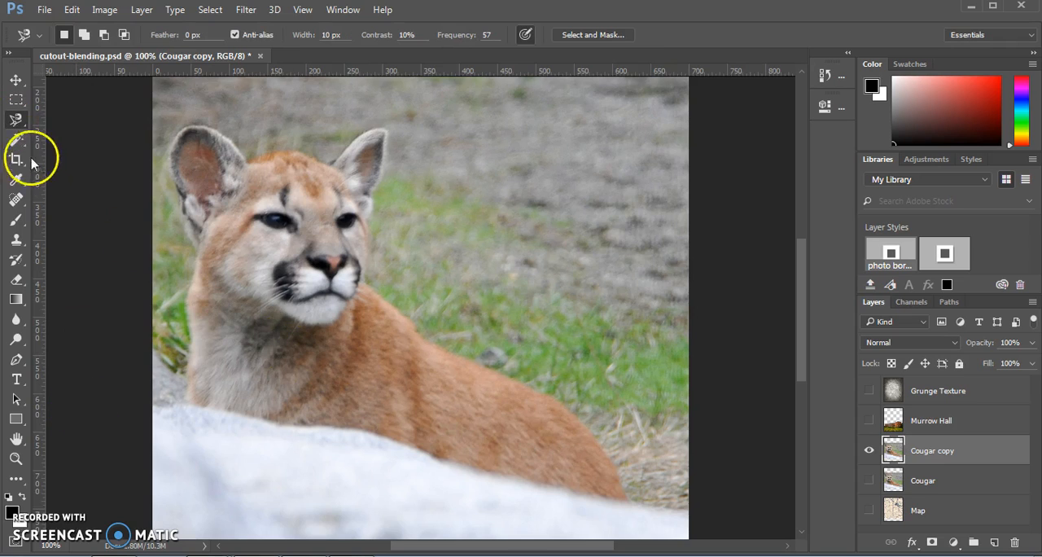
click(17, 121)
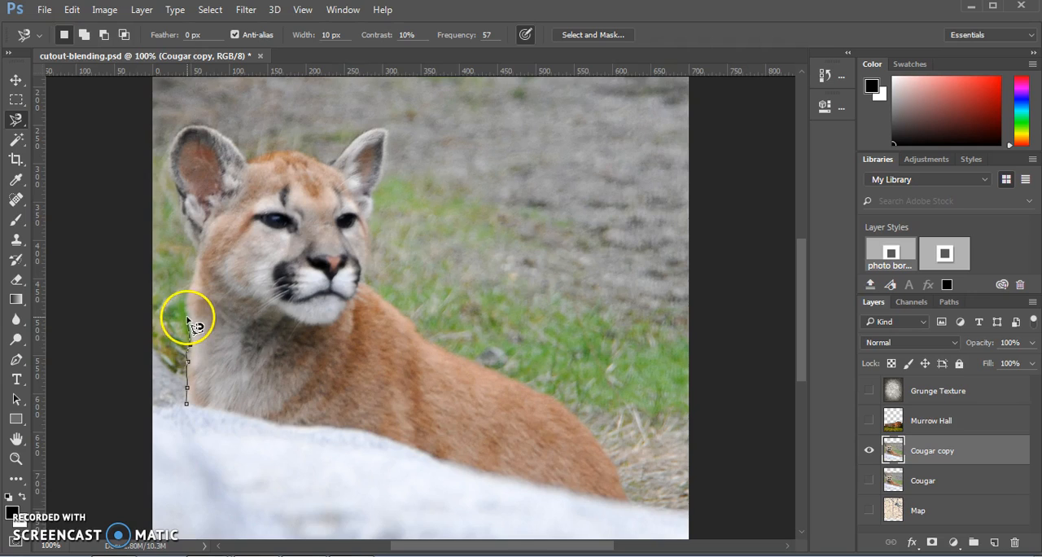
mouse_move(199, 262)
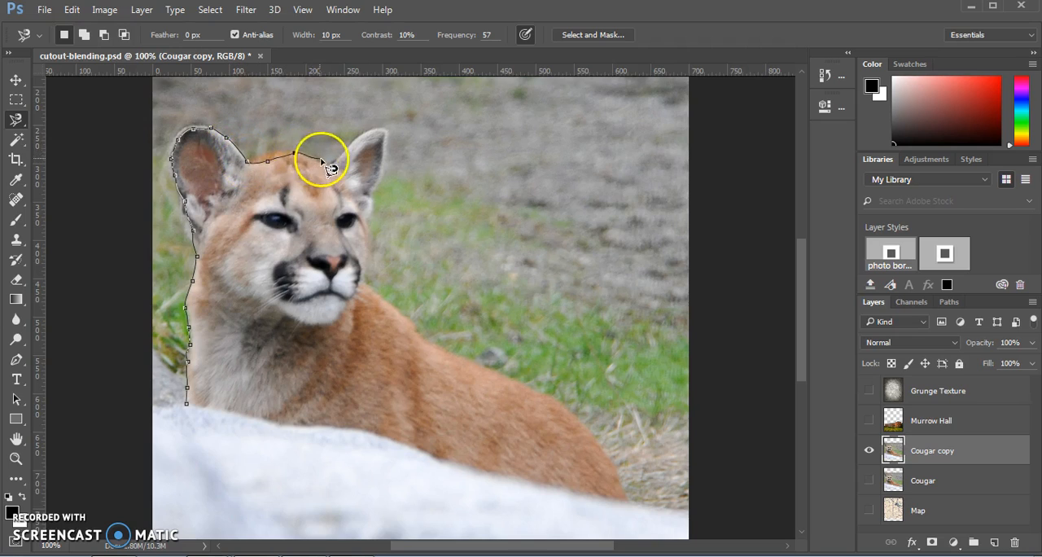
mouse_move(345, 155)
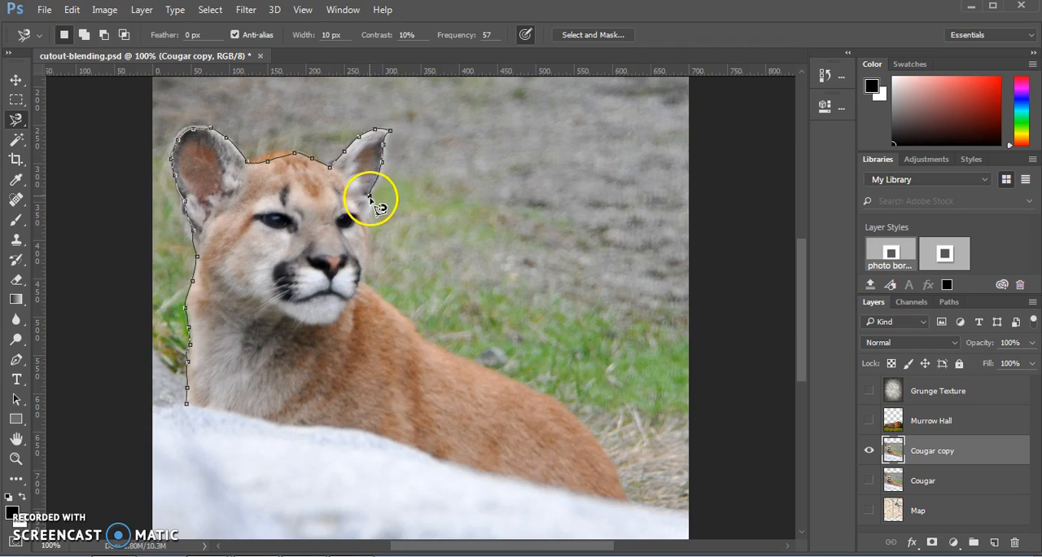
mouse_move(367, 226)
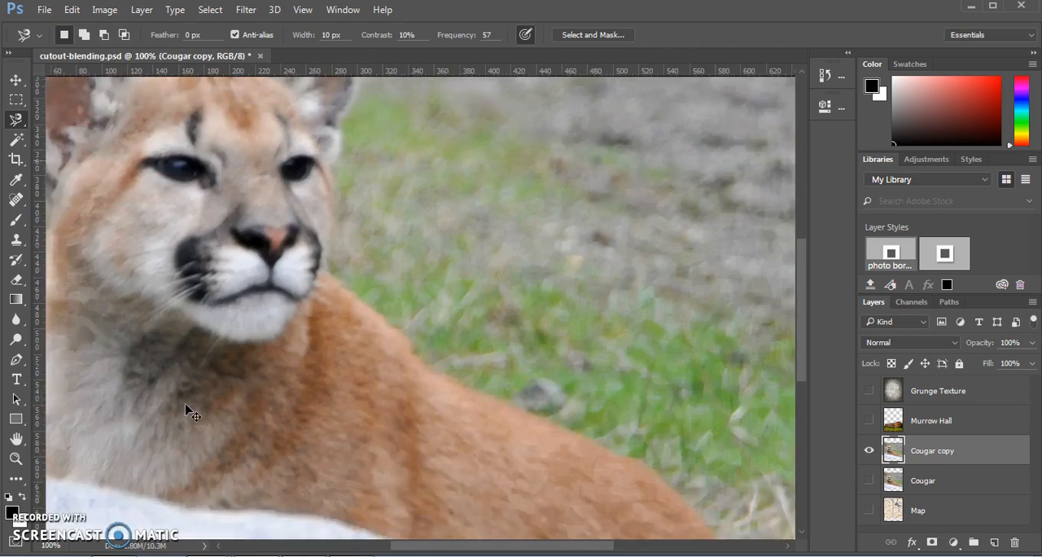
Step: Continue the Magnetic Lasso around the ears and back to close the cougar selection
click(785, 324)
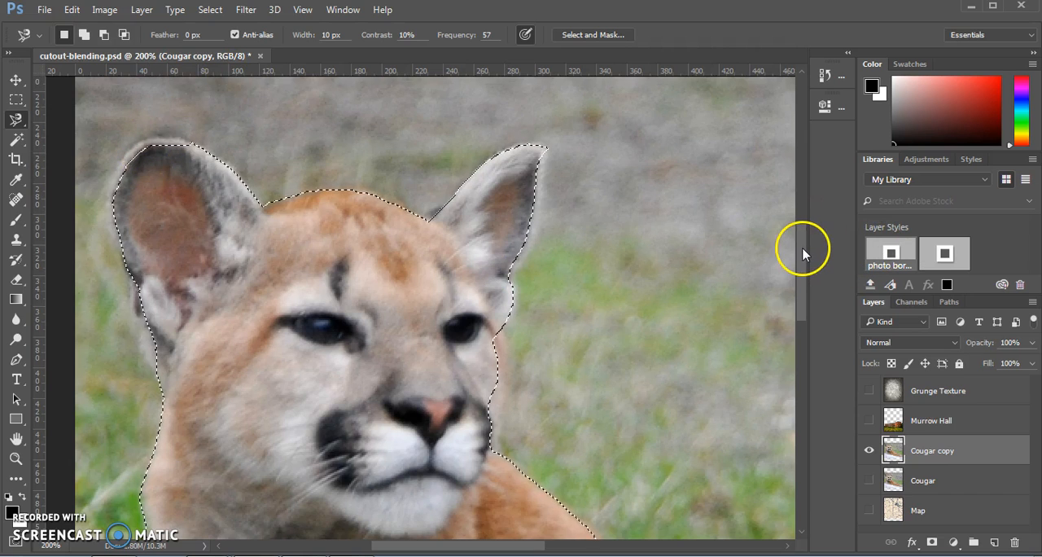
scroll(down, 3)
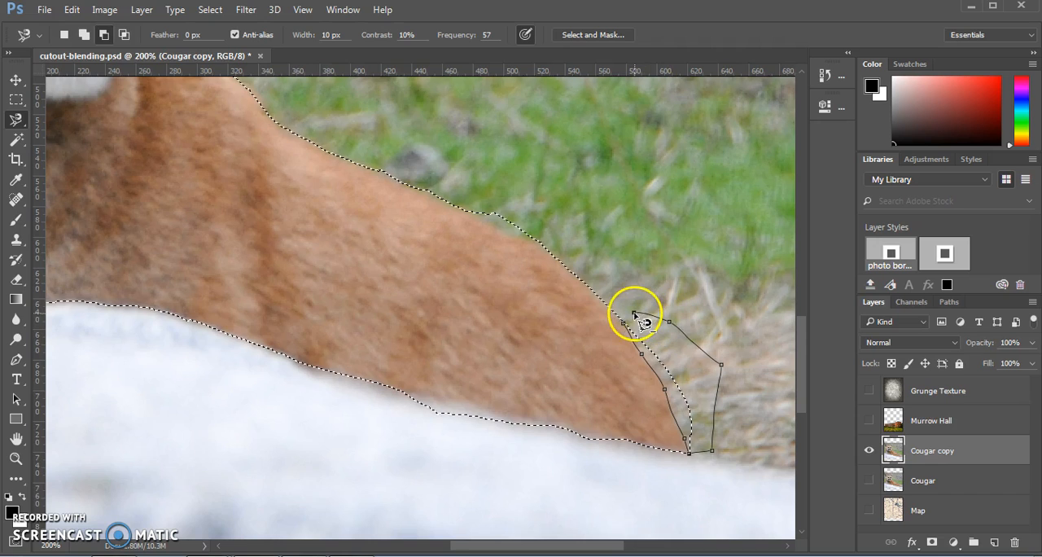
click(636, 316)
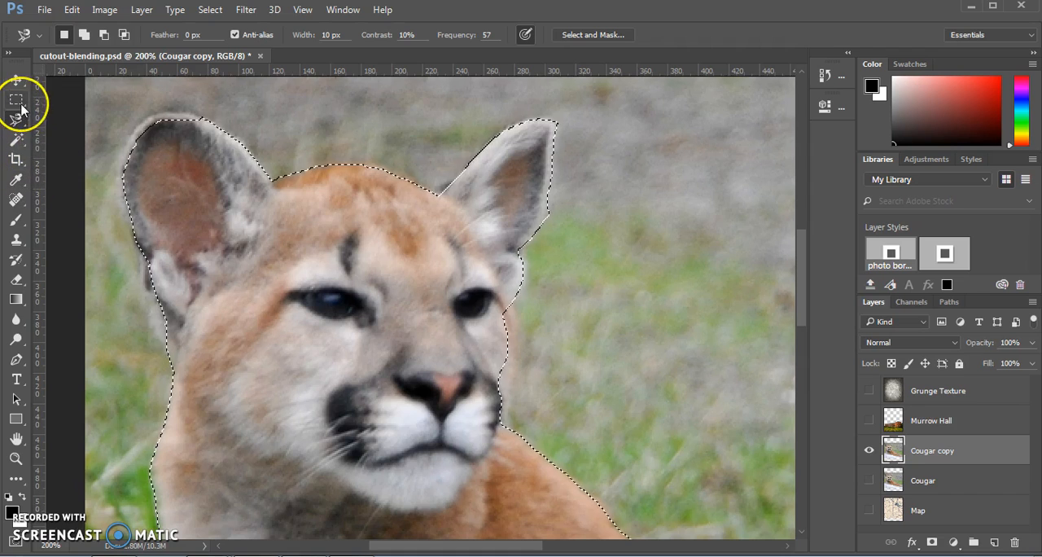
click(17, 97)
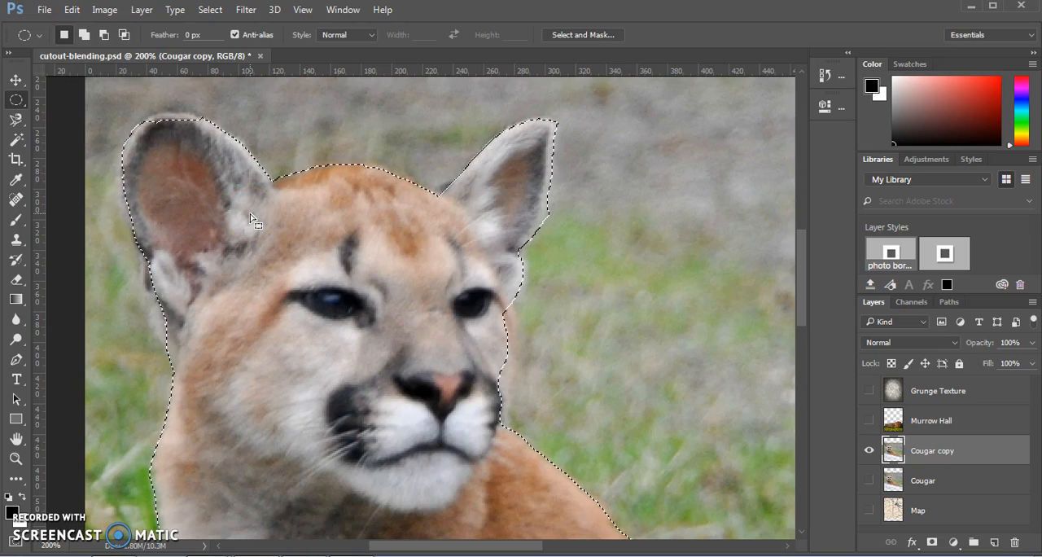
mouse_move(576, 253)
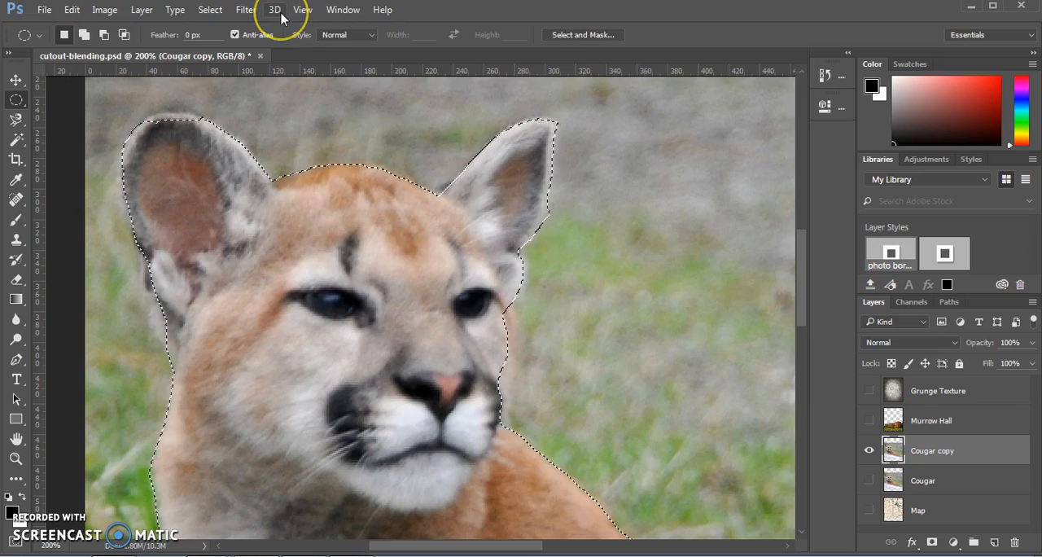
Step: Feather the cougar selection by 1 pixel via Select > Modify > Feather
click(210, 9)
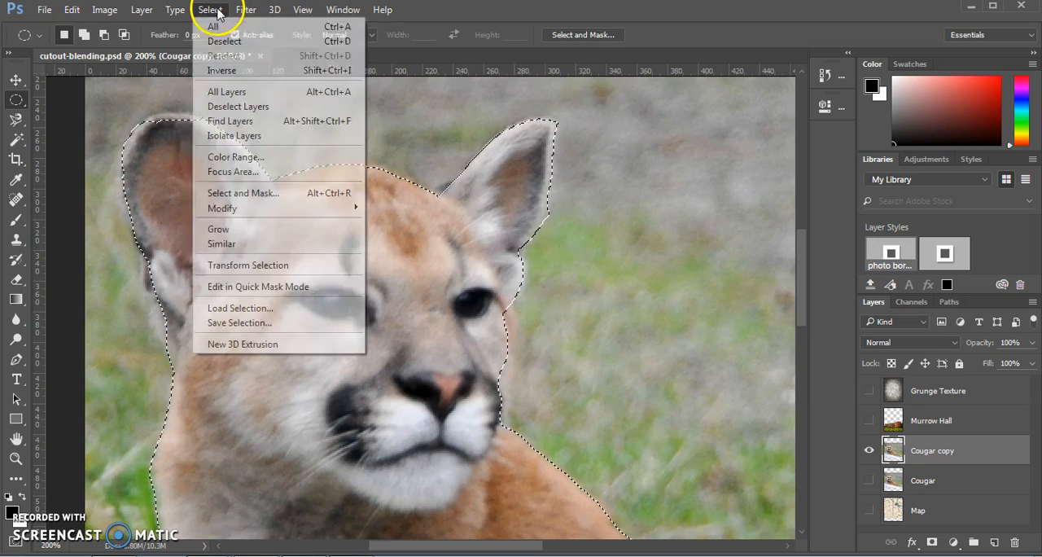
mouse_move(244, 208)
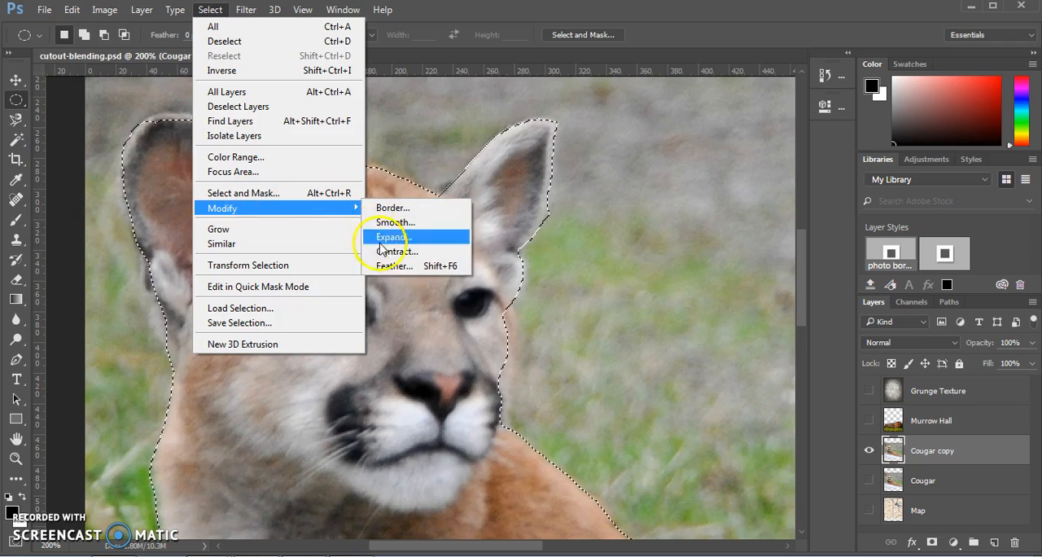
click(394, 266)
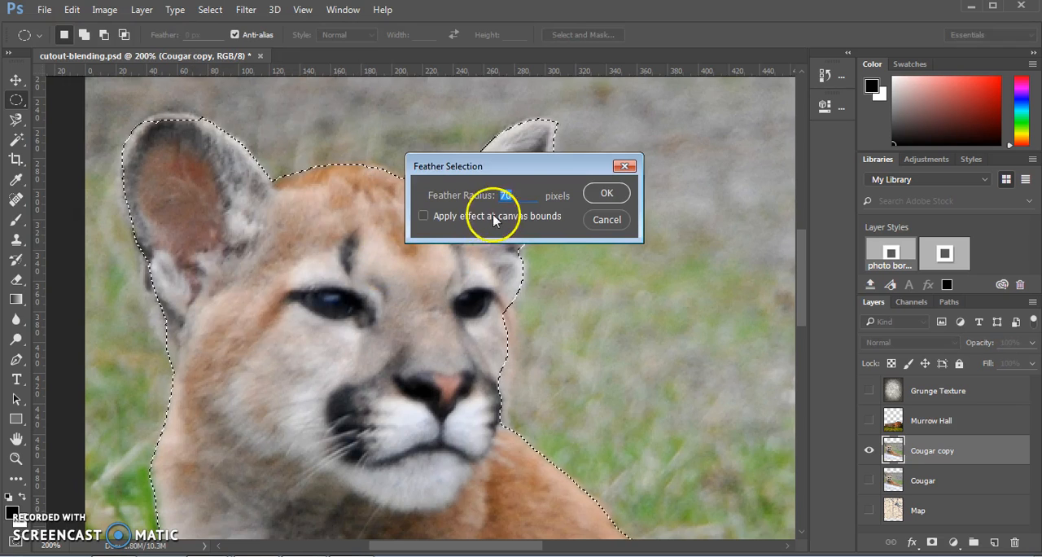
text(1)
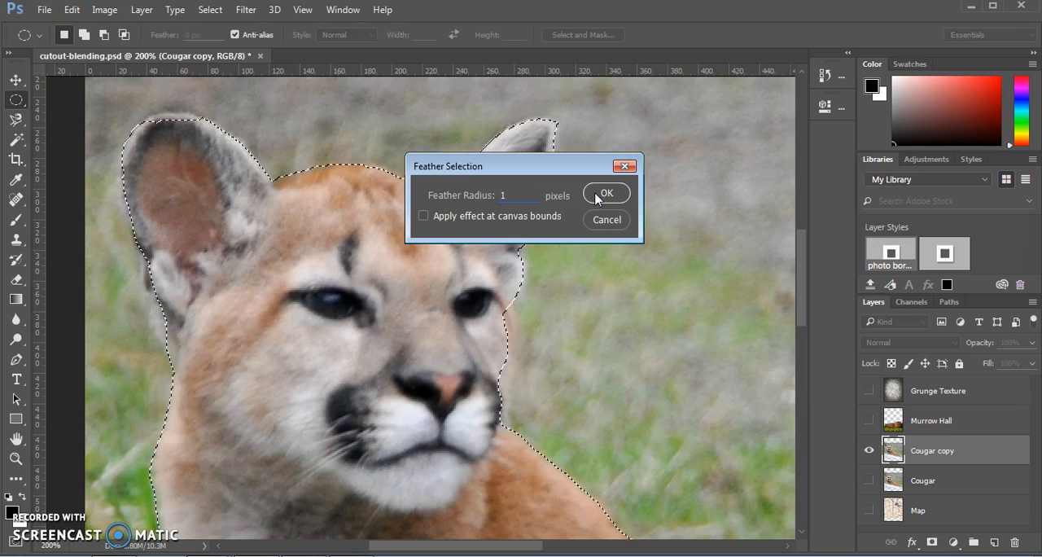
click(606, 193)
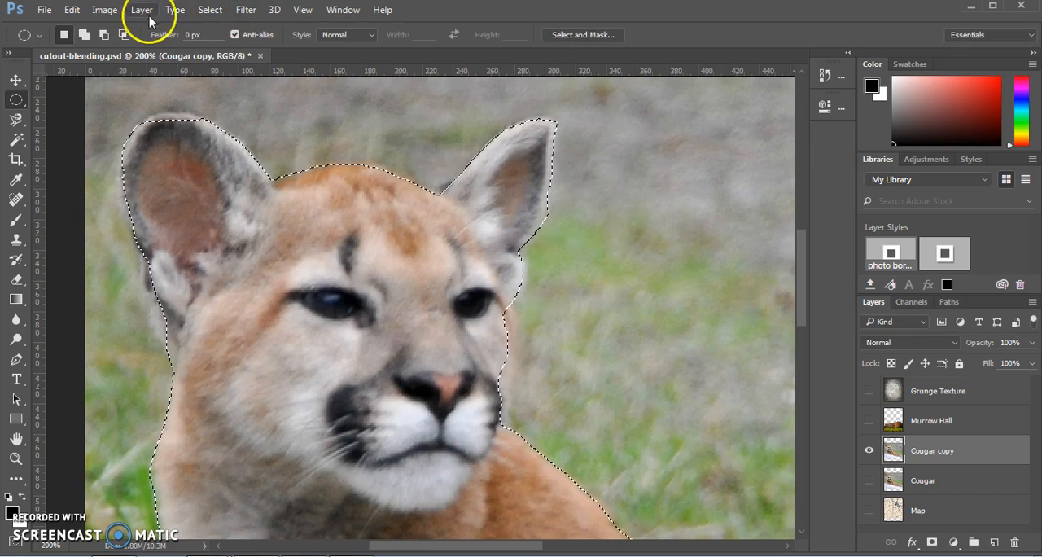
Step: Copy the selected cougar onto new Layer 1 and toggle visibility to check the cutout
click(141, 10)
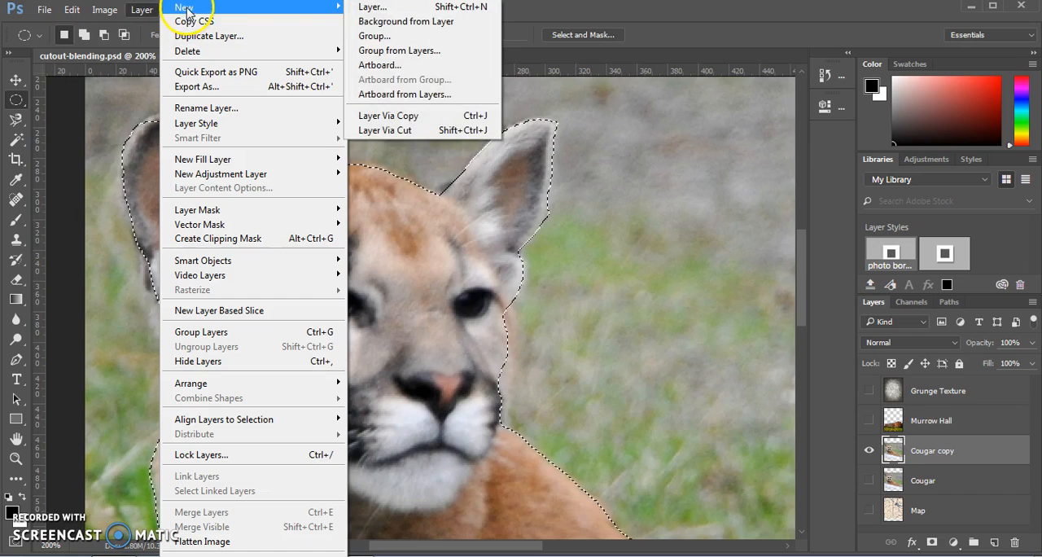
mouse_move(388, 114)
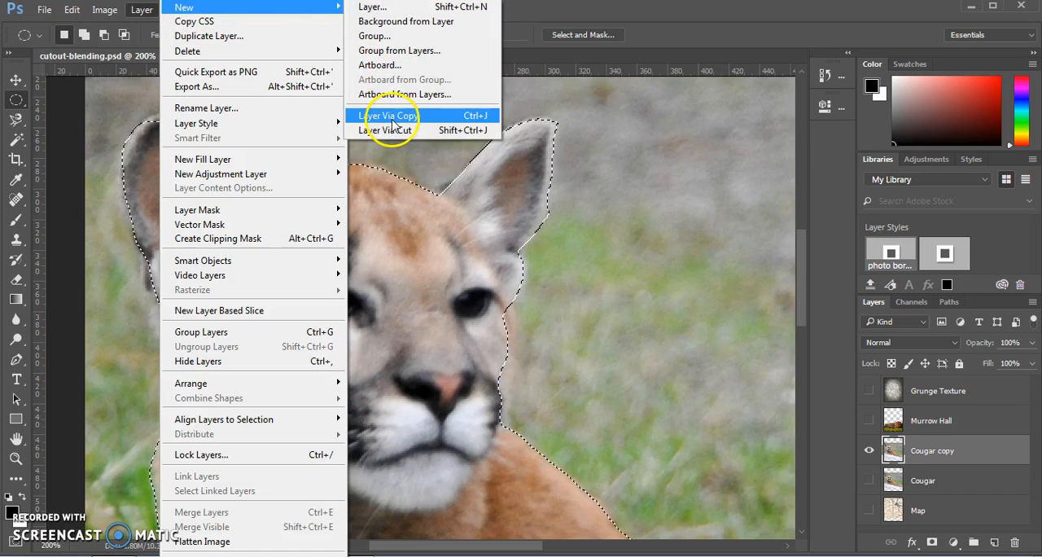
click(387, 114)
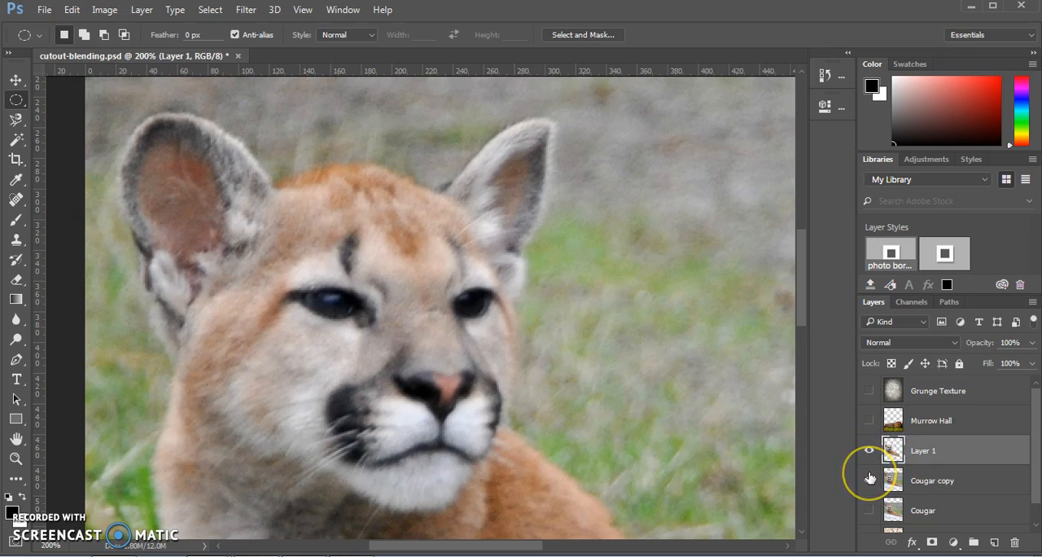
click(870, 450)
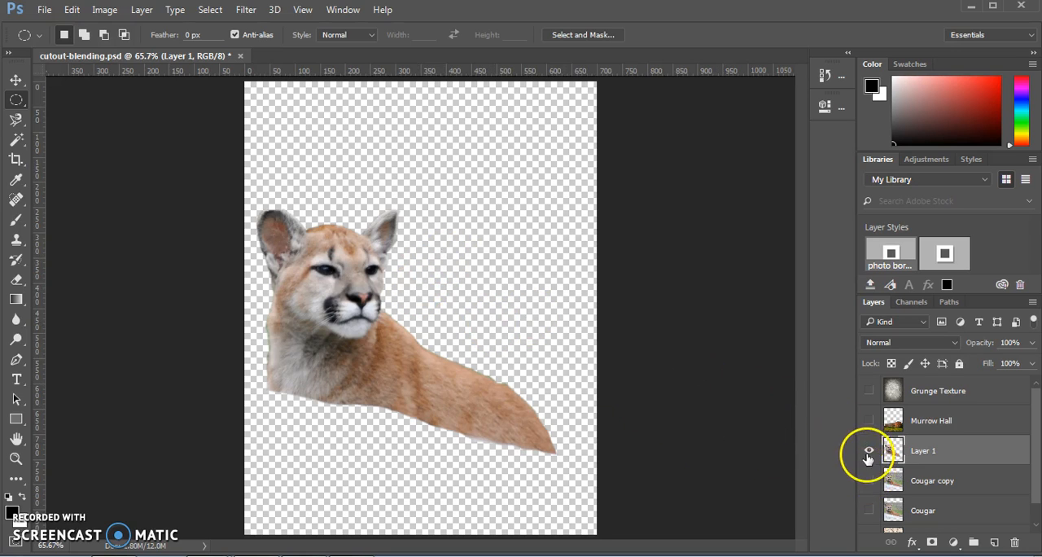
click(868, 450)
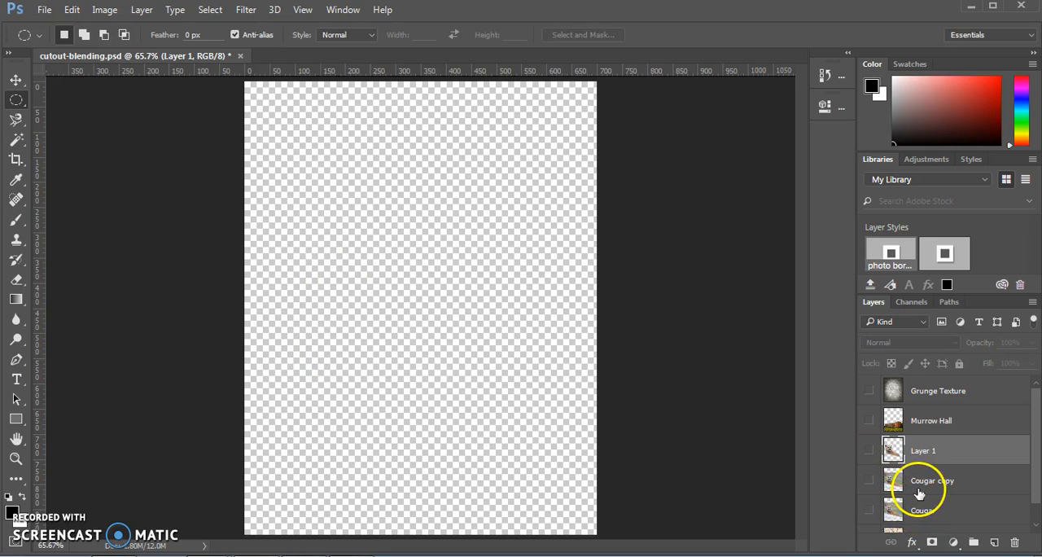
click(868, 481)
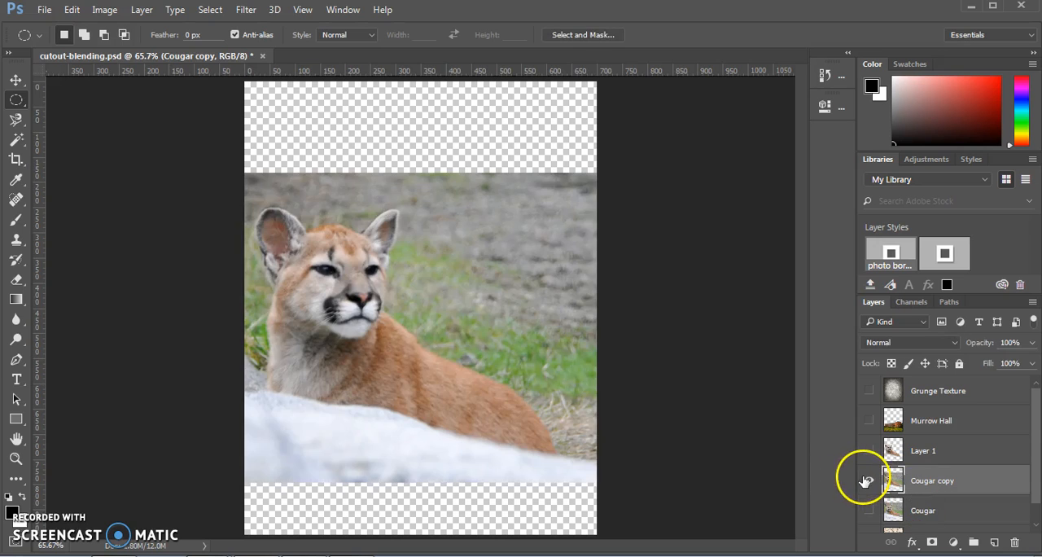
click(868, 480)
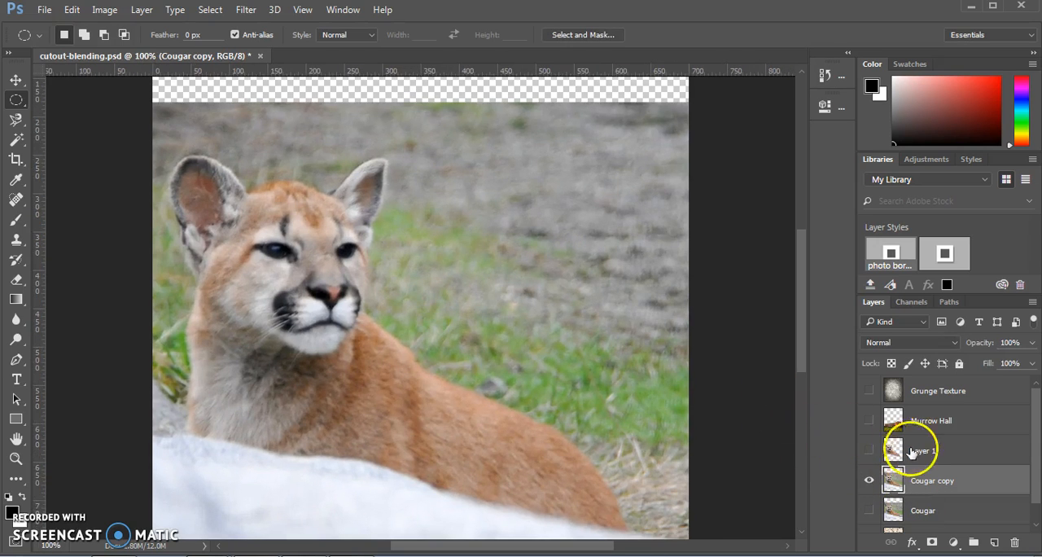
Step: Rename Layer 1 to Magnetic Lasso cutout
double_click(928, 450)
text(Magnetic Lasso cutout)
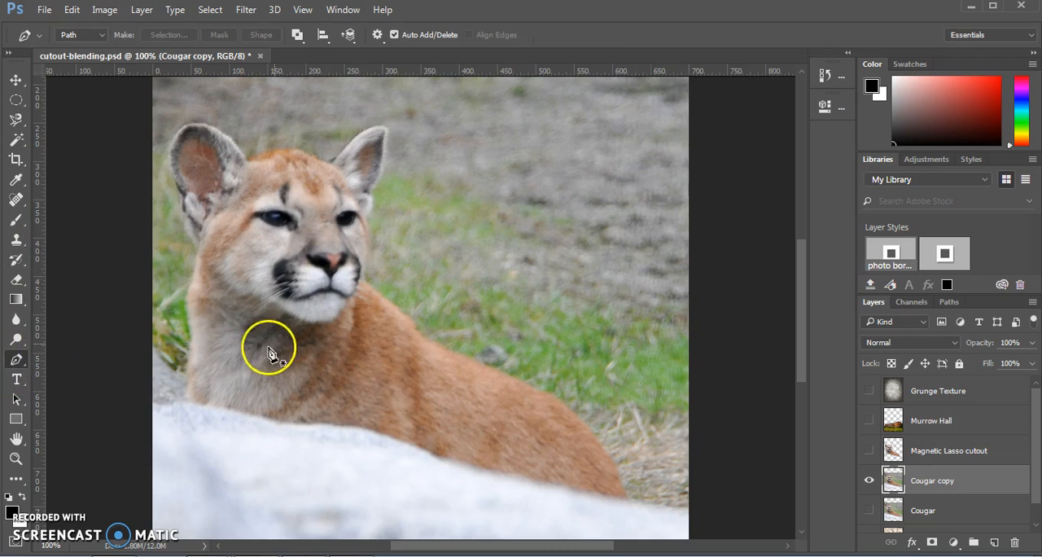
mouse_move(192, 411)
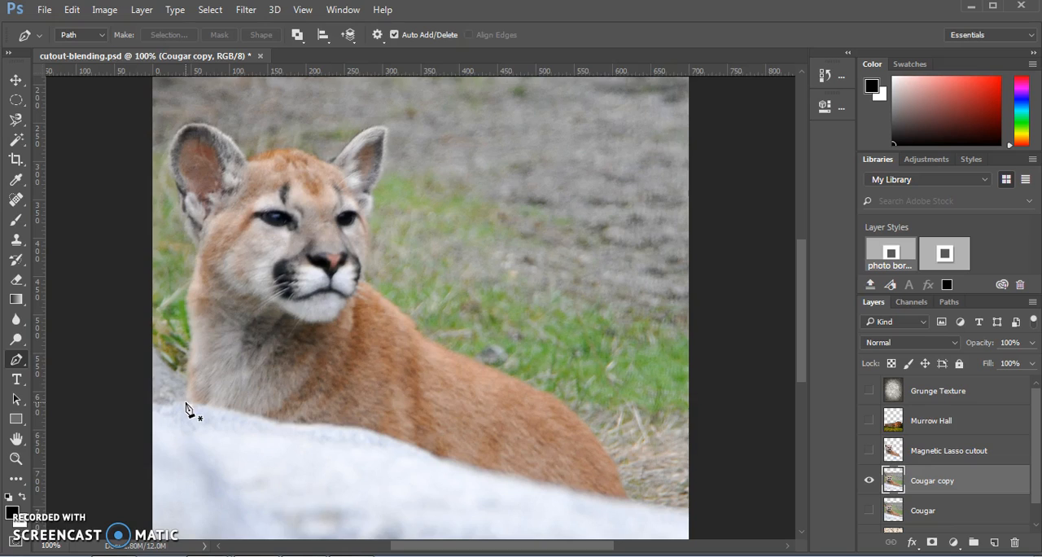
Step: Trace the cougar's outline with the Pen tool and save it as Path 1
click(16, 360)
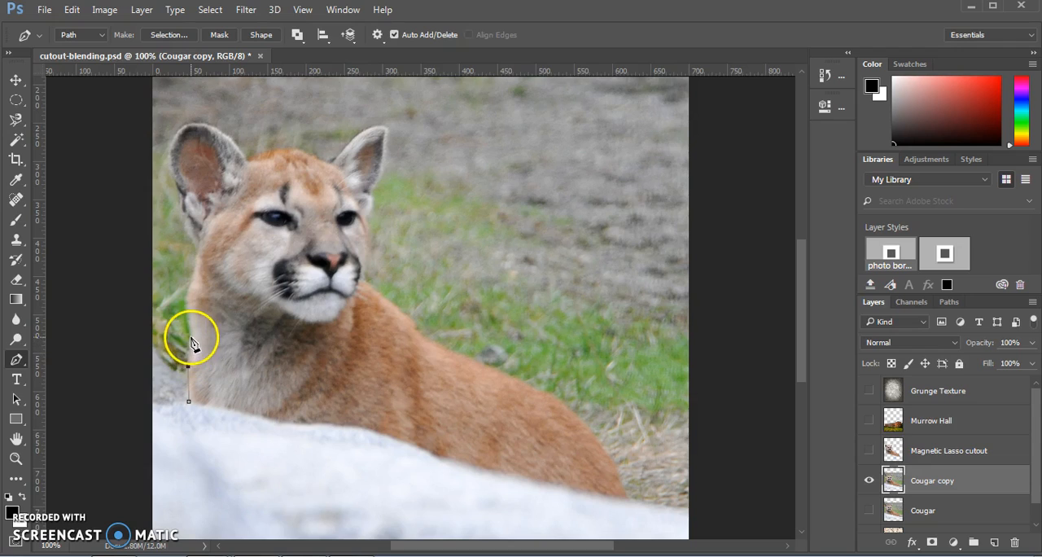
mouse_move(189, 291)
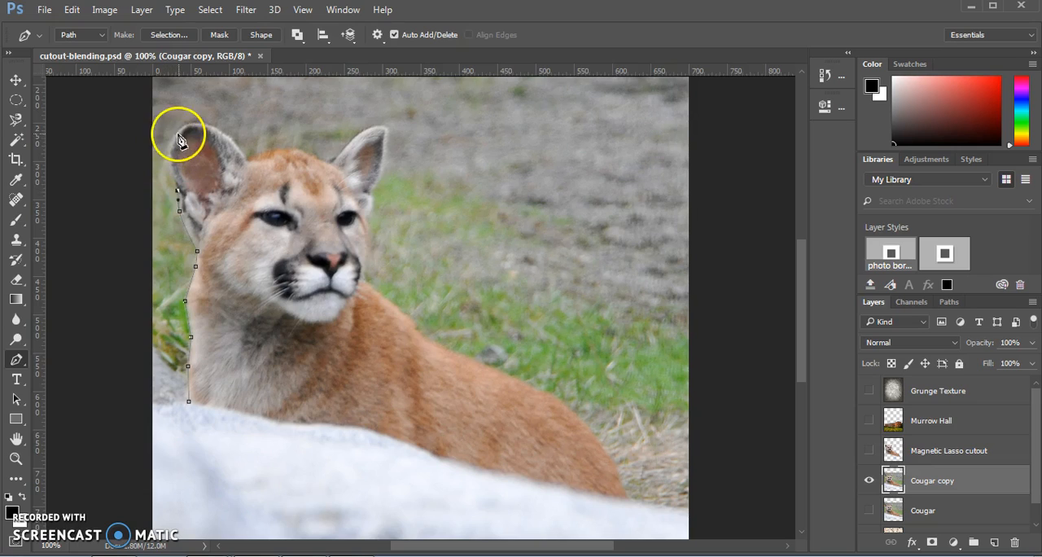
mouse_move(171, 155)
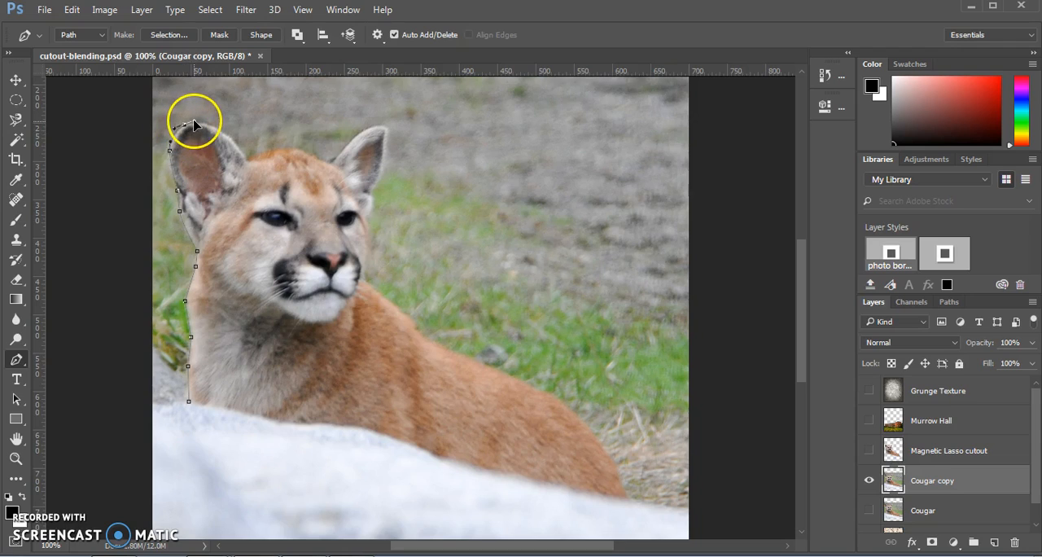
mouse_move(232, 137)
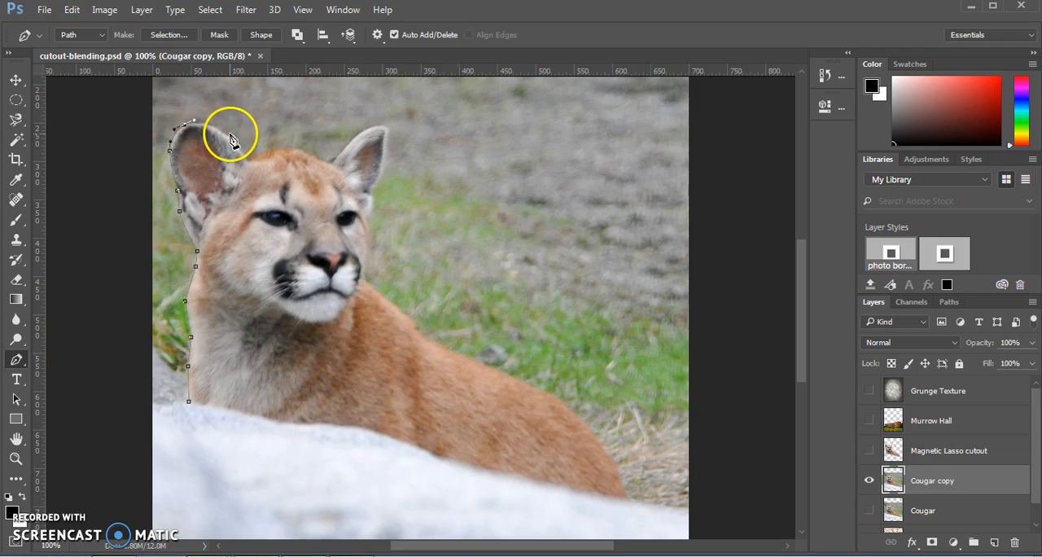
mouse_move(237, 145)
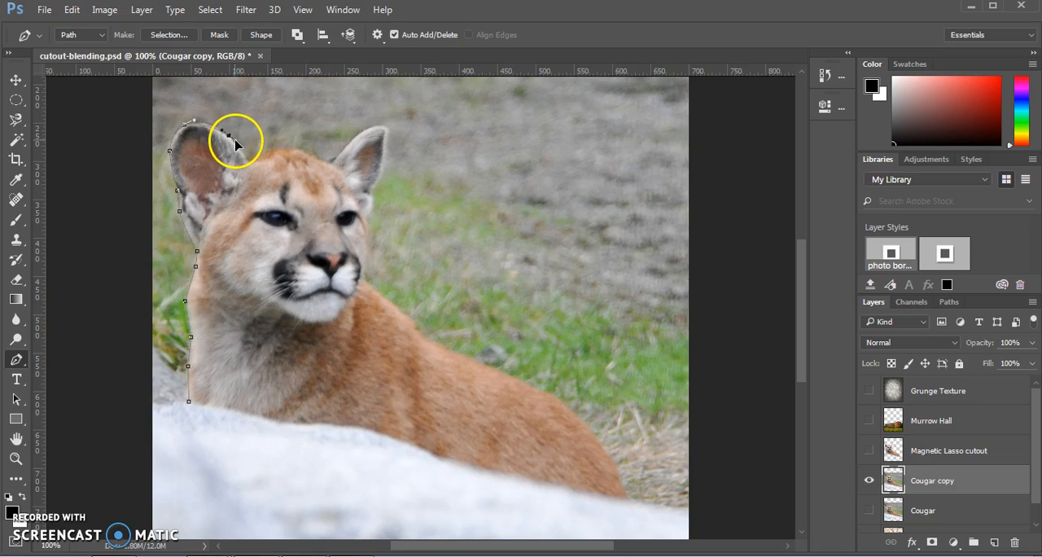
mouse_move(247, 163)
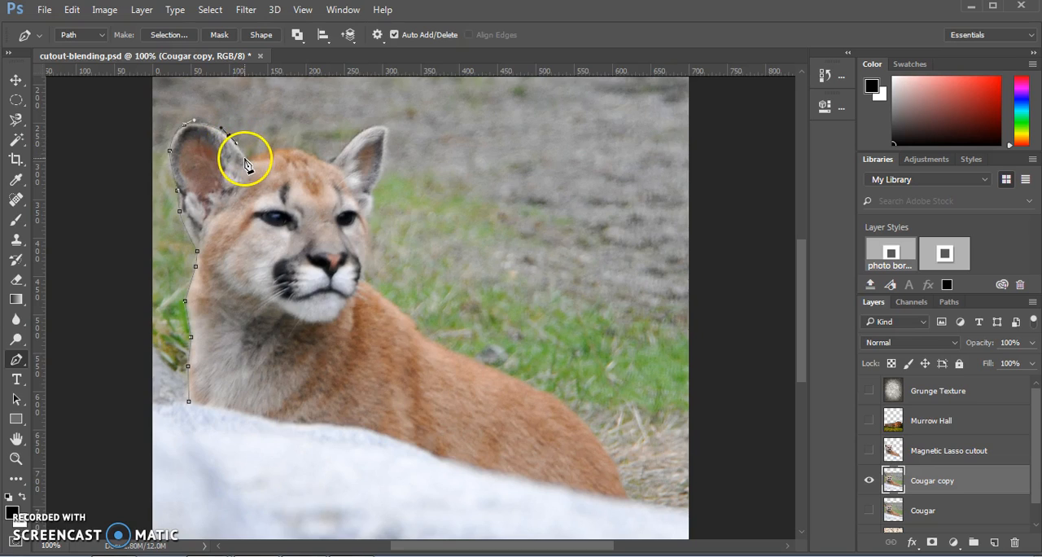
mouse_move(291, 151)
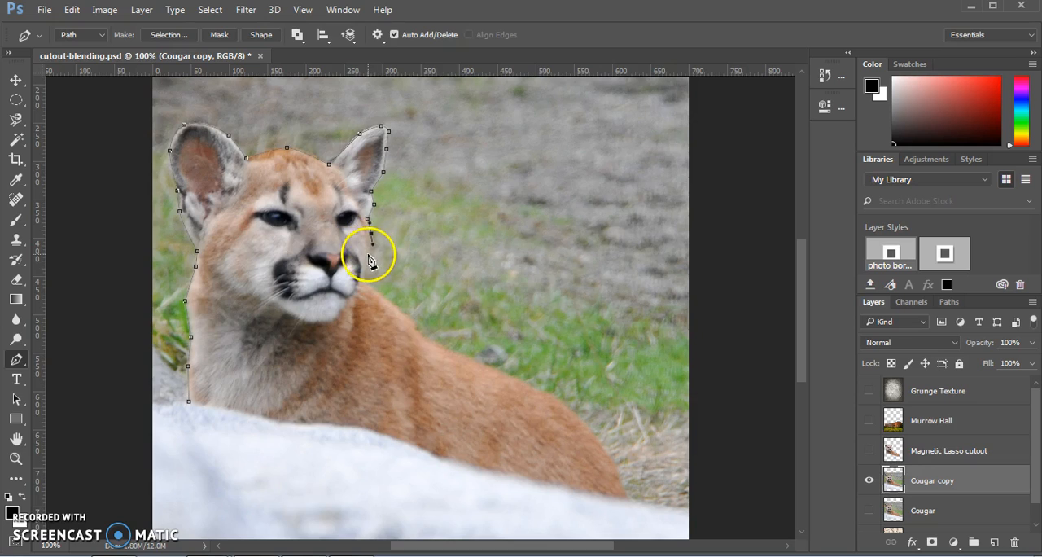
mouse_move(383, 297)
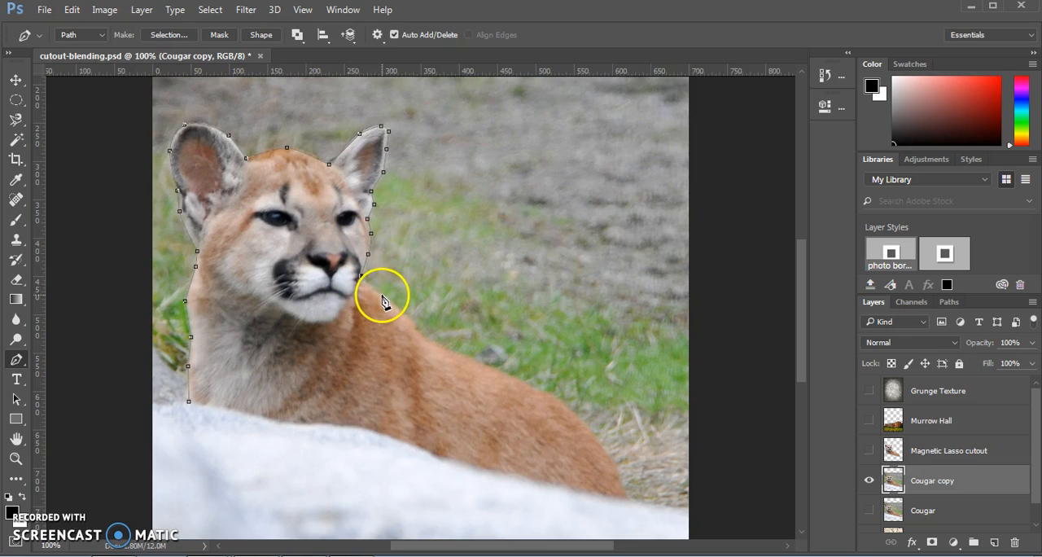
mouse_move(420, 332)
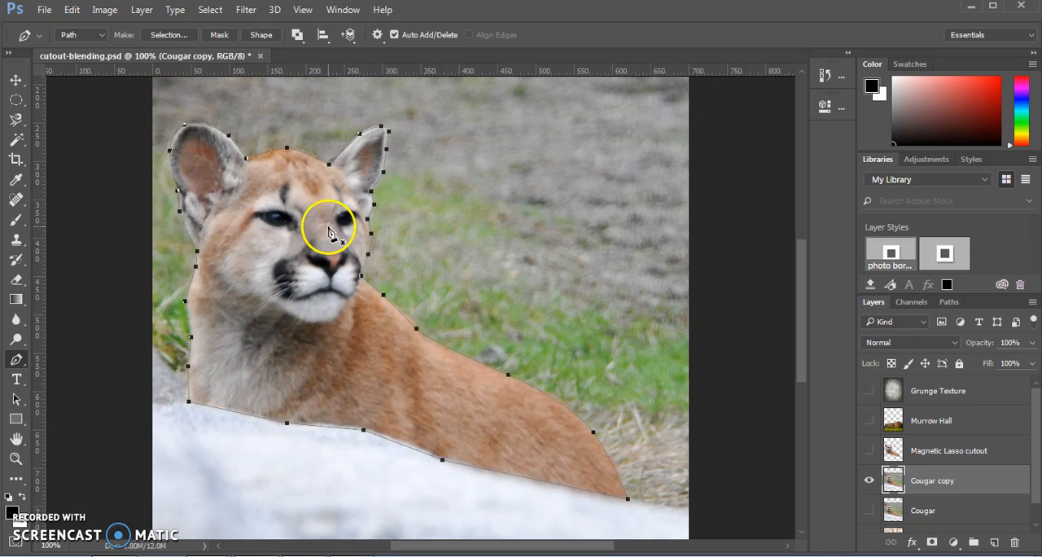
mouse_move(181, 417)
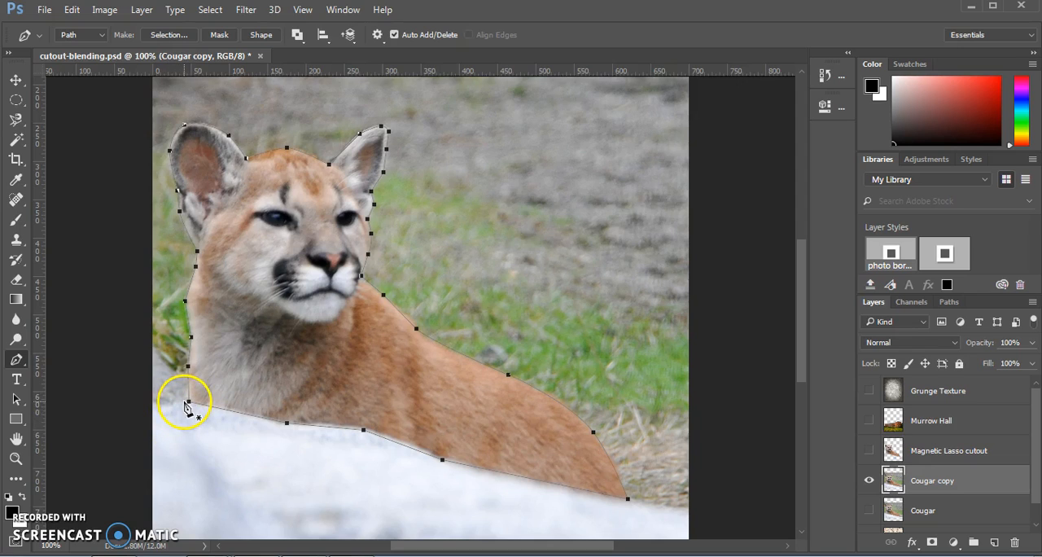
mouse_move(378, 259)
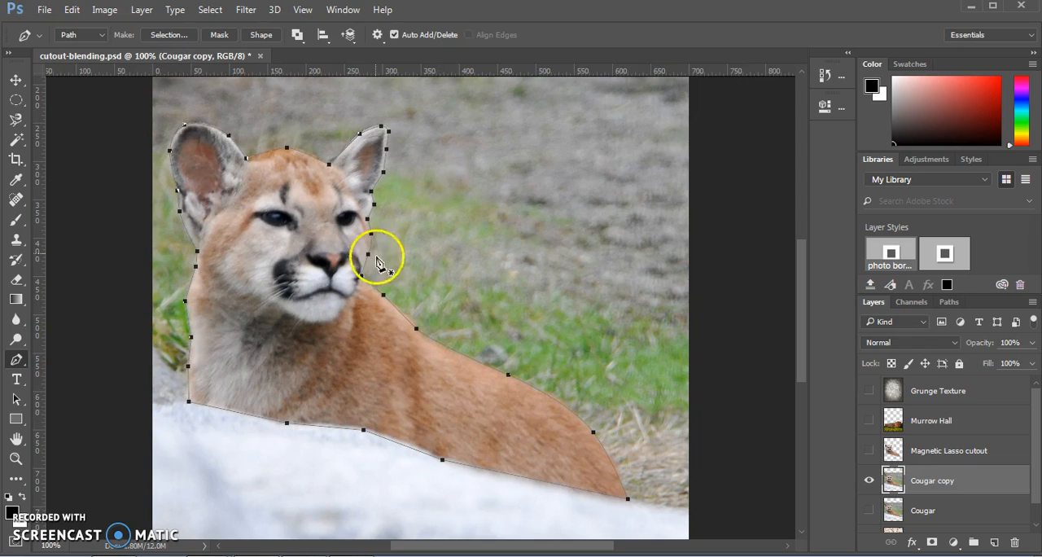
mouse_move(785, 383)
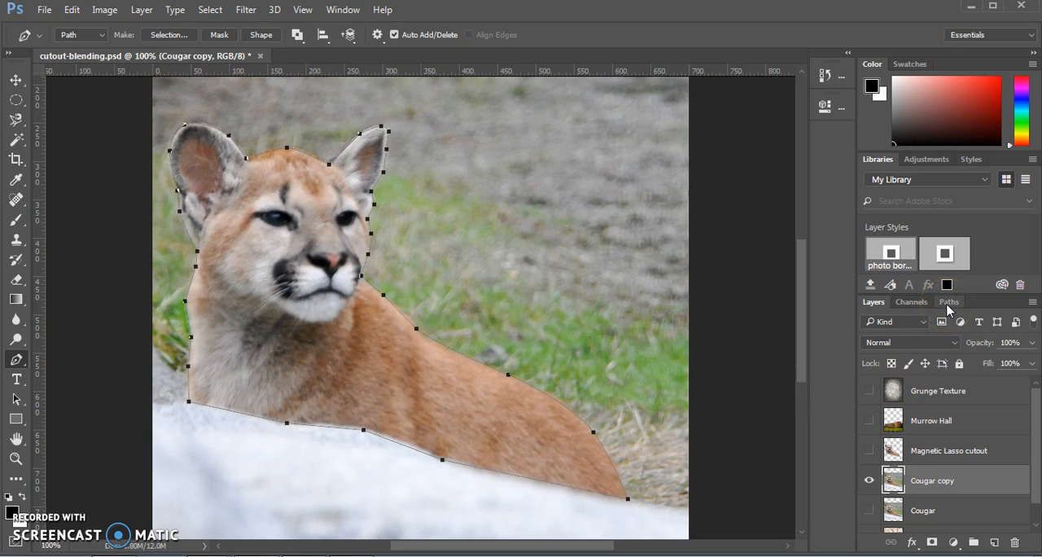
click(948, 301)
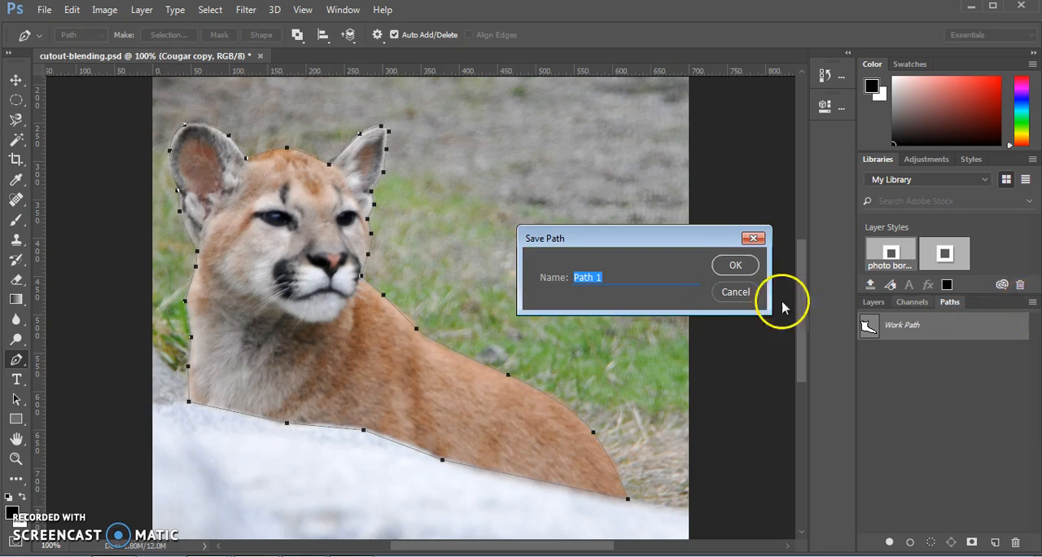
click(736, 264)
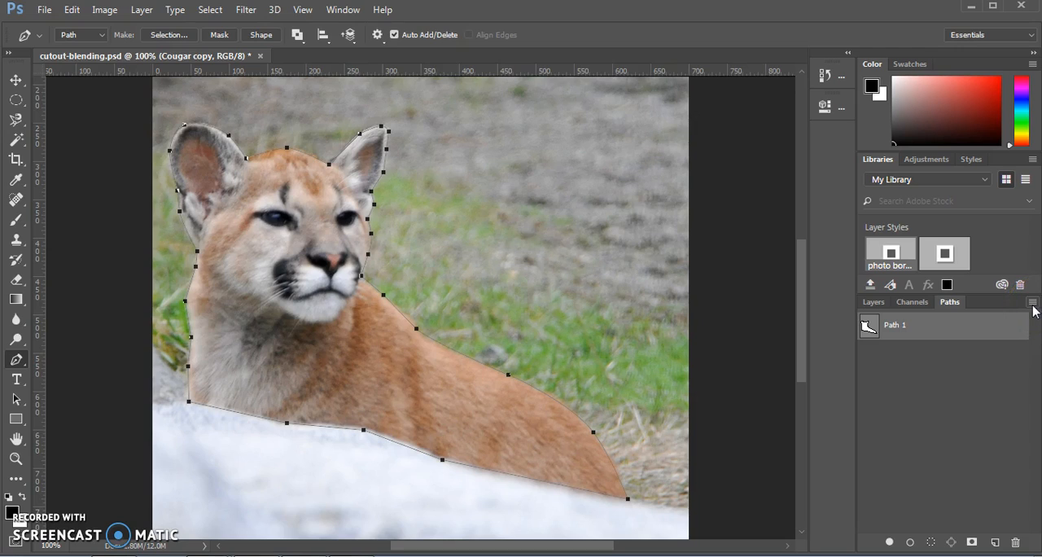
Step: Convert Path 1 into a selection with a 1 px feather
click(1032, 303)
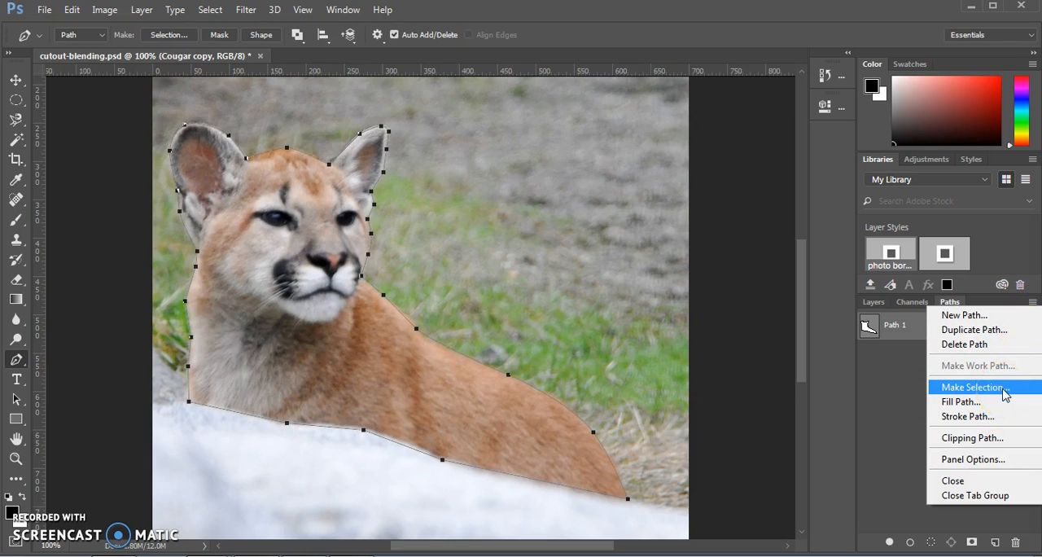
click(972, 388)
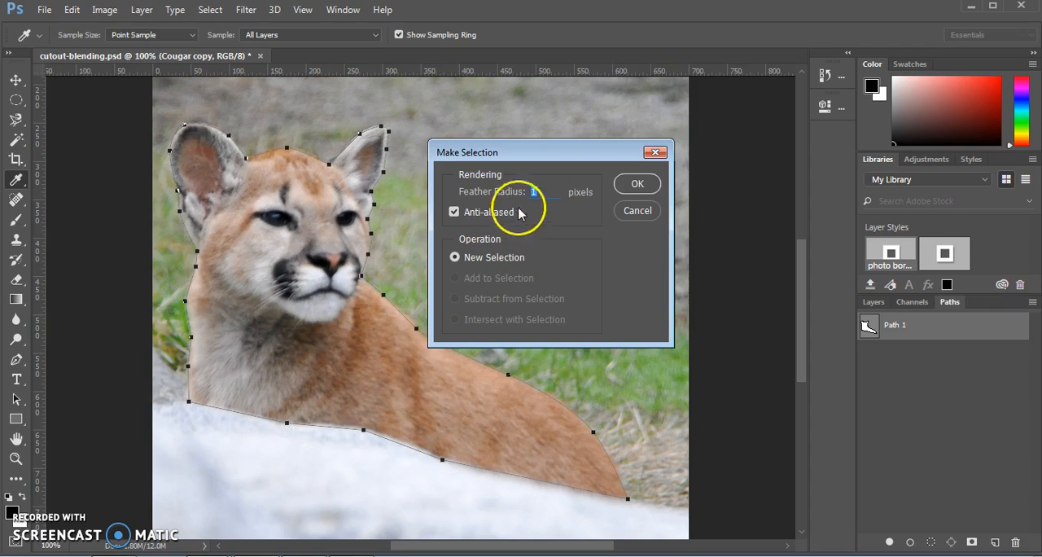
mouse_move(643, 194)
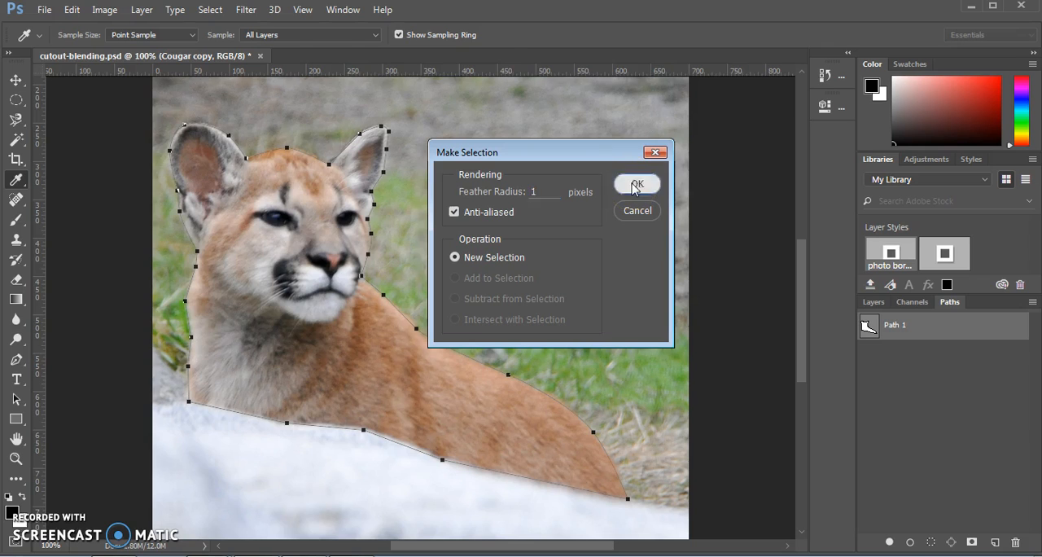
click(637, 184)
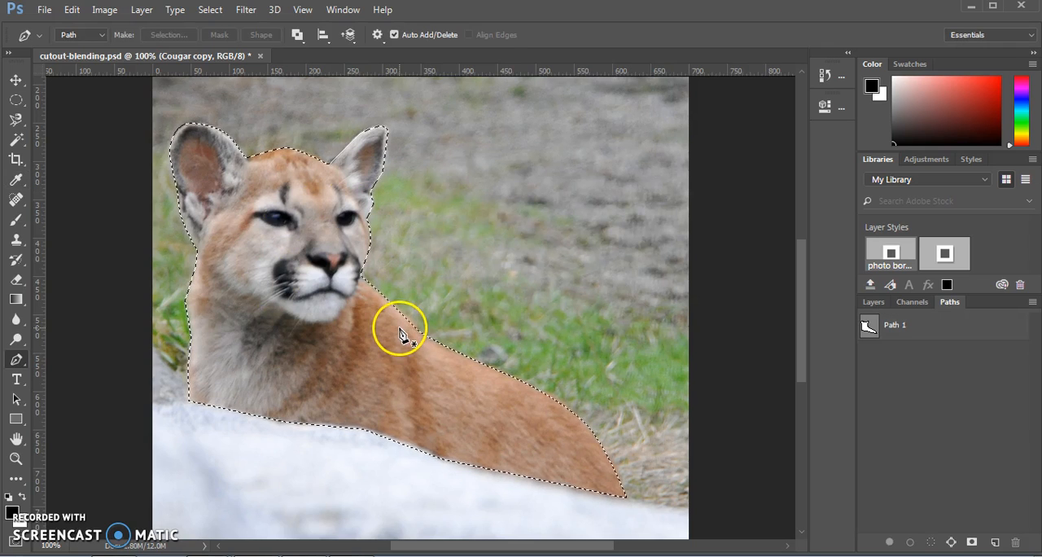
Step: Put the selected cougar on a new layer named 'Pen tool cutout' and hide the original photo
click(873, 301)
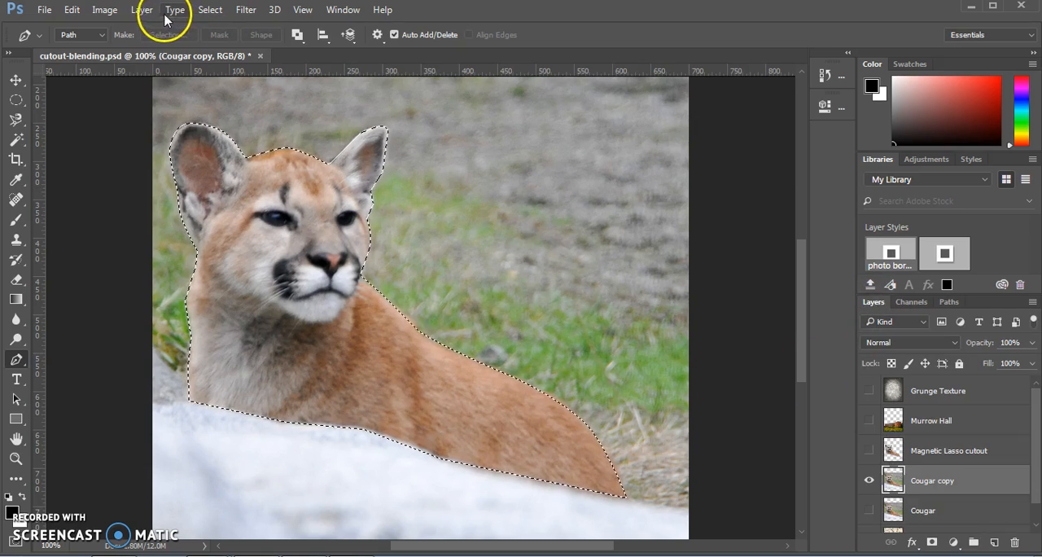
click(142, 10)
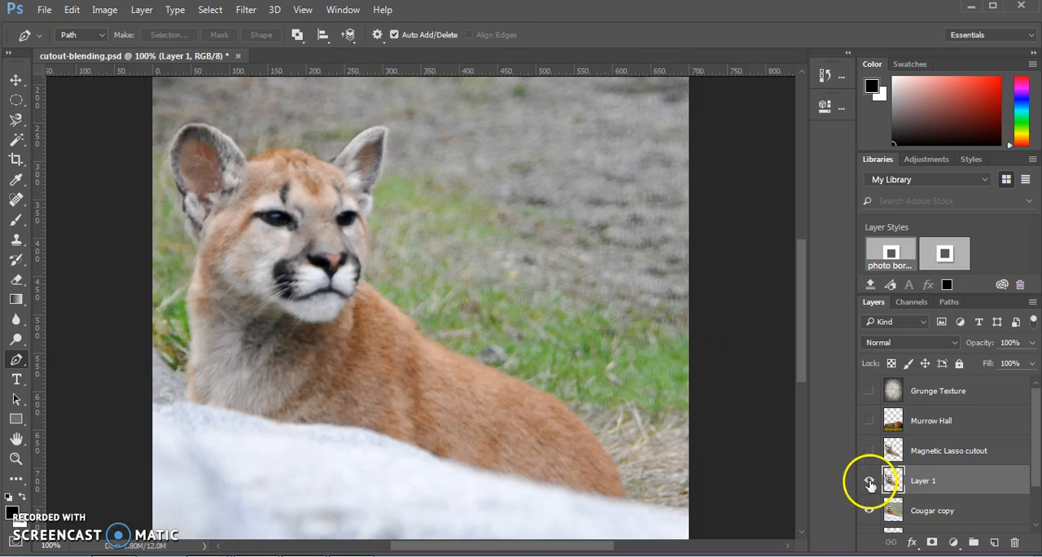
click(870, 479)
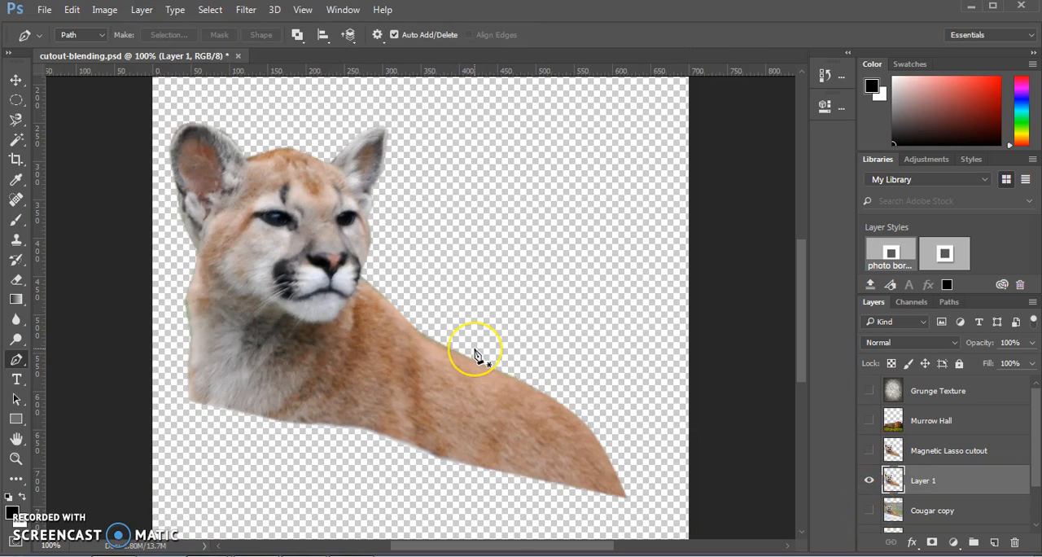
mouse_move(788, 404)
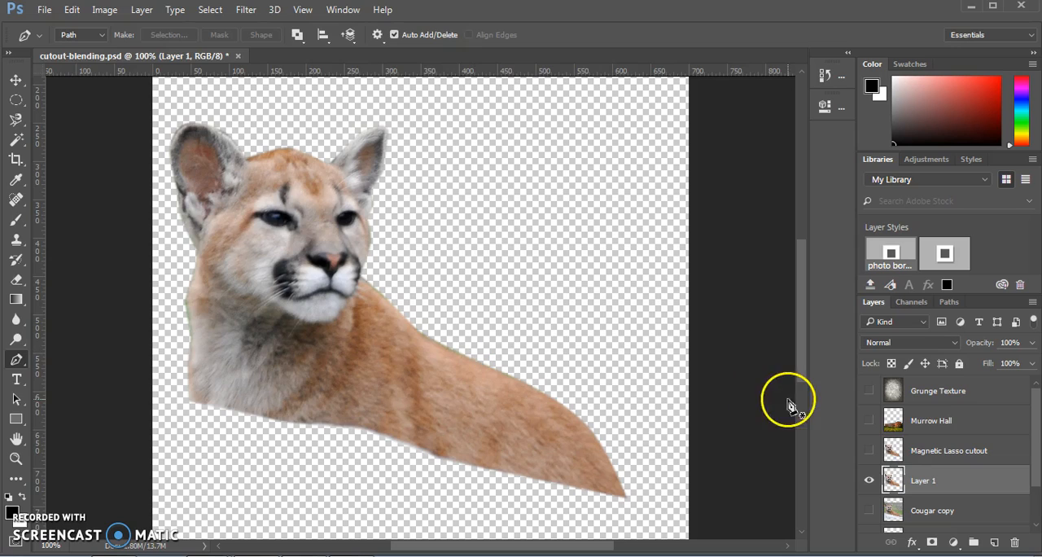
double_click(924, 481)
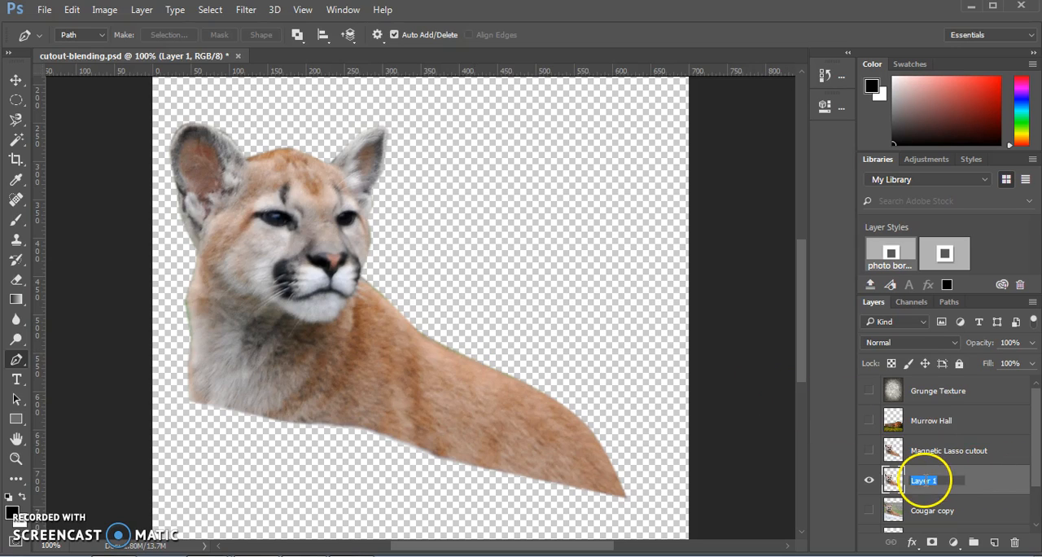
text(Pen tool cutout)
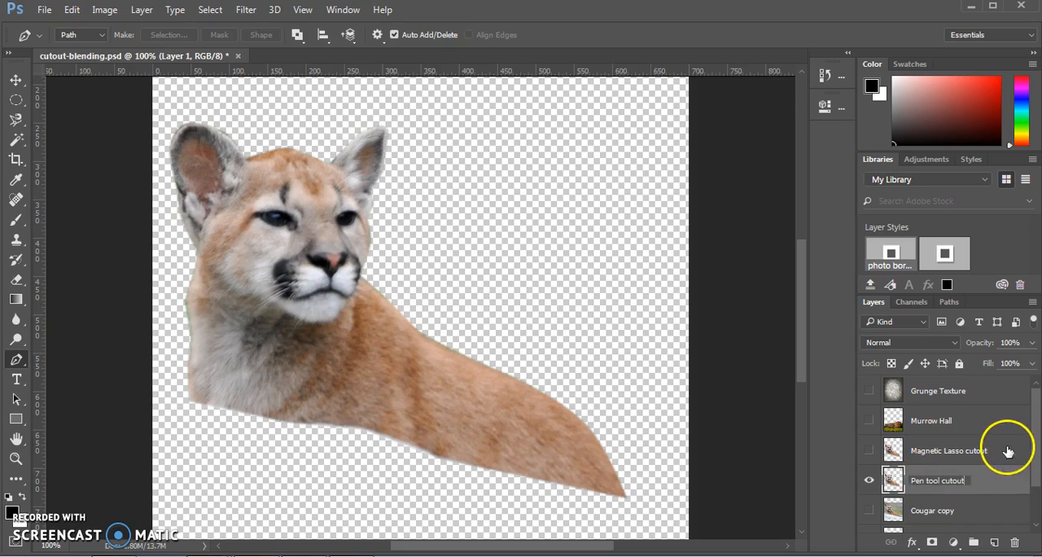
click(948, 449)
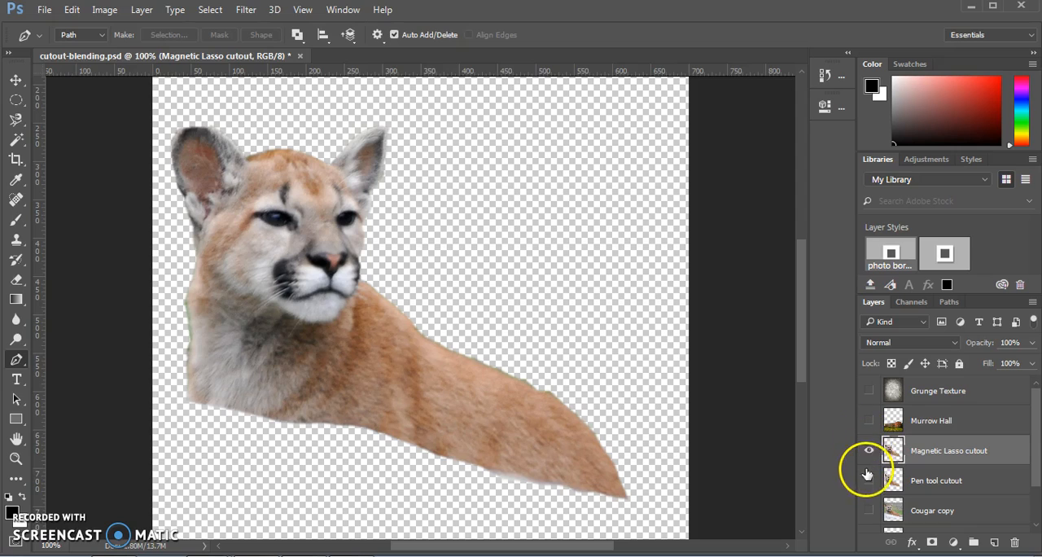
Step: Compare the Magnetic Lasso and Pen tool cutouts, then hide the Magnetic Lasso cutout layer
click(868, 449)
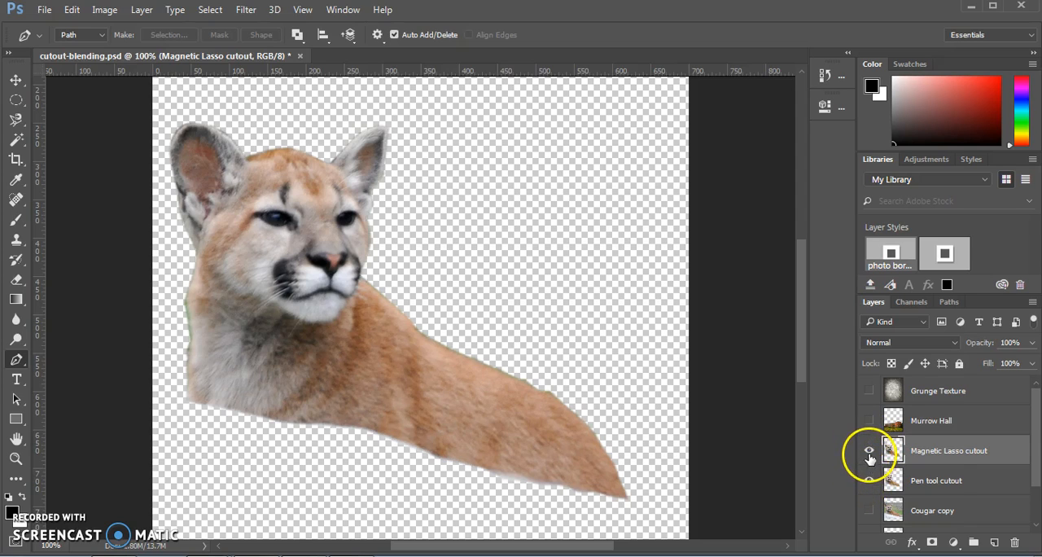
mouse_move(870, 451)
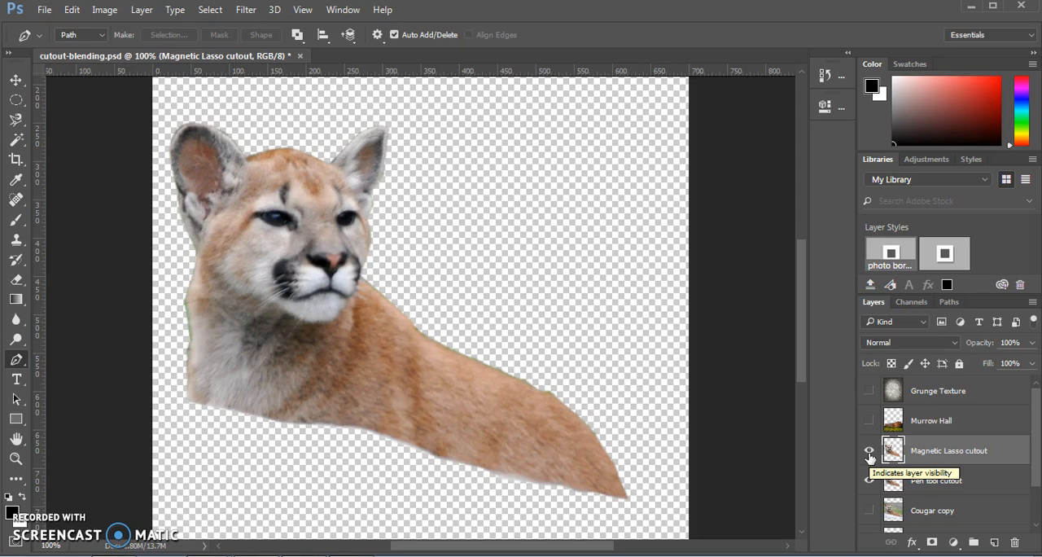
click(870, 479)
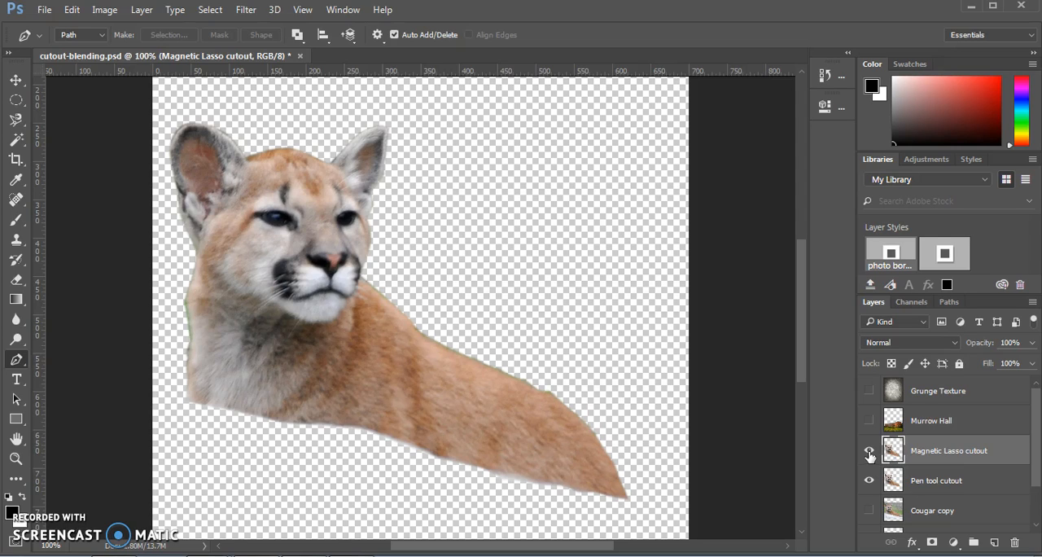
click(870, 453)
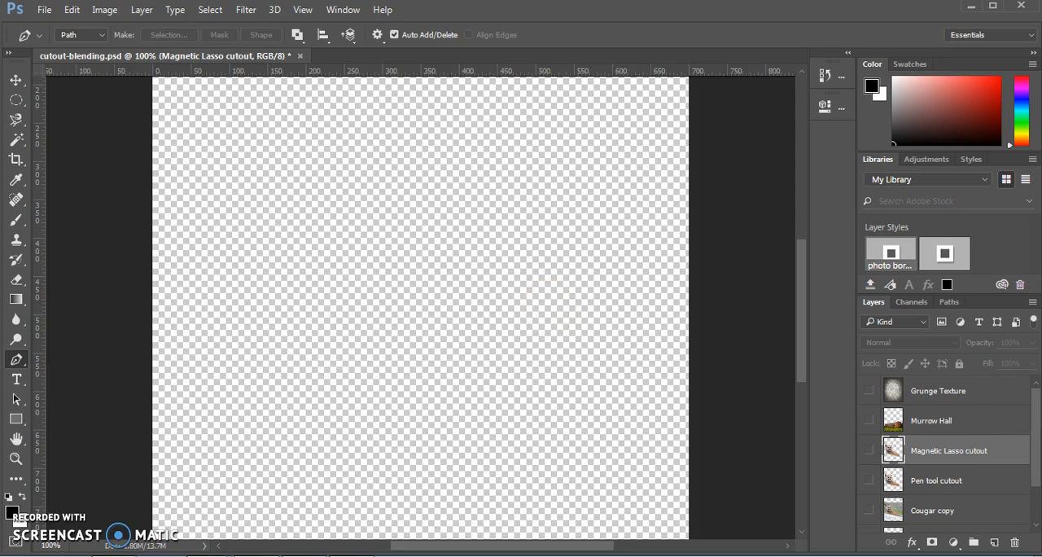
Step: Show the Map layer so the Pullman topographic map fills the canvas
scroll(down, 3)
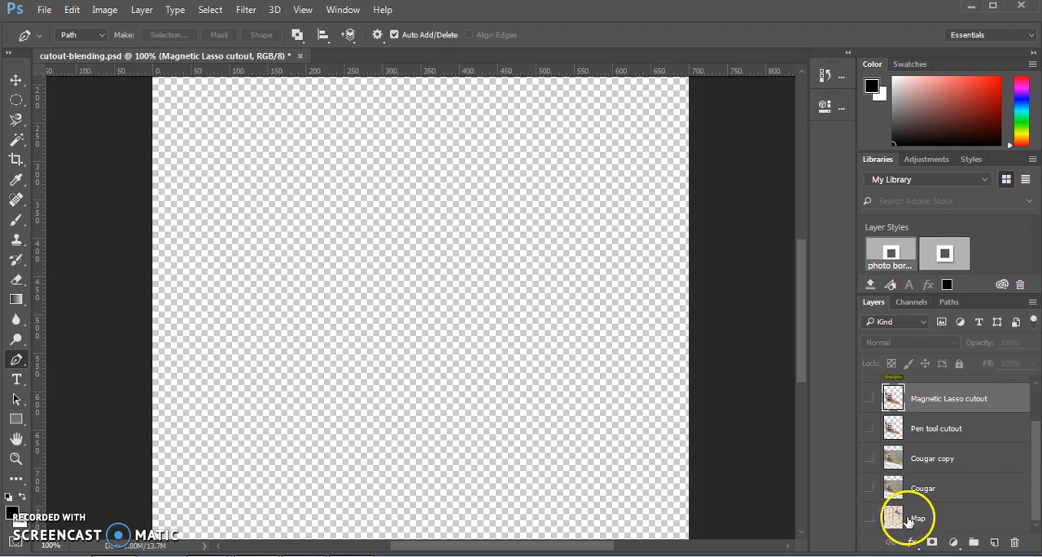
click(870, 518)
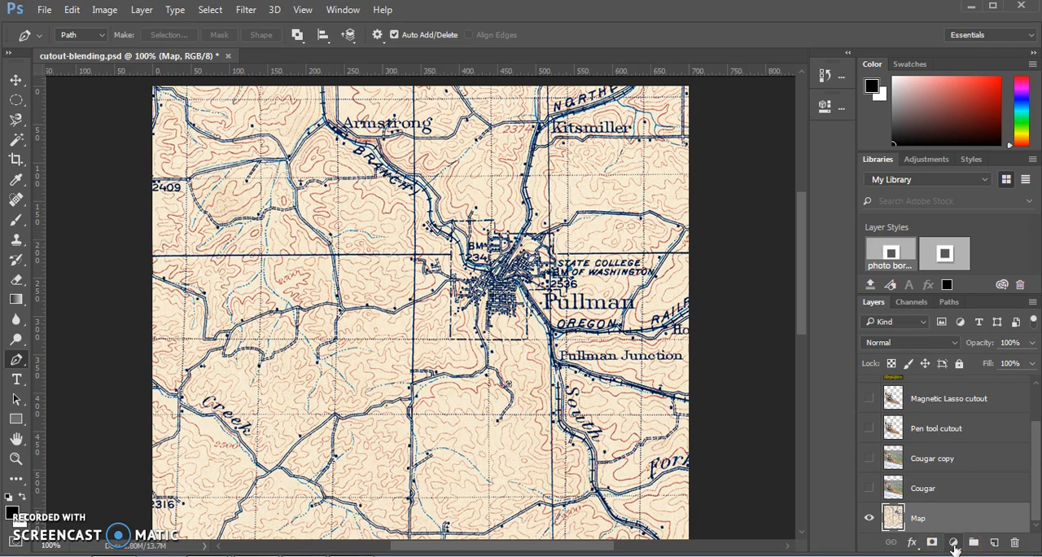
Step: Add a Hue/Saturation adjustment with Colorize on and Saturation lowered to 25 for a sepia map
click(955, 542)
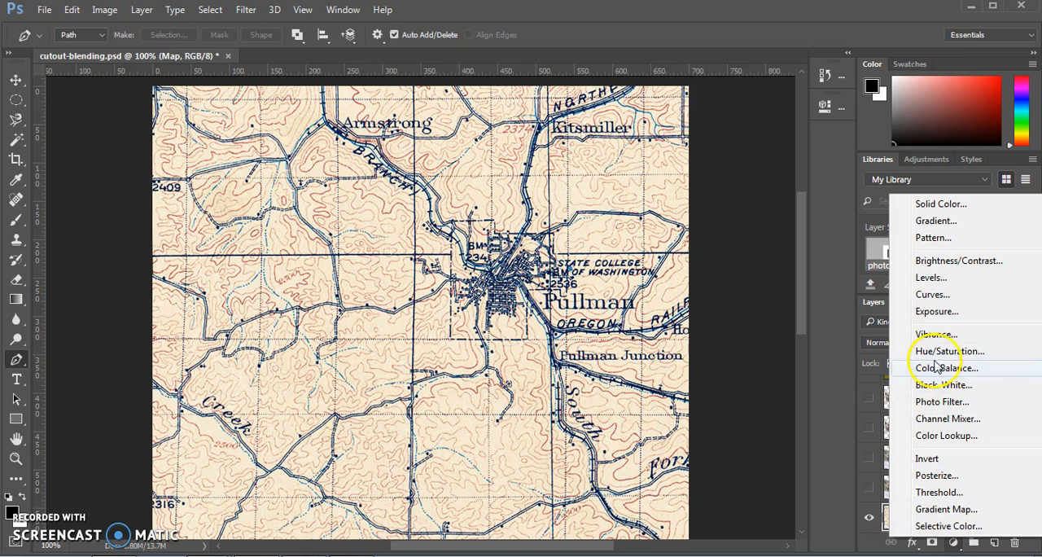
click(949, 351)
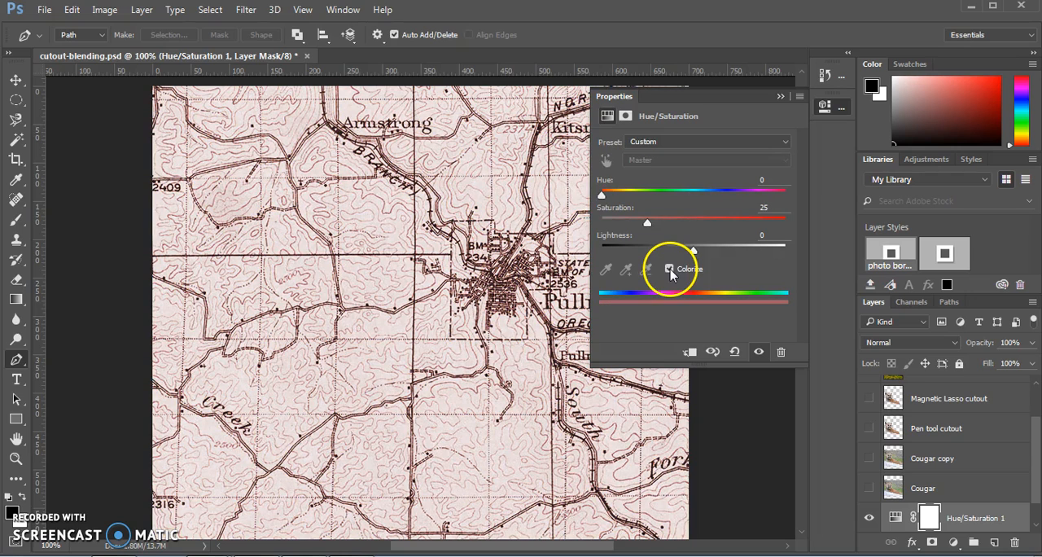
click(670, 269)
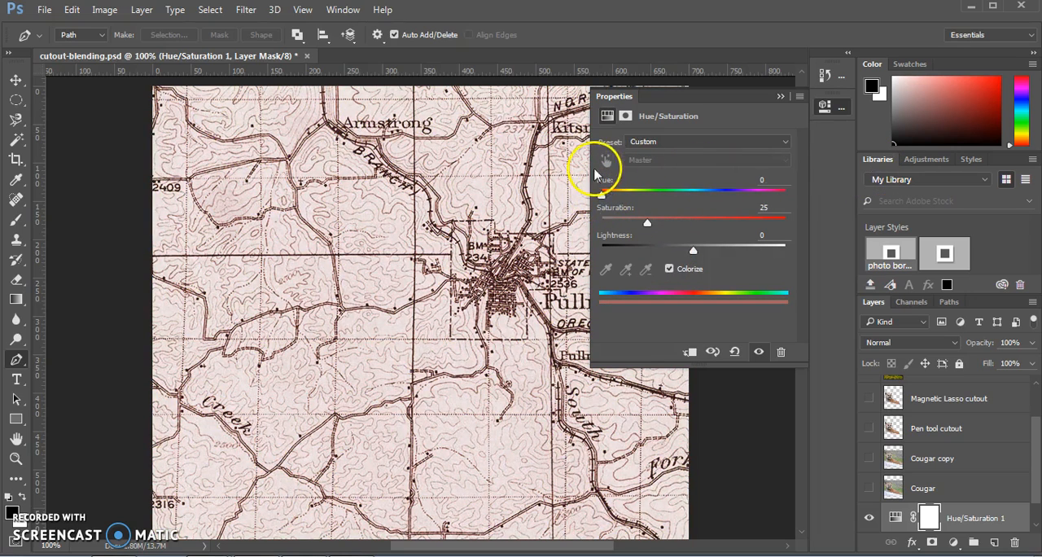
drag(646, 224, 639, 224)
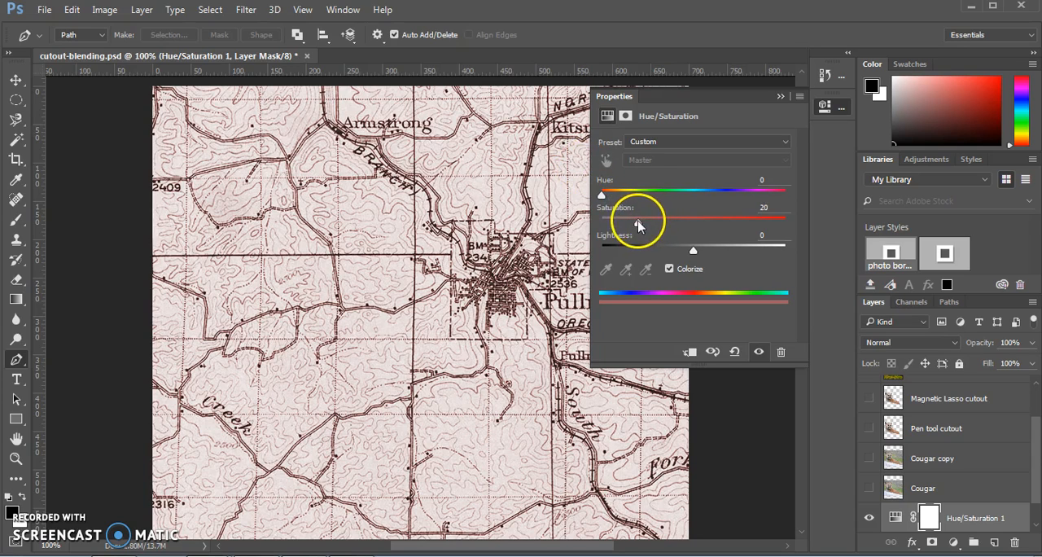
drag(638, 222, 629, 222)
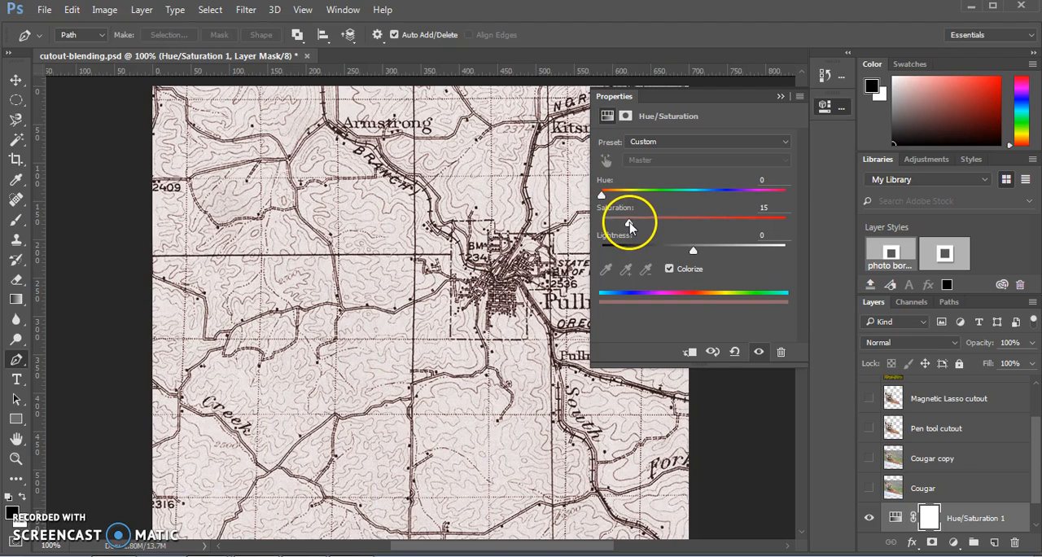
mouse_move(772, 98)
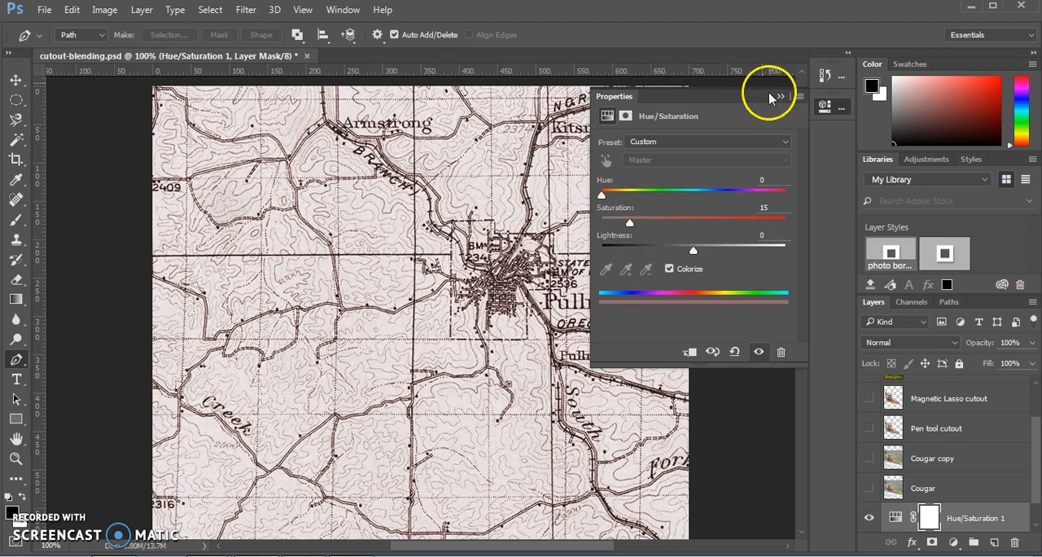
click(778, 96)
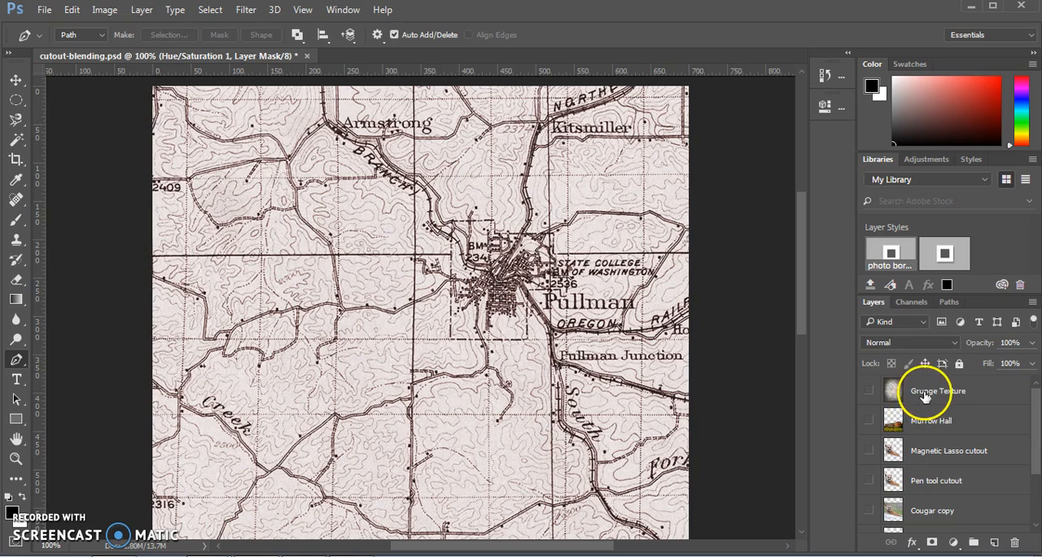
Step: Show the Grunge Texture layer blended with Multiply at 60% opacity over the map
click(892, 391)
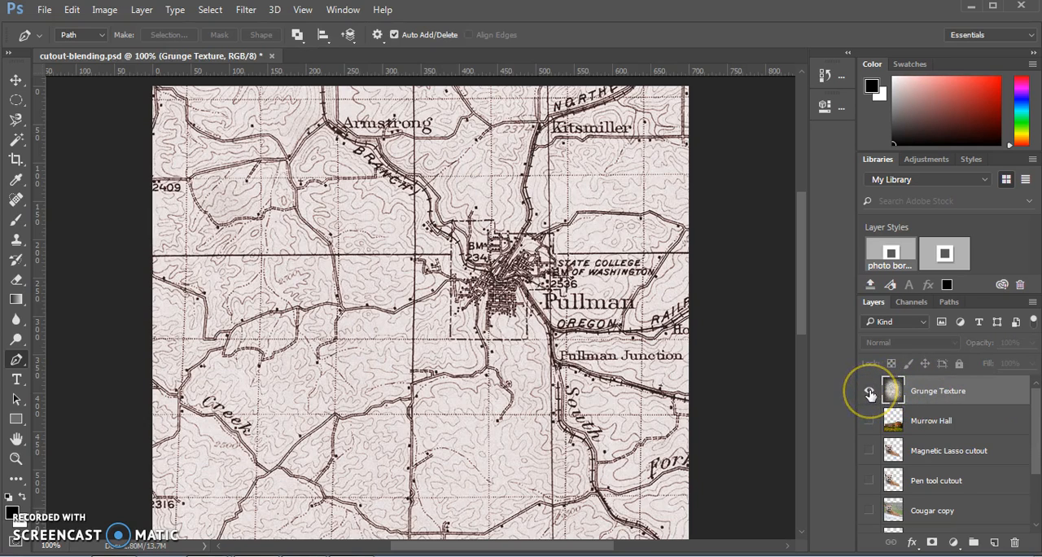
click(870, 391)
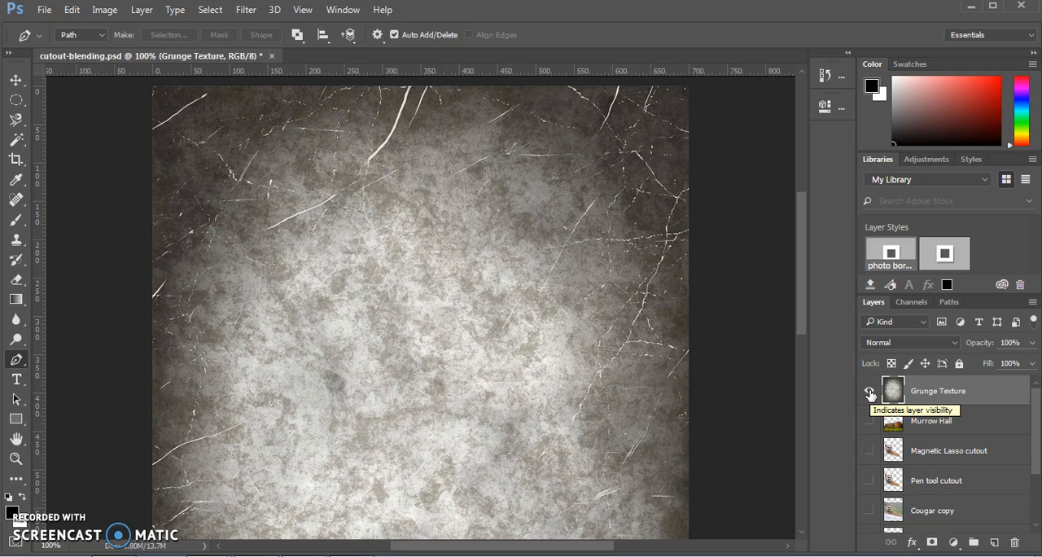
mouse_move(906, 388)
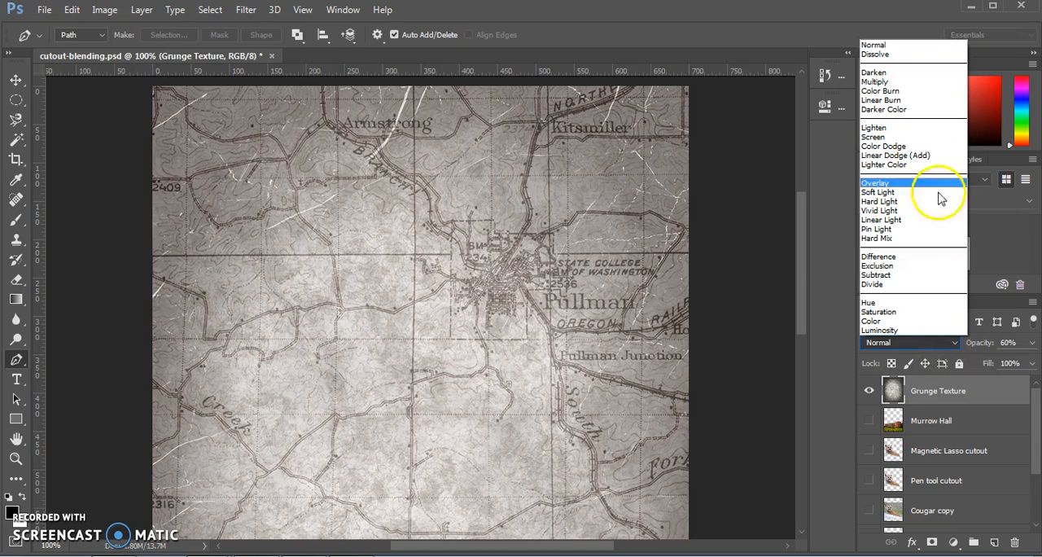
click(875, 82)
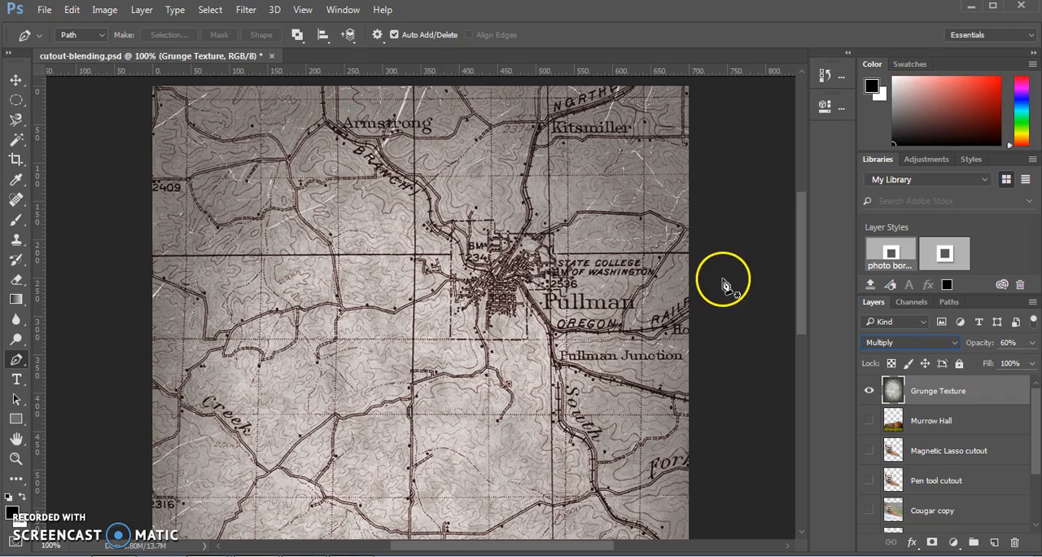
mouse_move(729, 284)
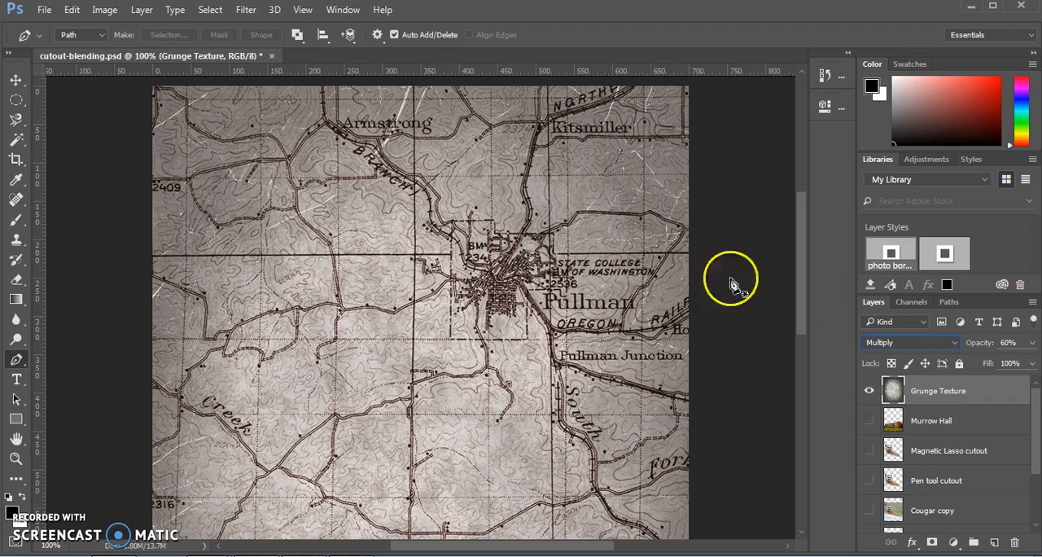
click(909, 342)
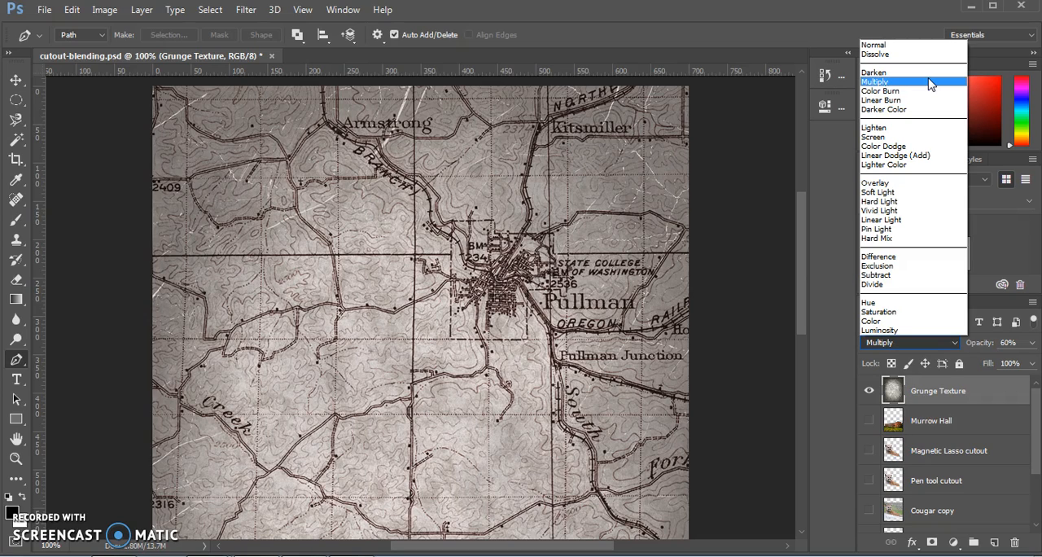
click(875, 82)
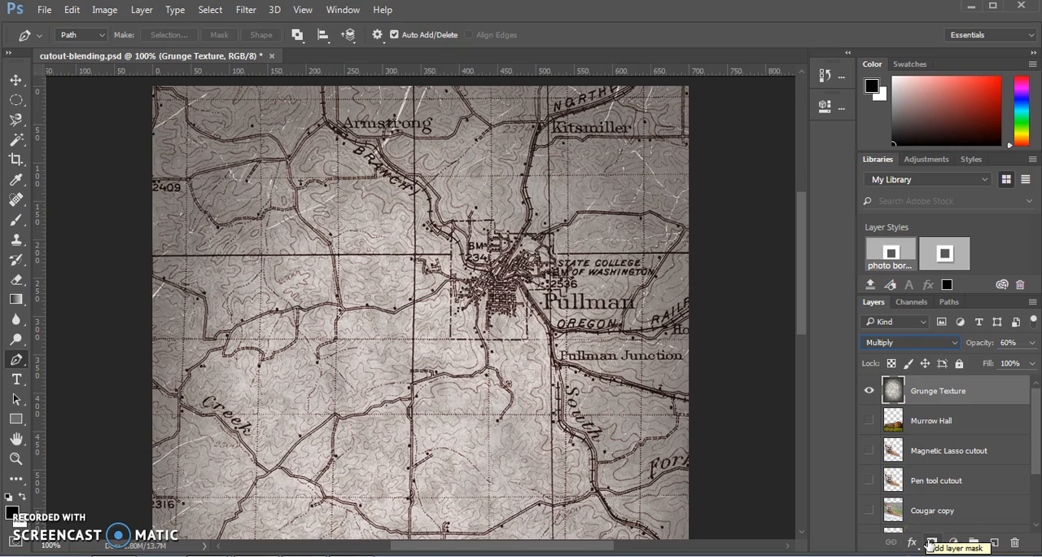
Step: Mask the Grunge Texture layer with a gradient so the texture fades across the map
click(932, 543)
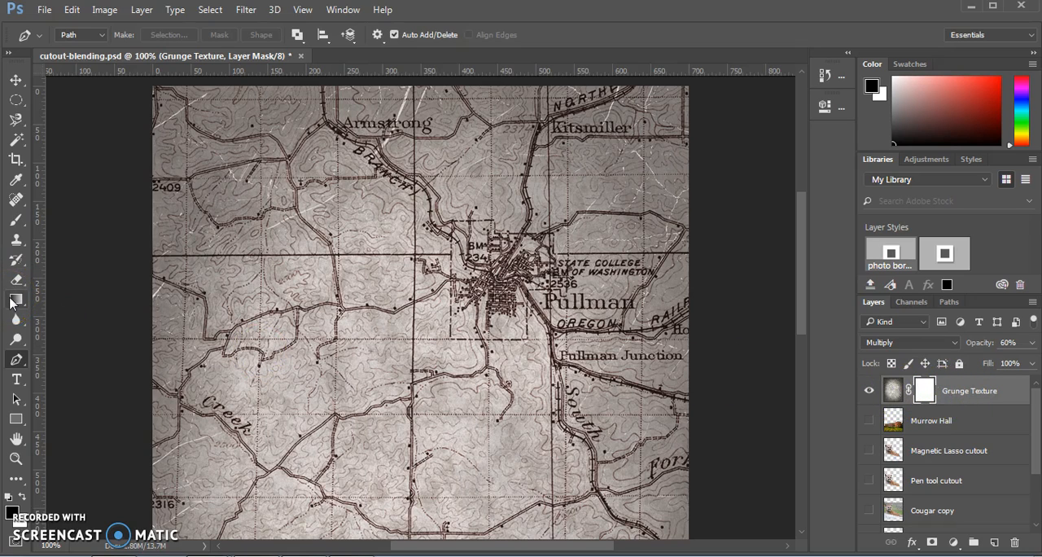
mouse_move(16, 300)
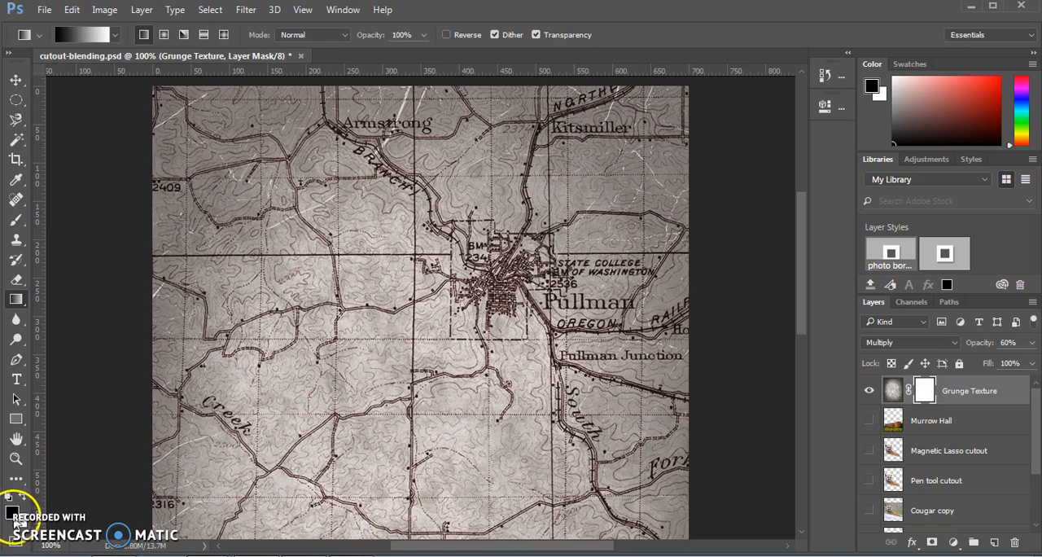
mouse_move(384, 348)
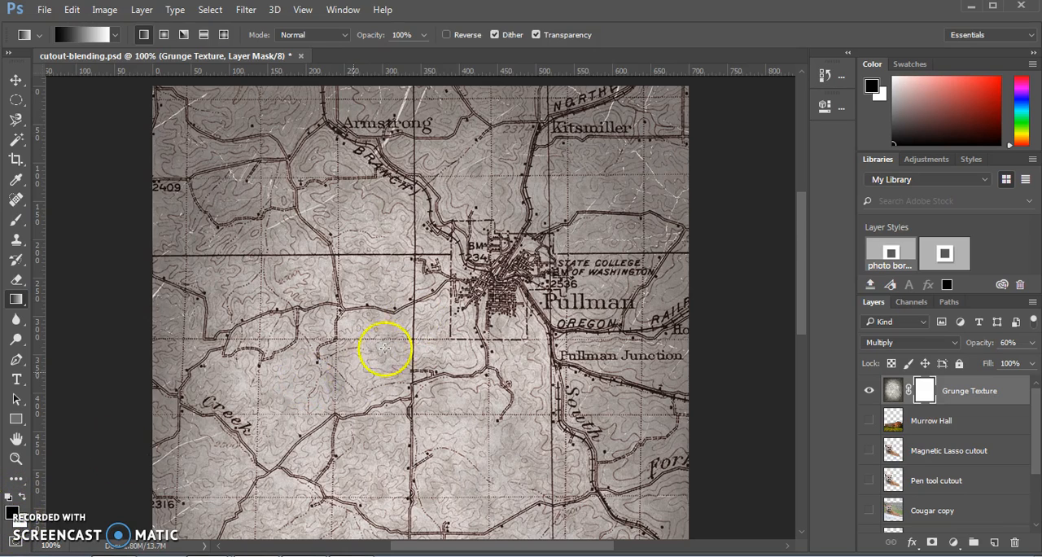
mouse_move(806, 220)
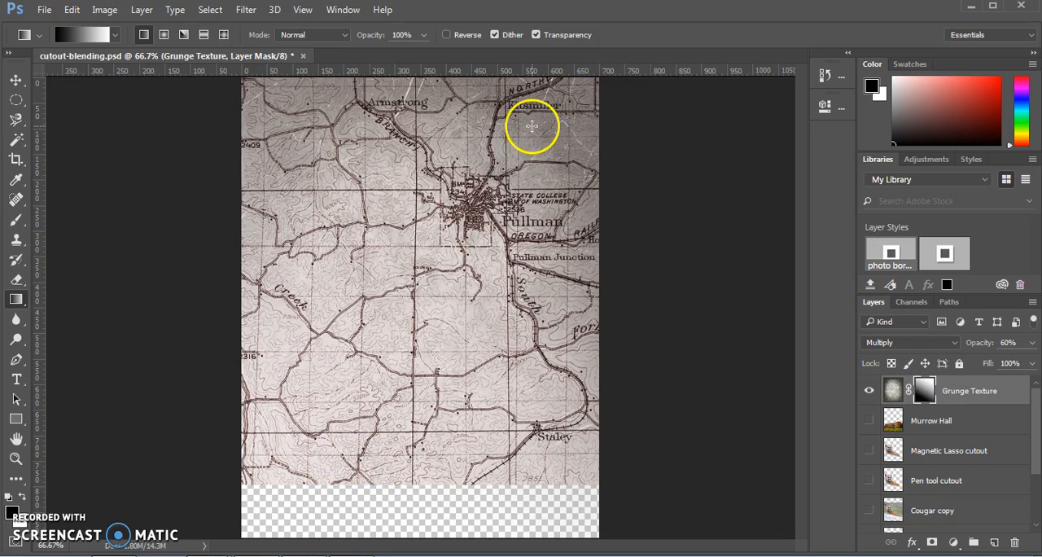
drag(325, 423, 540, 97)
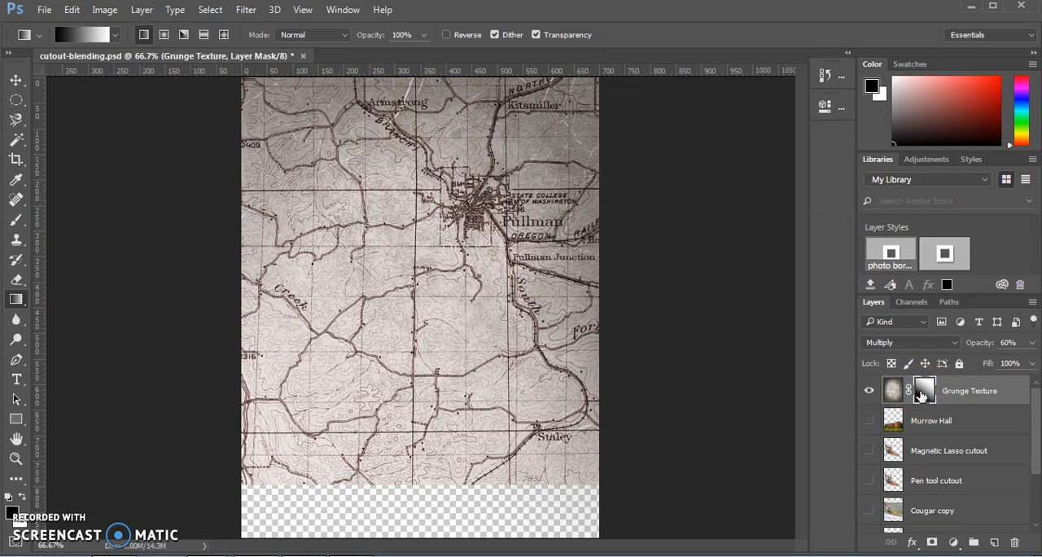
mouse_move(926, 390)
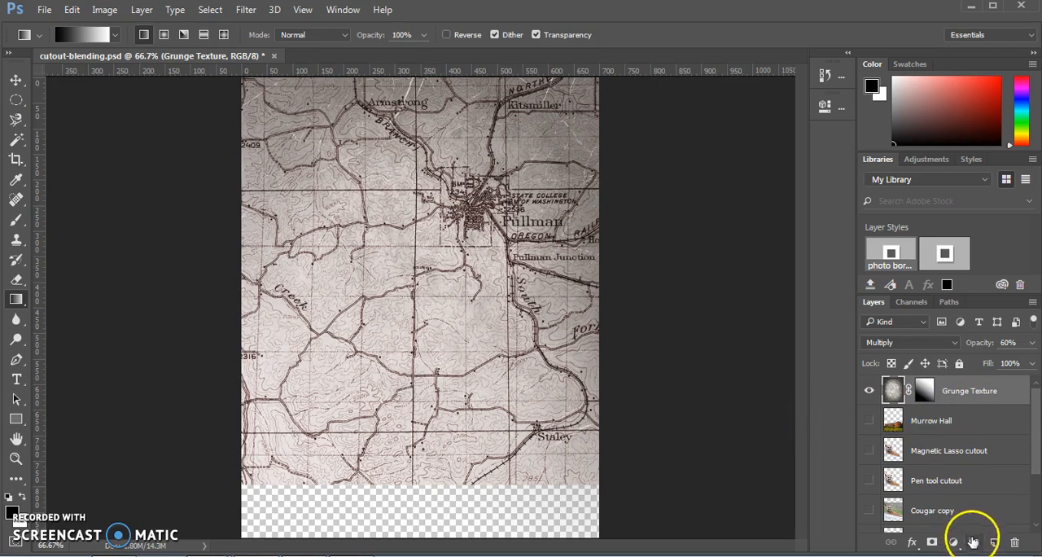
Step: Create a new layer named Border above Grunge Texture and fill it black with the Paint Bucket
click(974, 541)
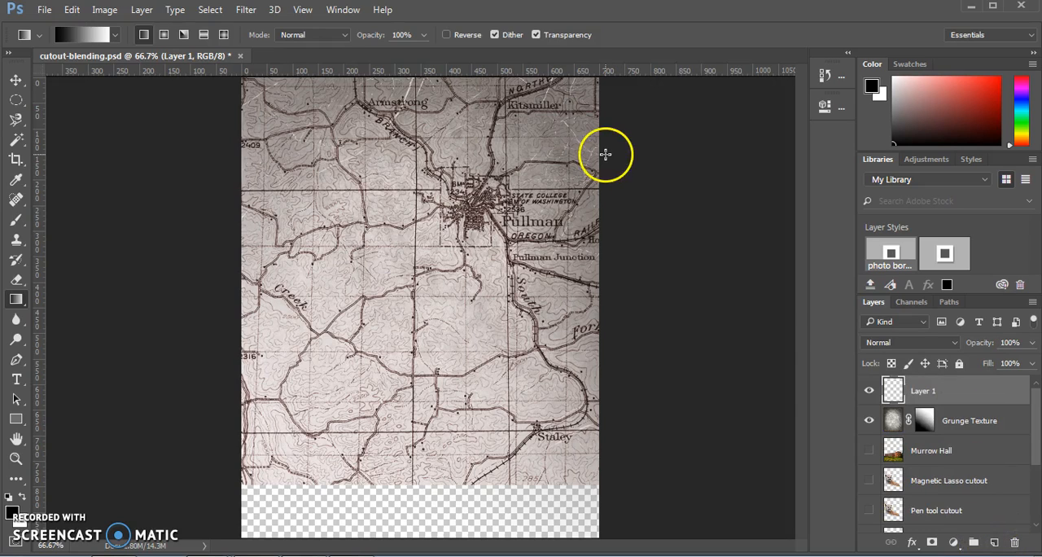
double_click(922, 391)
text(Border)
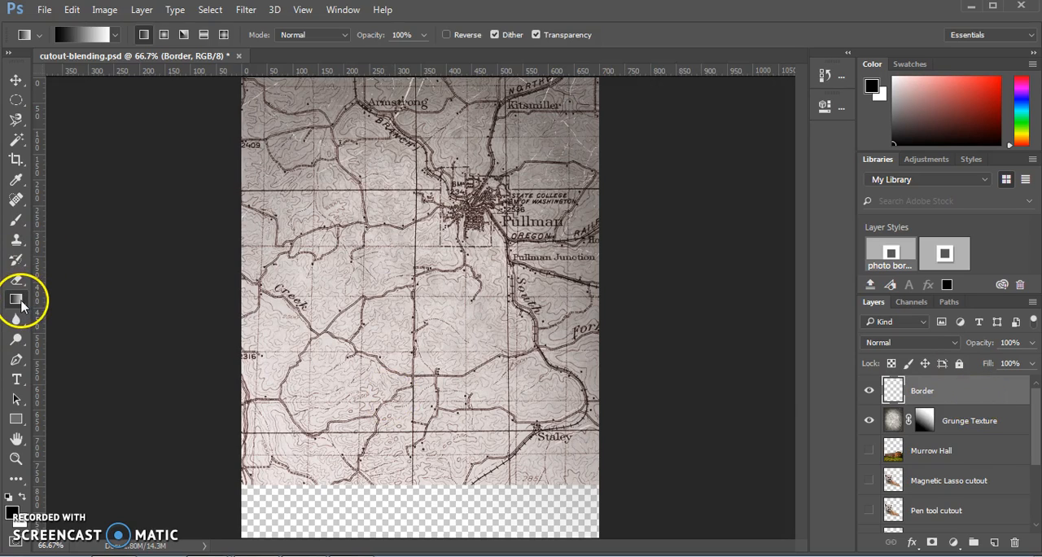
click(17, 300)
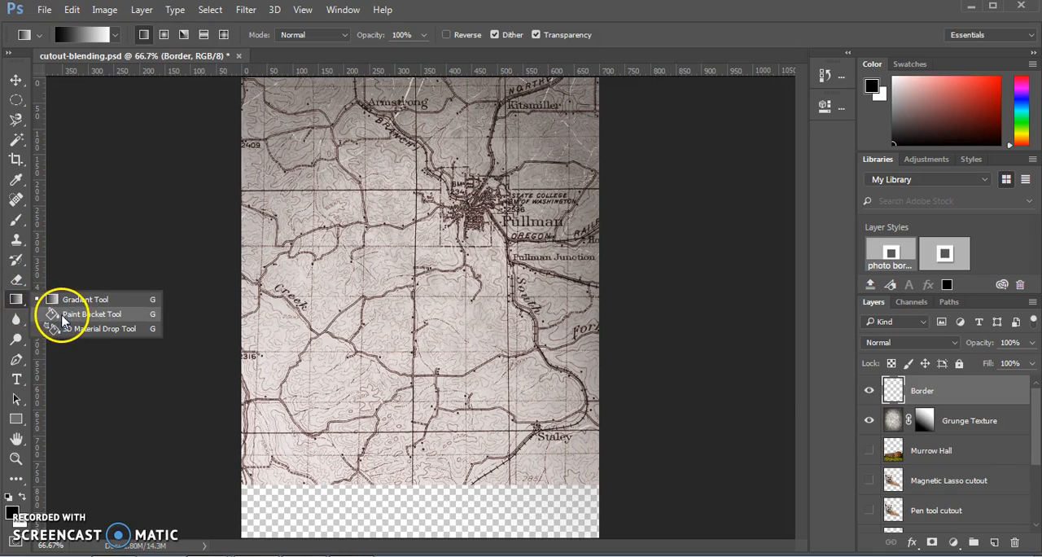
click(91, 312)
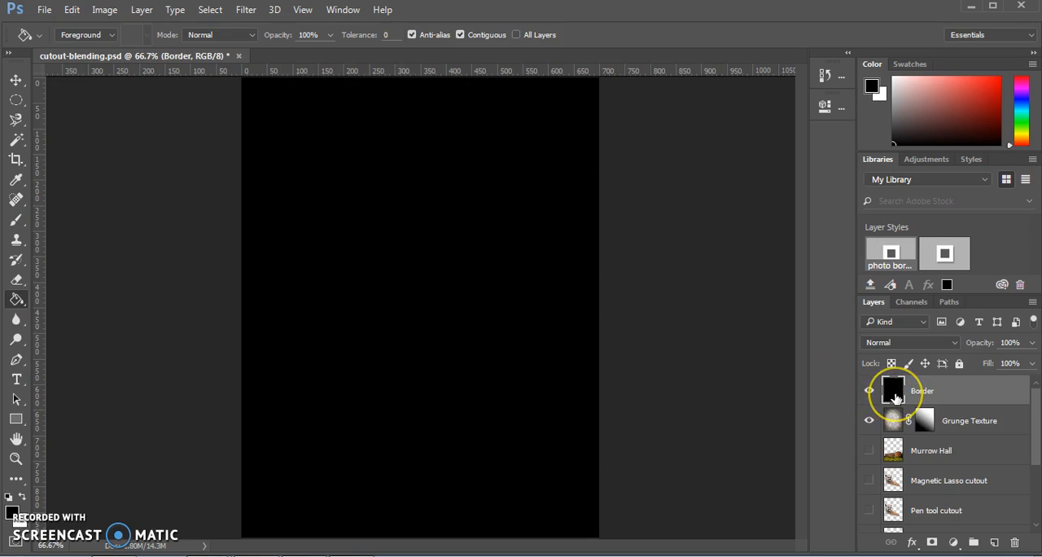
Step: Give the Border layer a 25 px white inside stroke in Layer Style
double_click(893, 391)
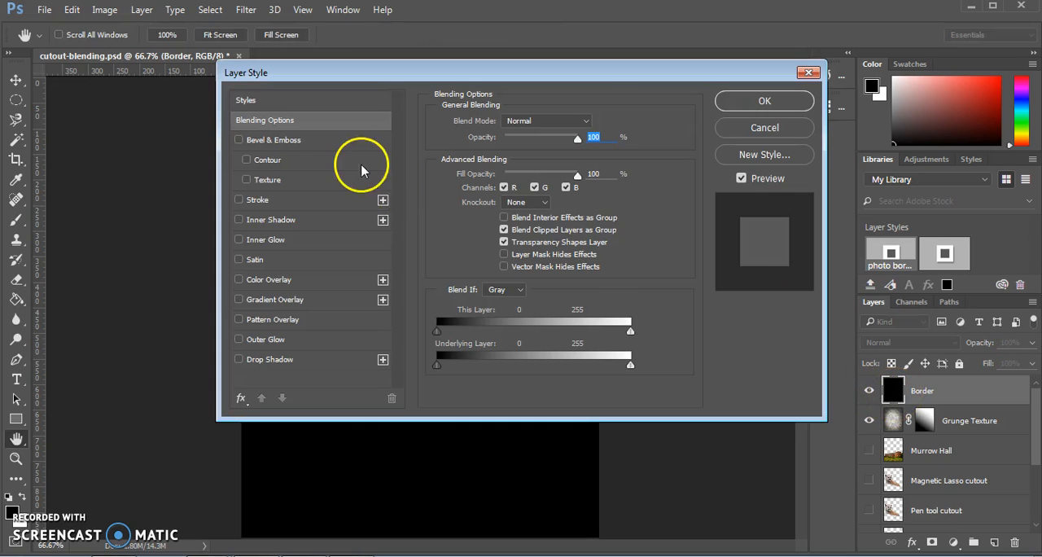
mouse_move(258, 264)
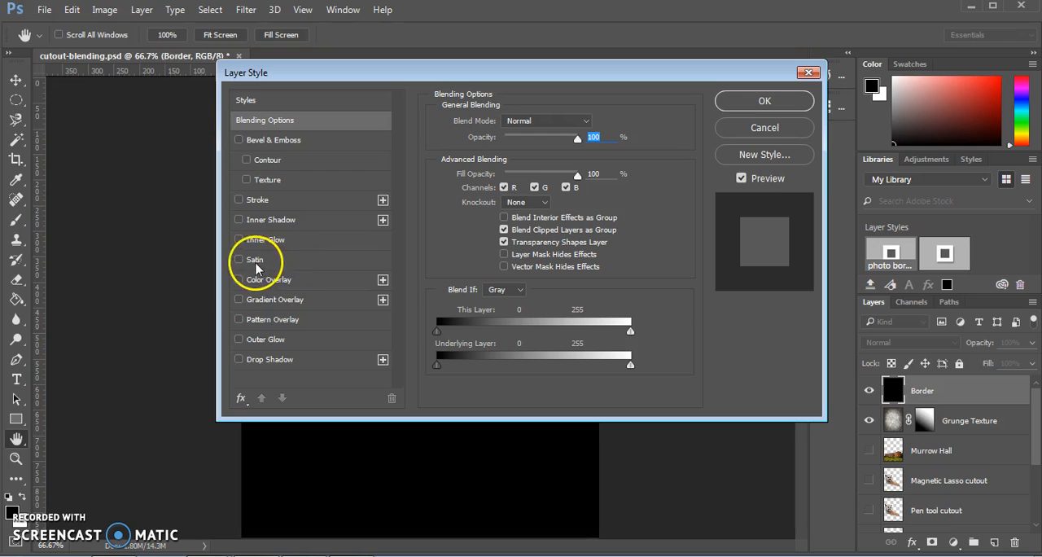
mouse_move(245, 219)
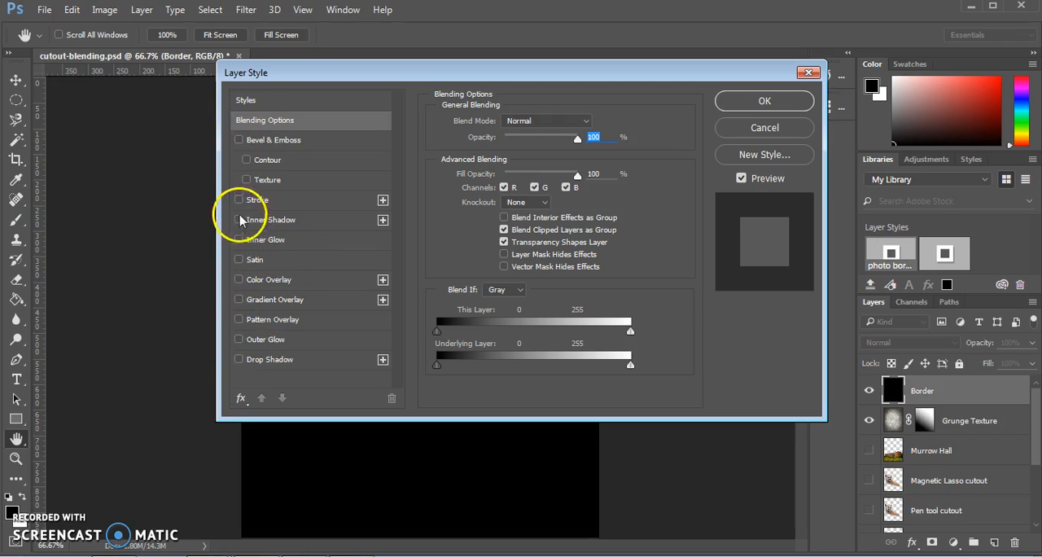
click(238, 200)
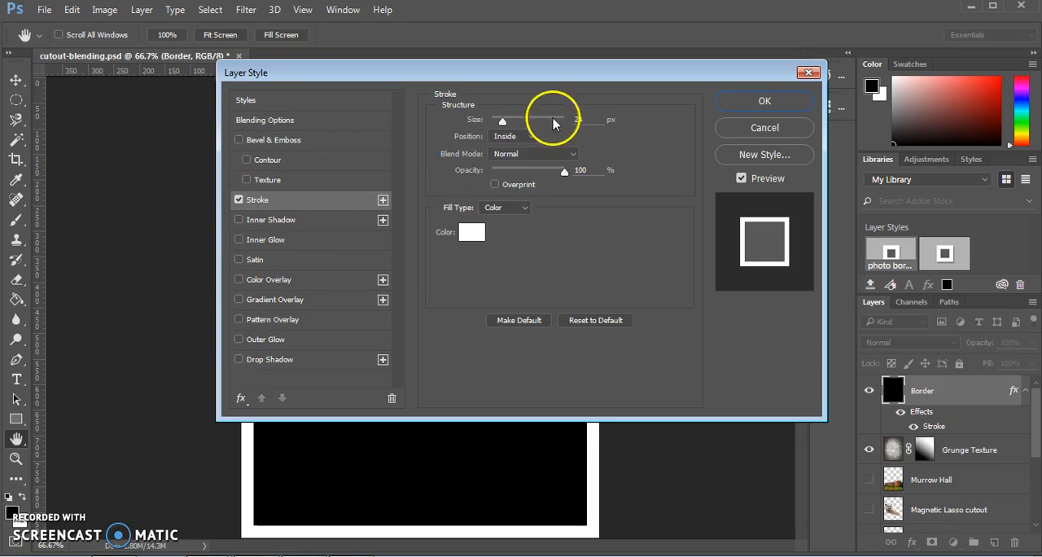
drag(554, 120, 503, 120)
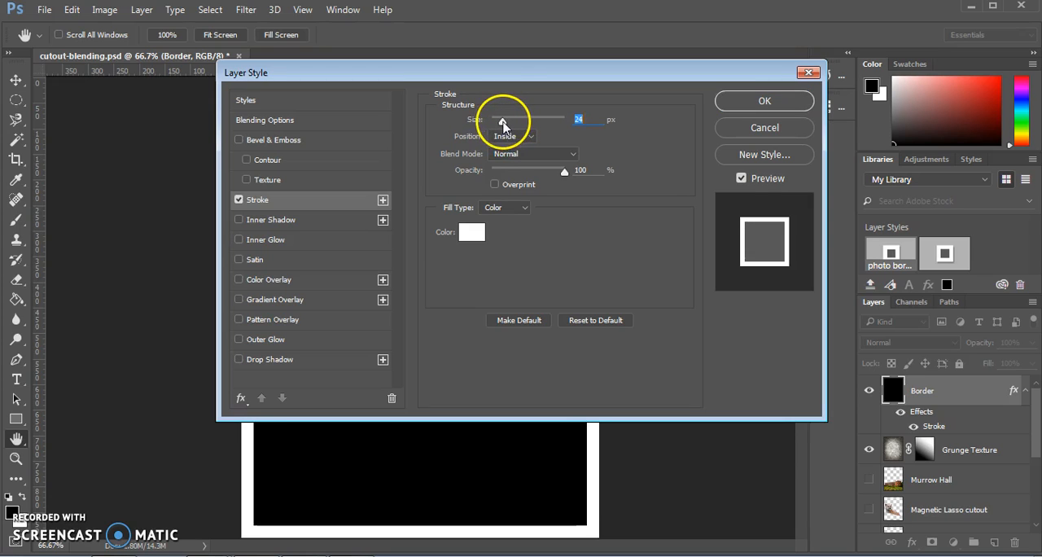
drag(505, 120, 570, 120)
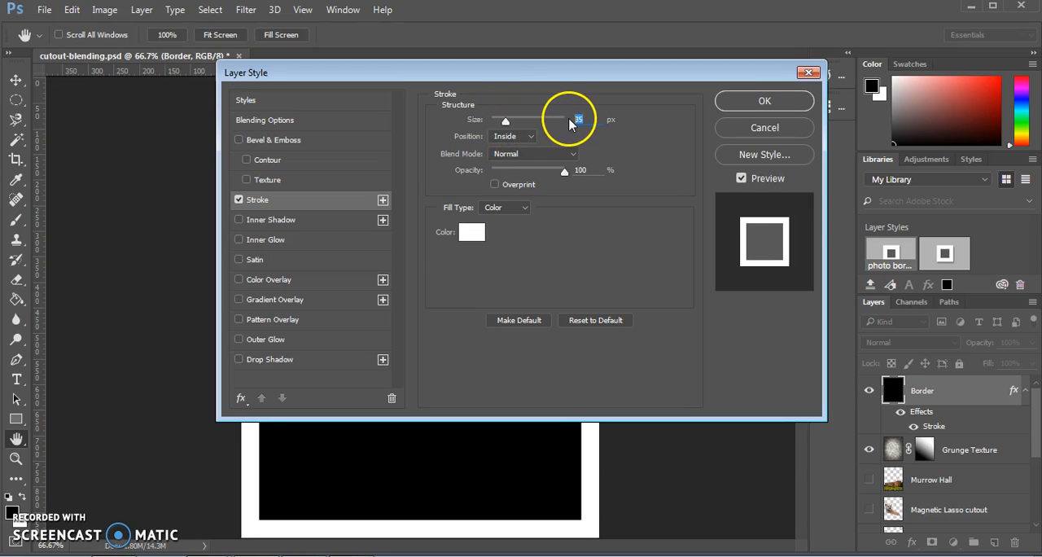
click(513, 137)
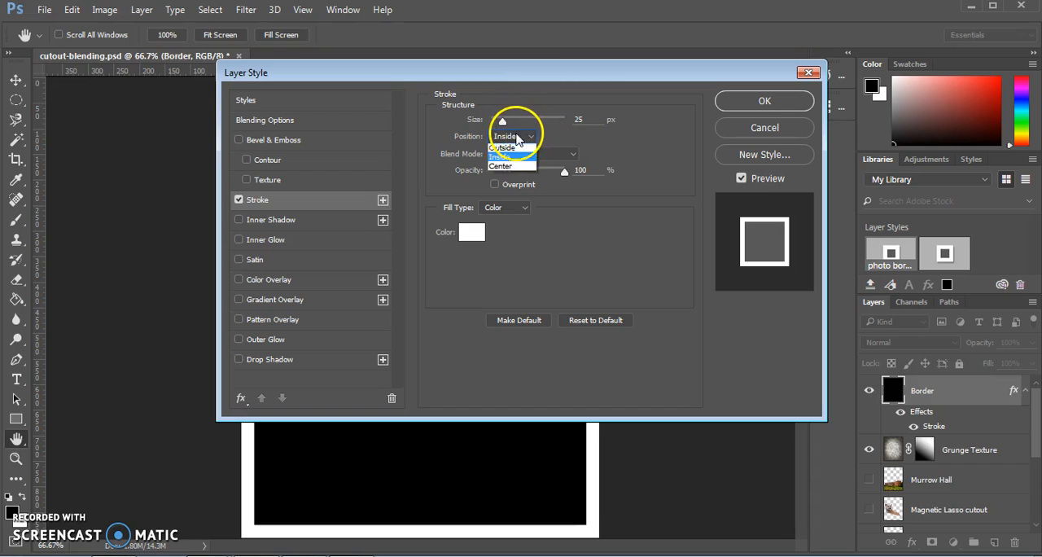
click(505, 137)
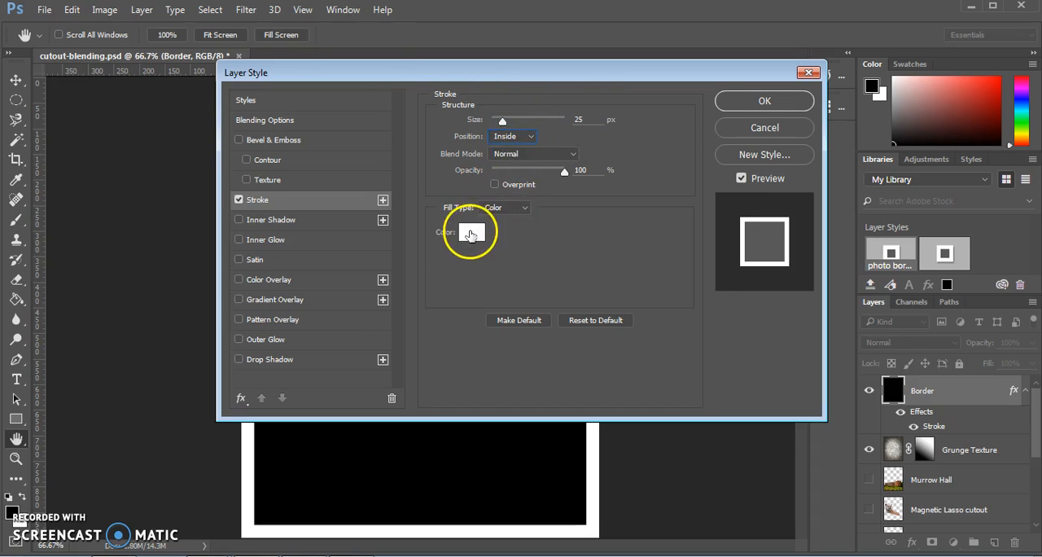
click(471, 231)
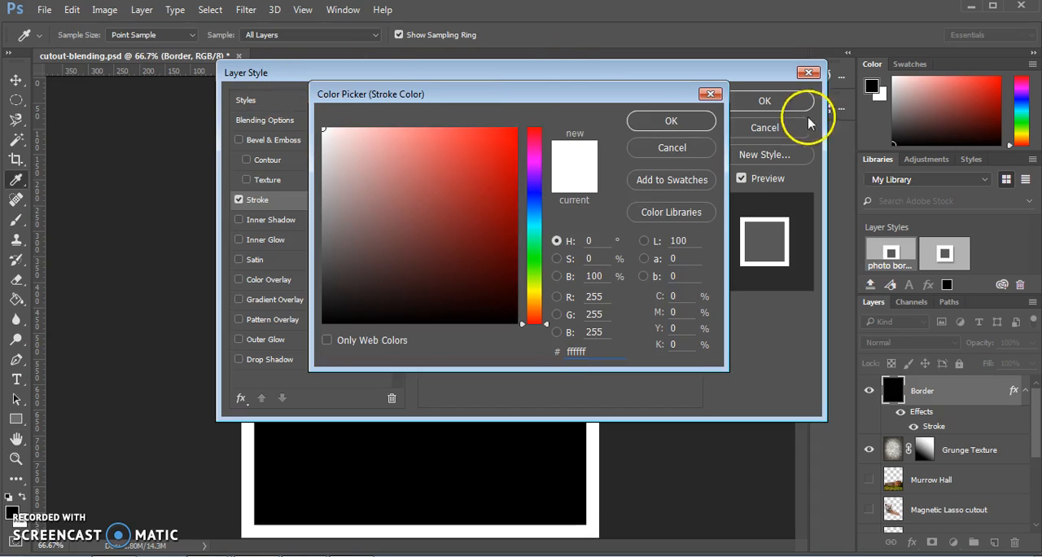
click(671, 121)
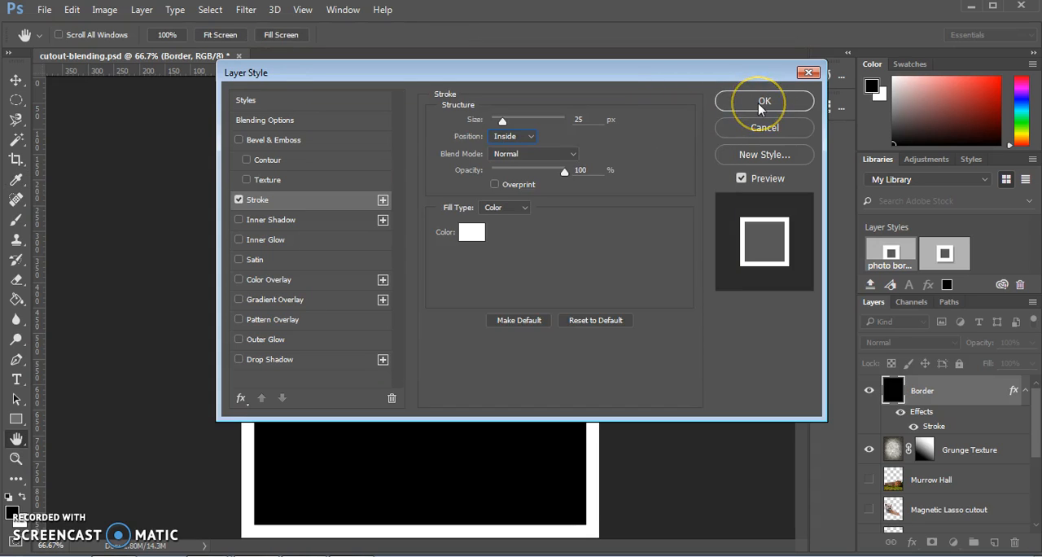
click(764, 101)
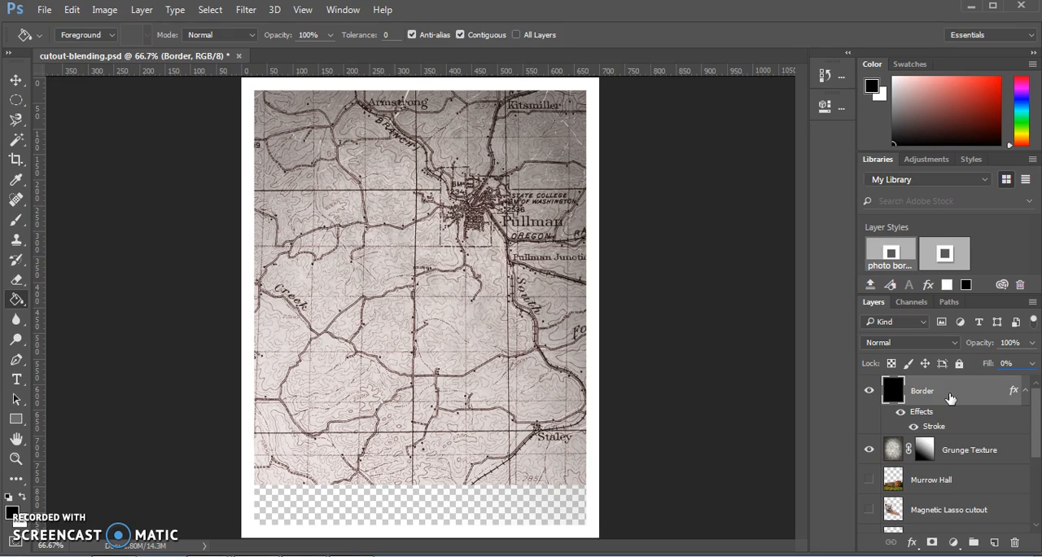
Step: Show the remaining collage layers and select the Morrow Hall layer
click(870, 479)
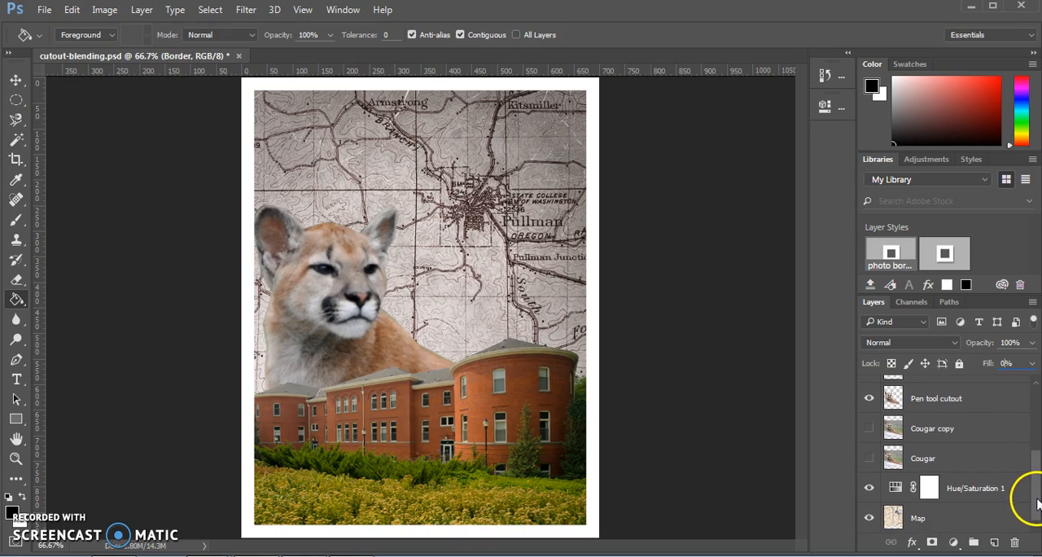
scroll(down, 3)
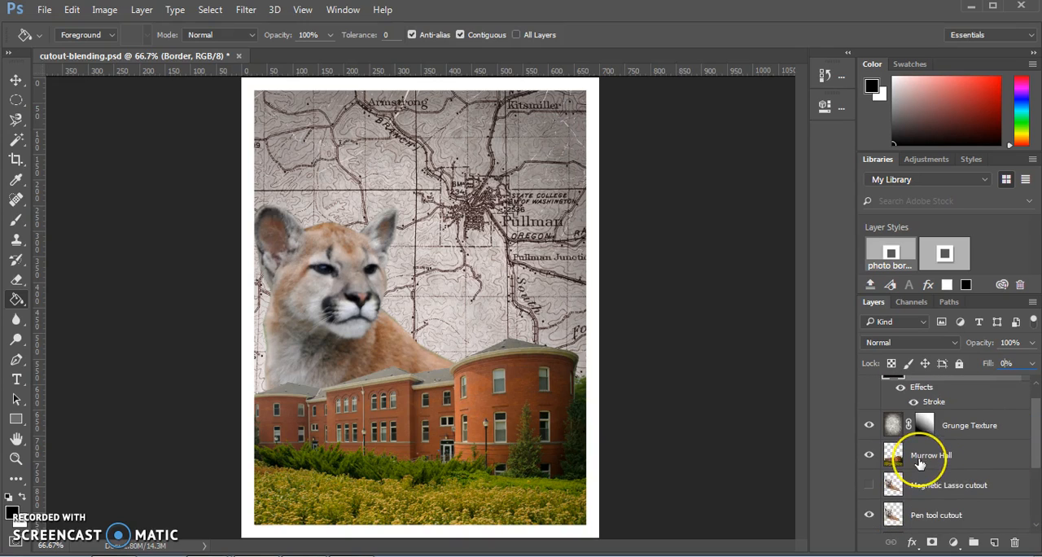
click(932, 455)
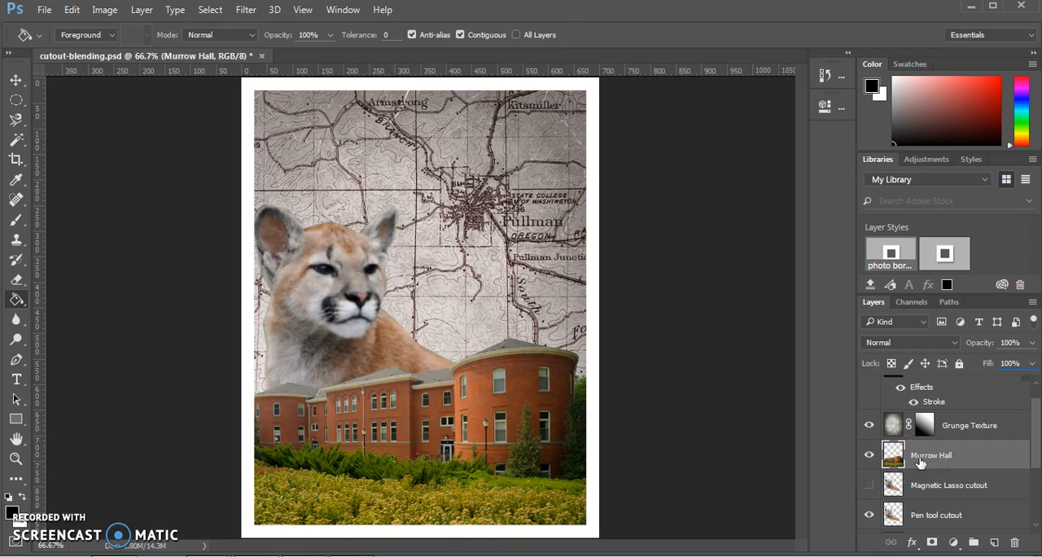
mouse_move(932, 456)
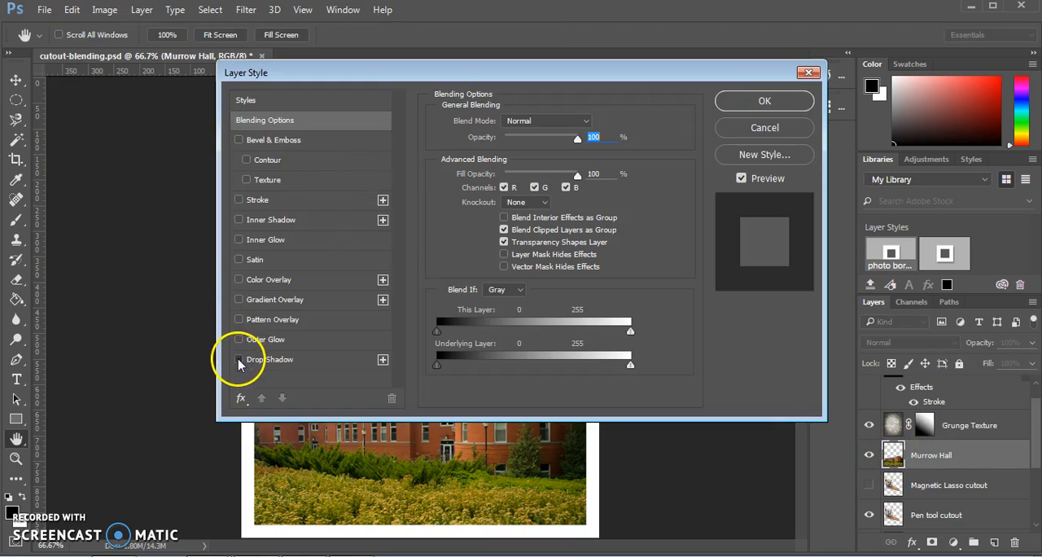
Step: Apply a Drop Shadow in Overlay mode at 40% opacity to the Morrow Hall layer
click(237, 359)
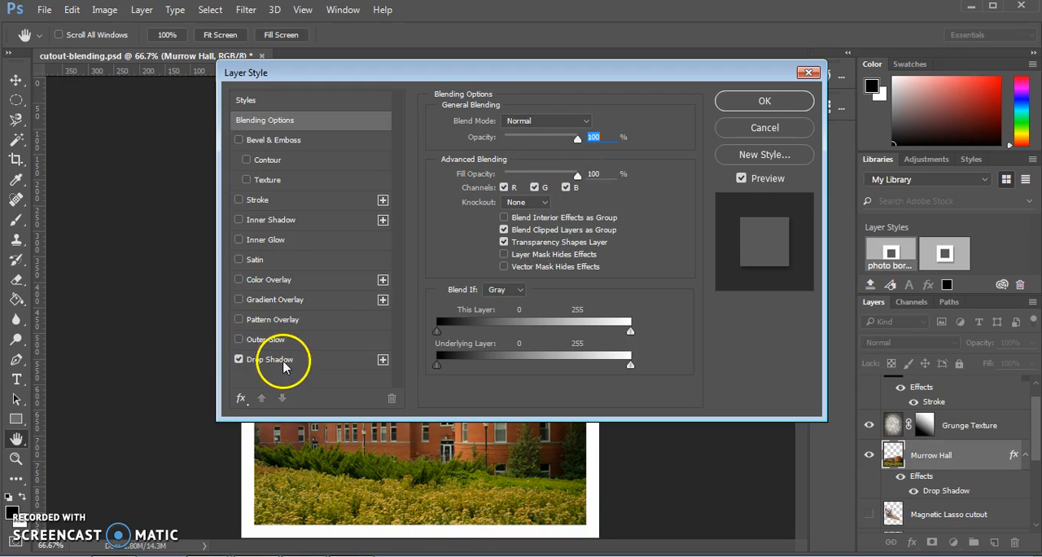
click(272, 358)
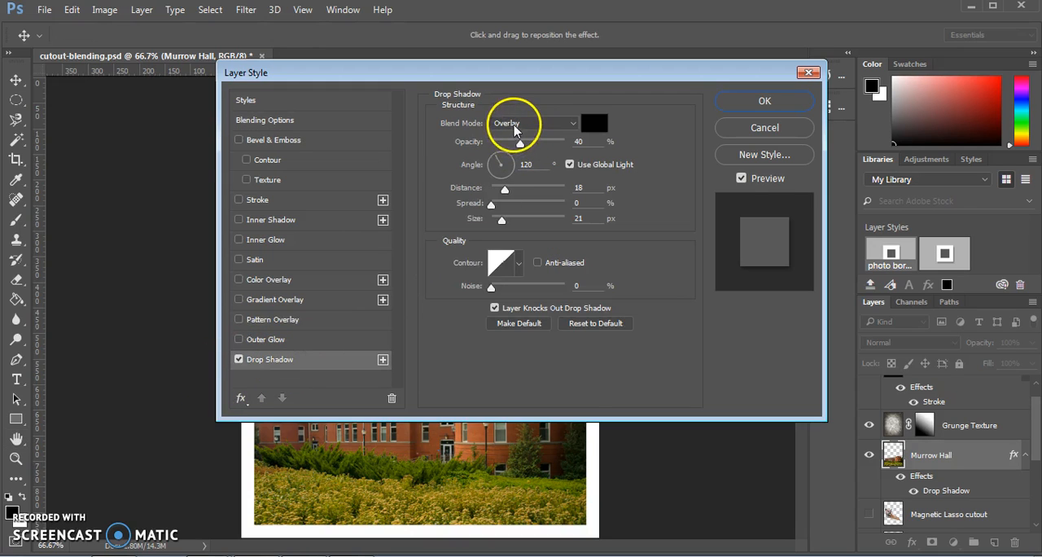
click(534, 124)
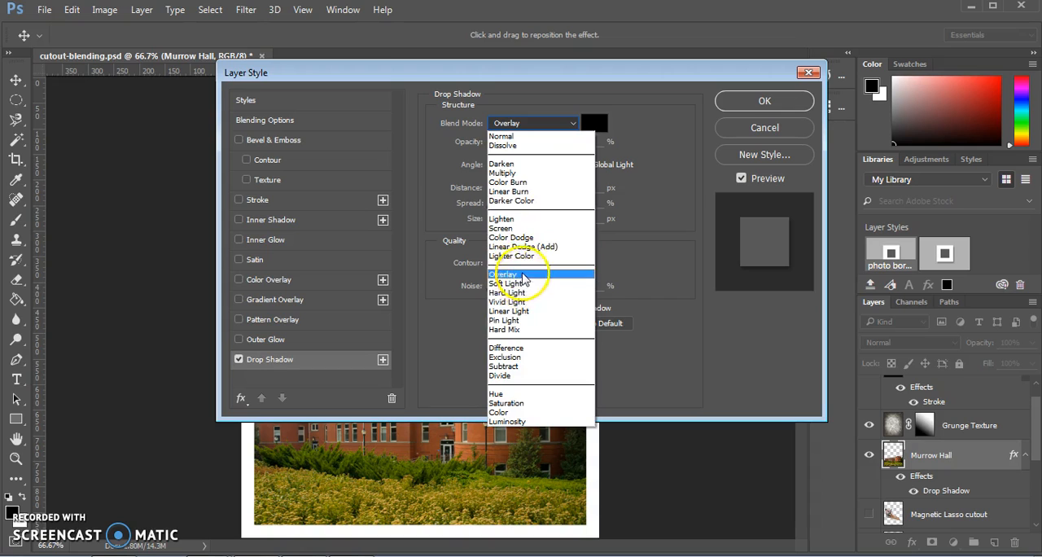
click(505, 273)
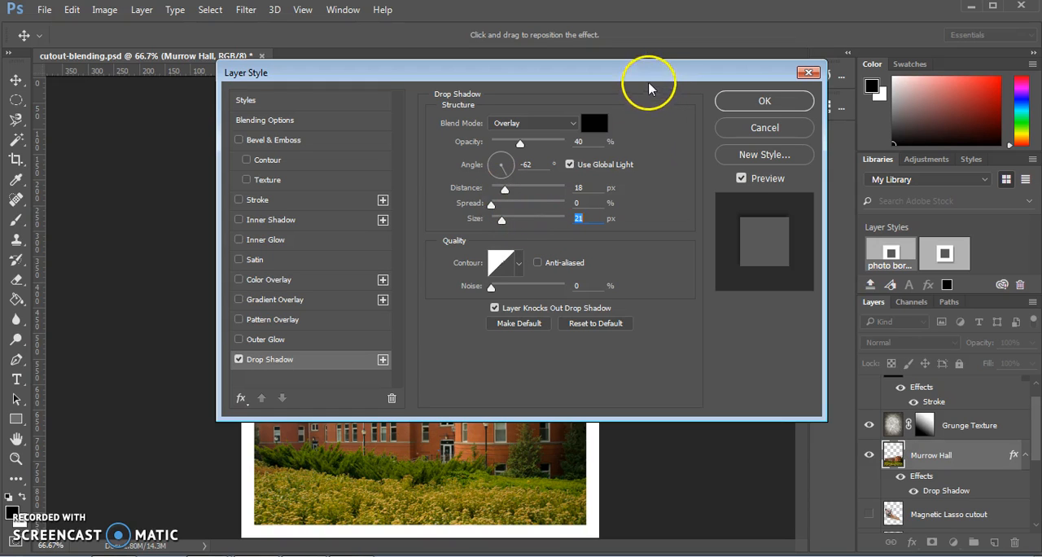
click(763, 101)
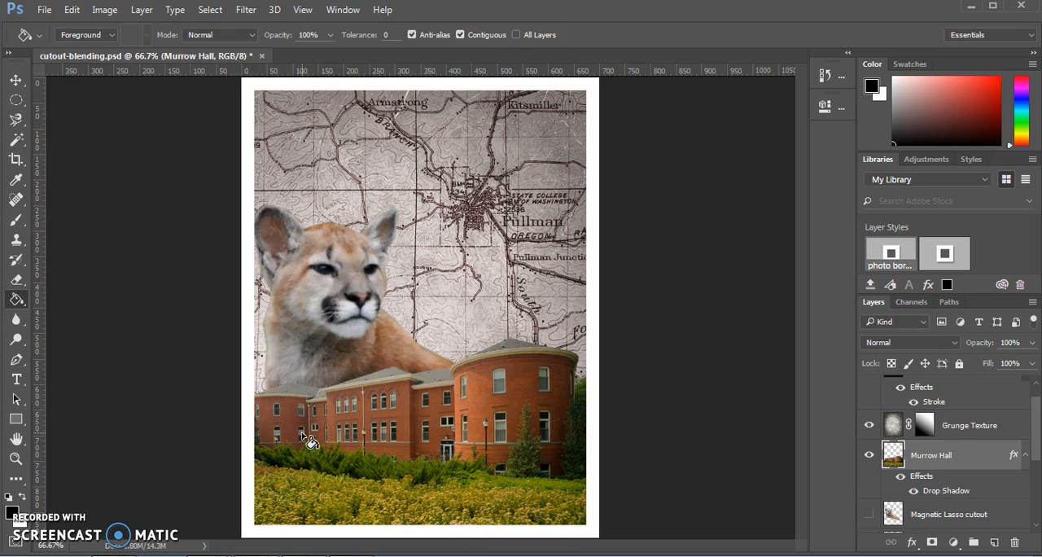
Step: Save the collage under the new name cutout-blending-finished.psd, keeping default format options
click(44, 10)
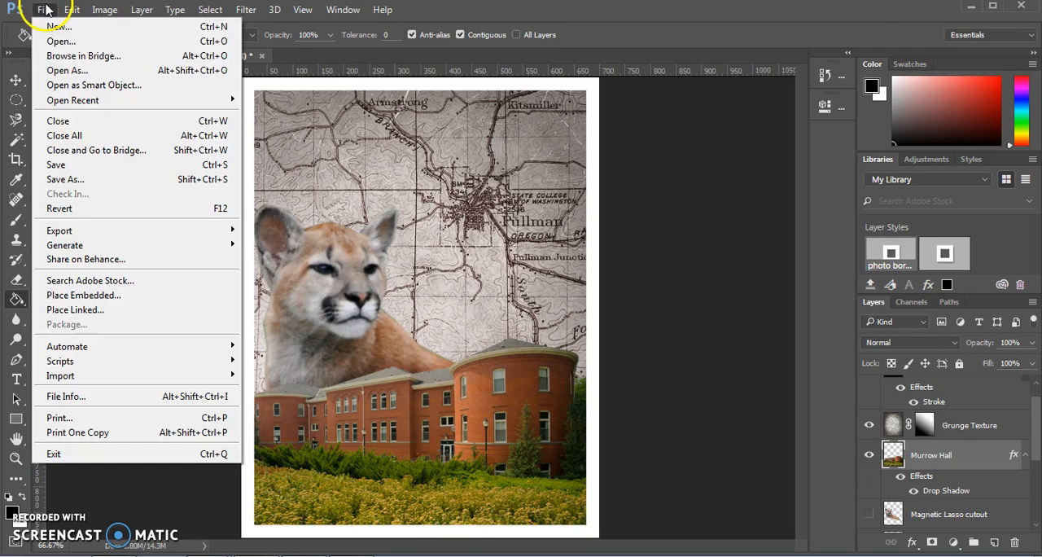
click(65, 179)
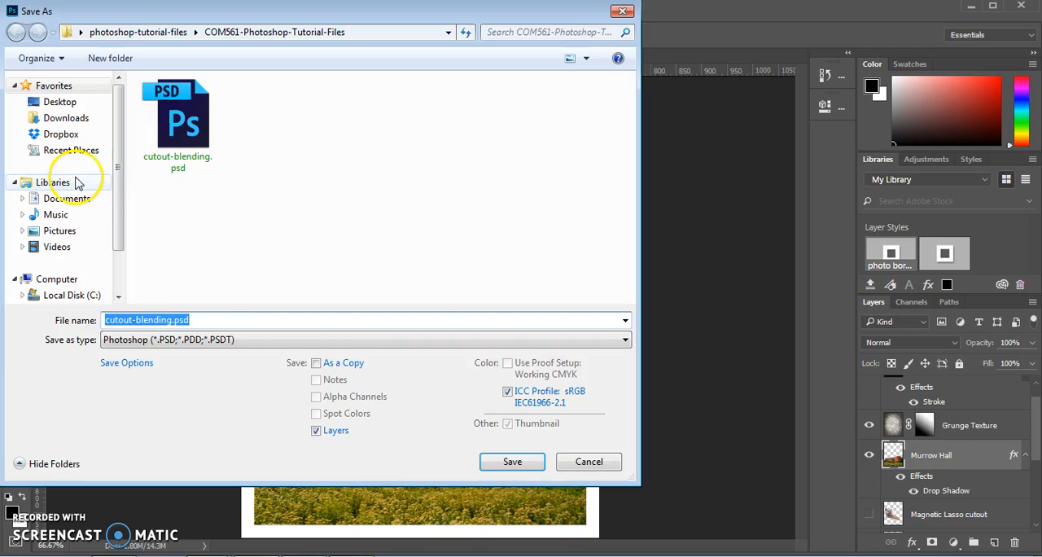
click(169, 320)
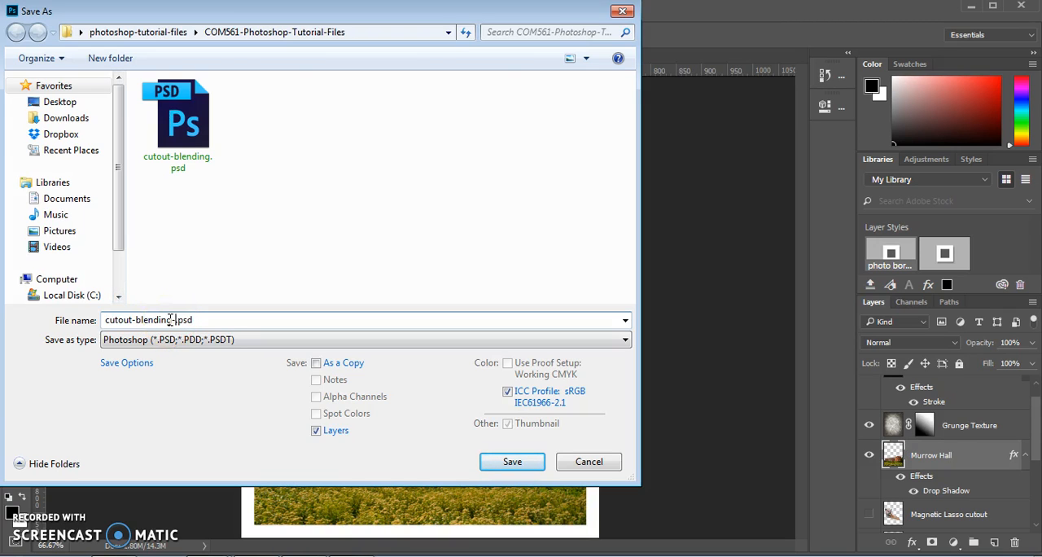
click(511, 461)
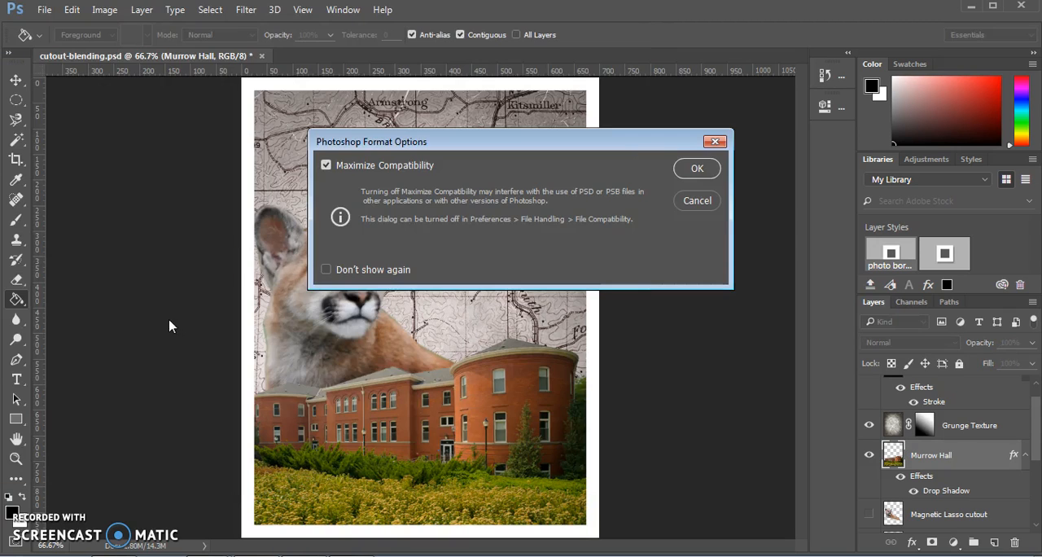
click(697, 167)
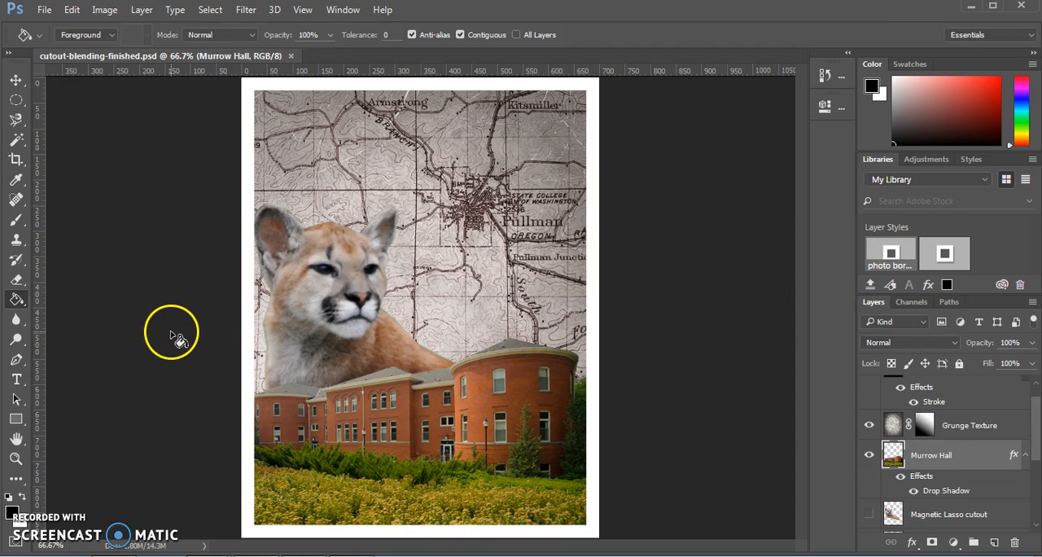
mouse_move(95, 427)
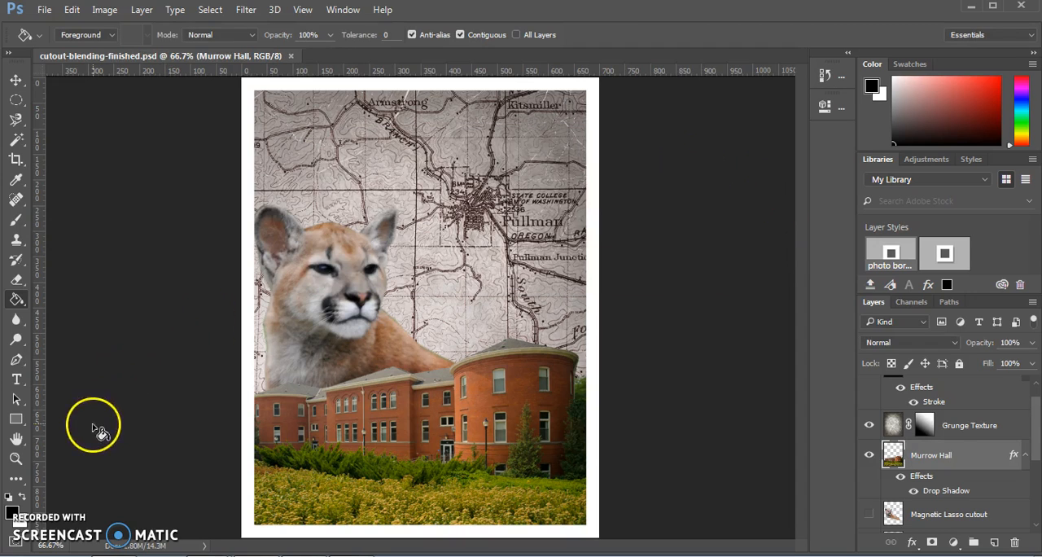